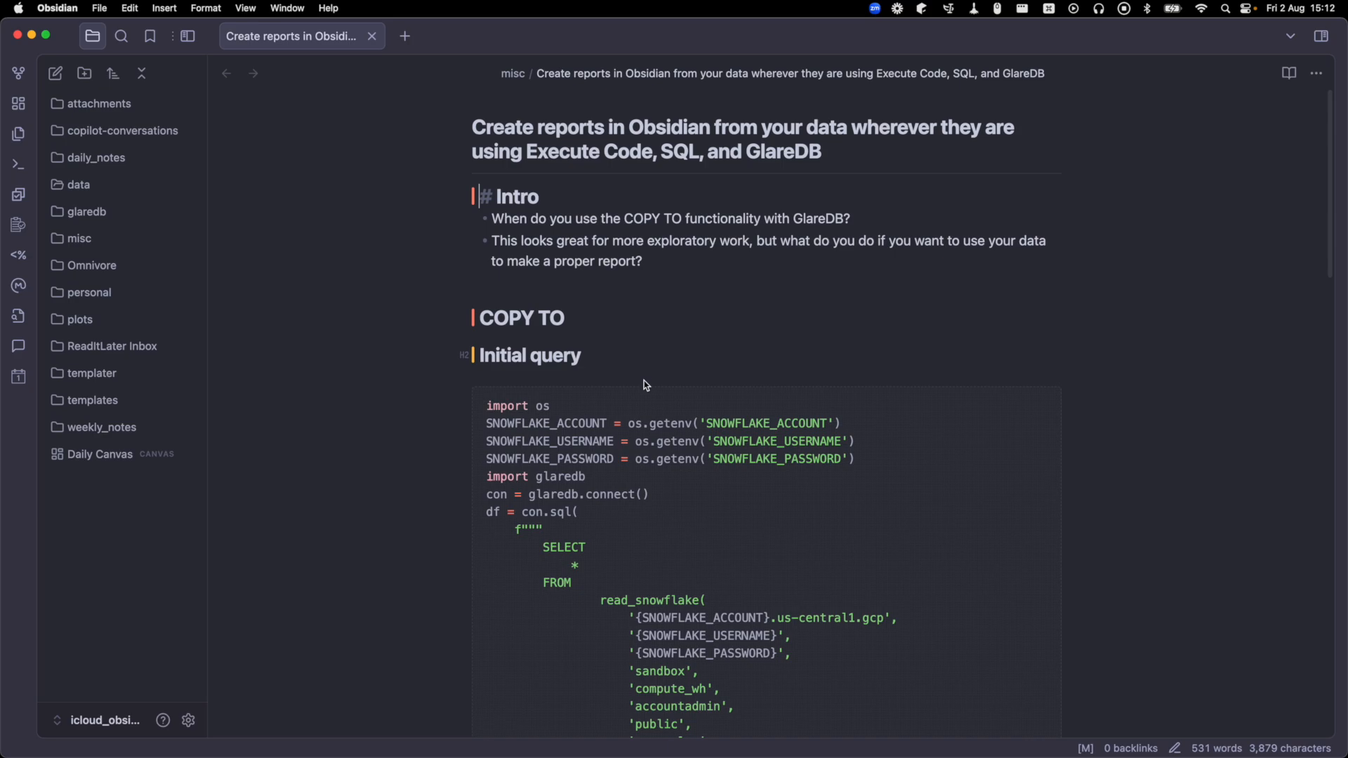
{"action": "mouse_move", "coordinate": [655, 400]}
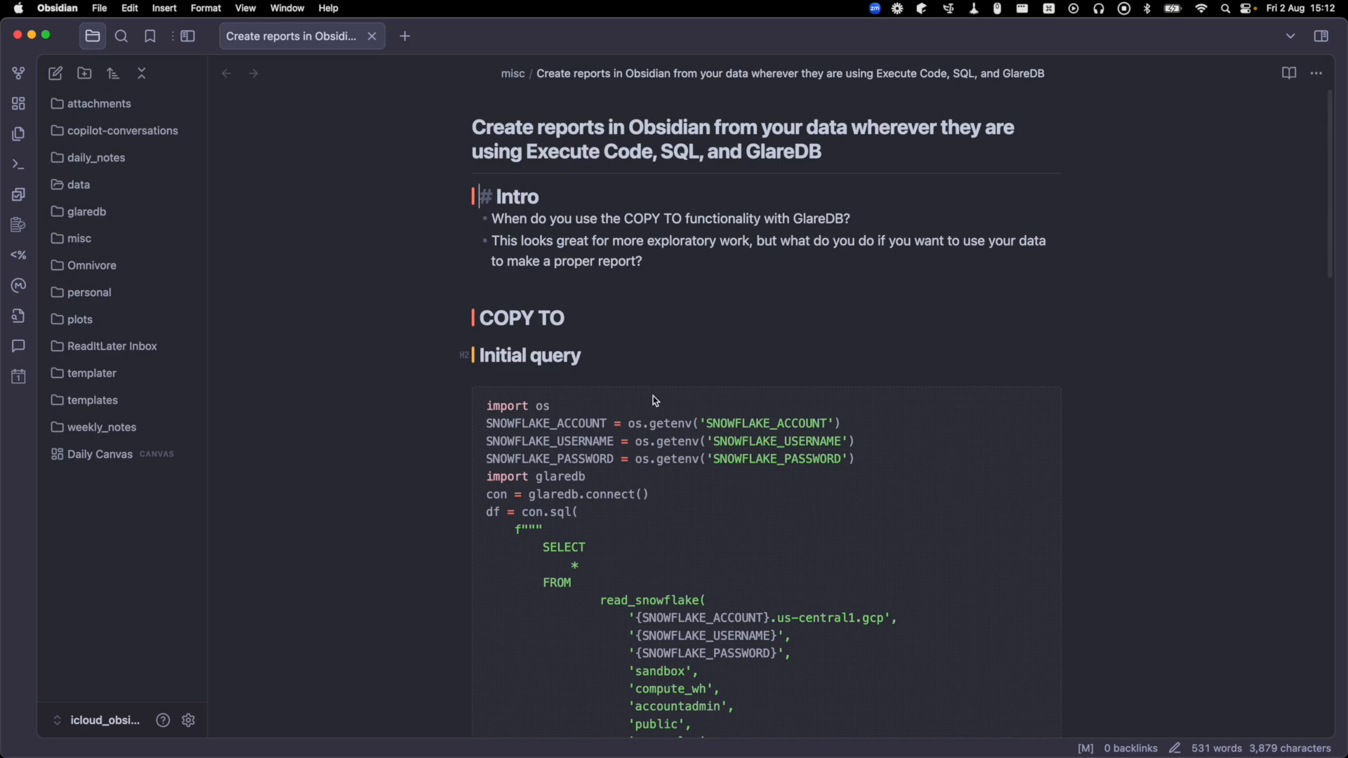
Scroll through the Initial query block and down to its printed NYC sales markdown table.
{"action": "scroll", "scroll_direction": "down", "scroll_amount": 3}
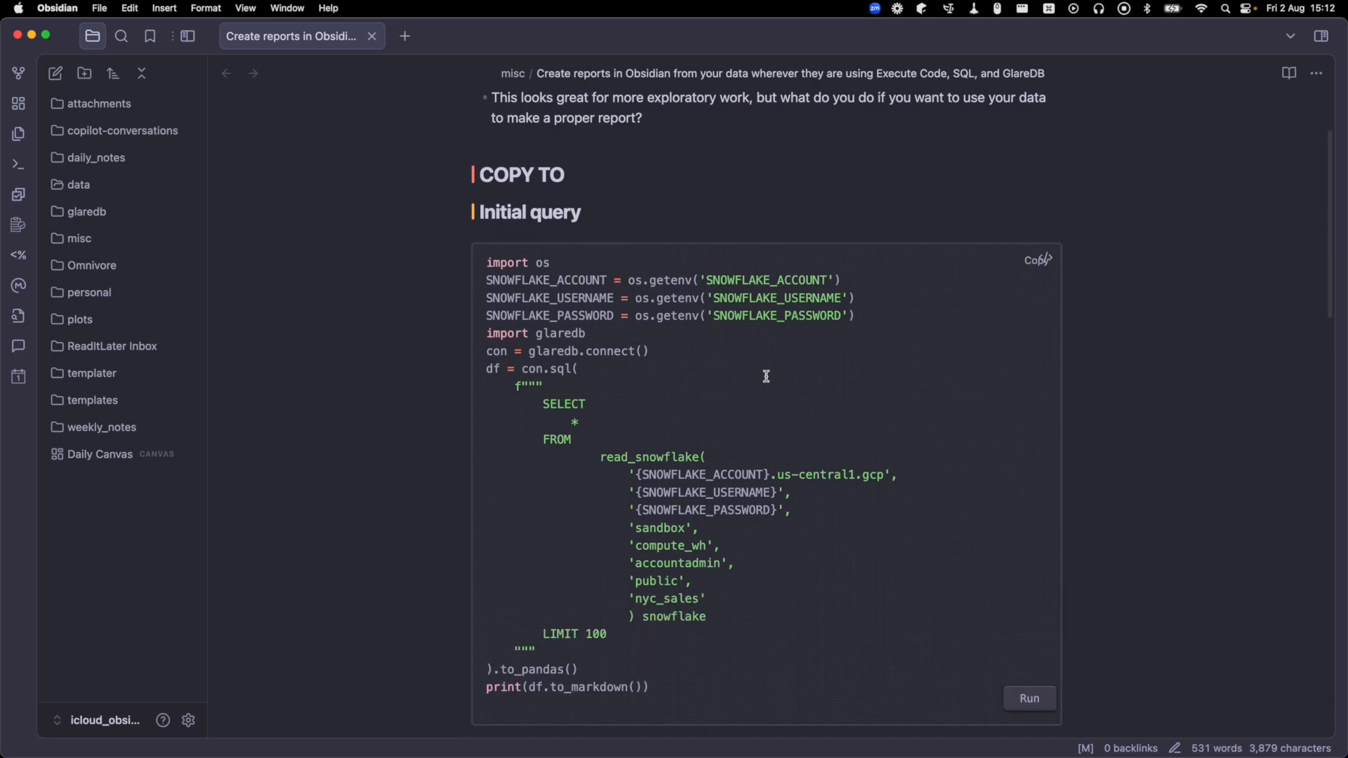
{"action": "scroll", "scroll_direction": "down", "scroll_amount": 3}
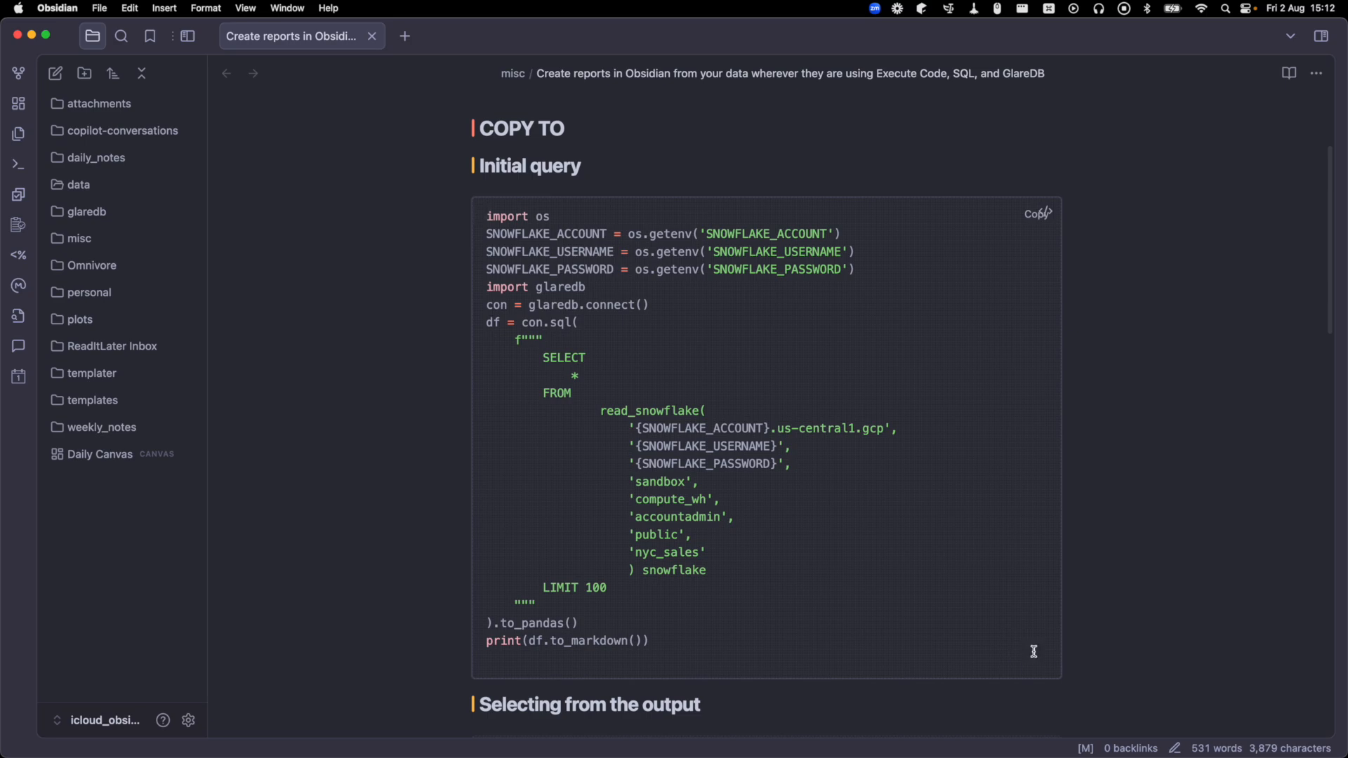
{"action": "mouse_move", "coordinate": [641, 311]}
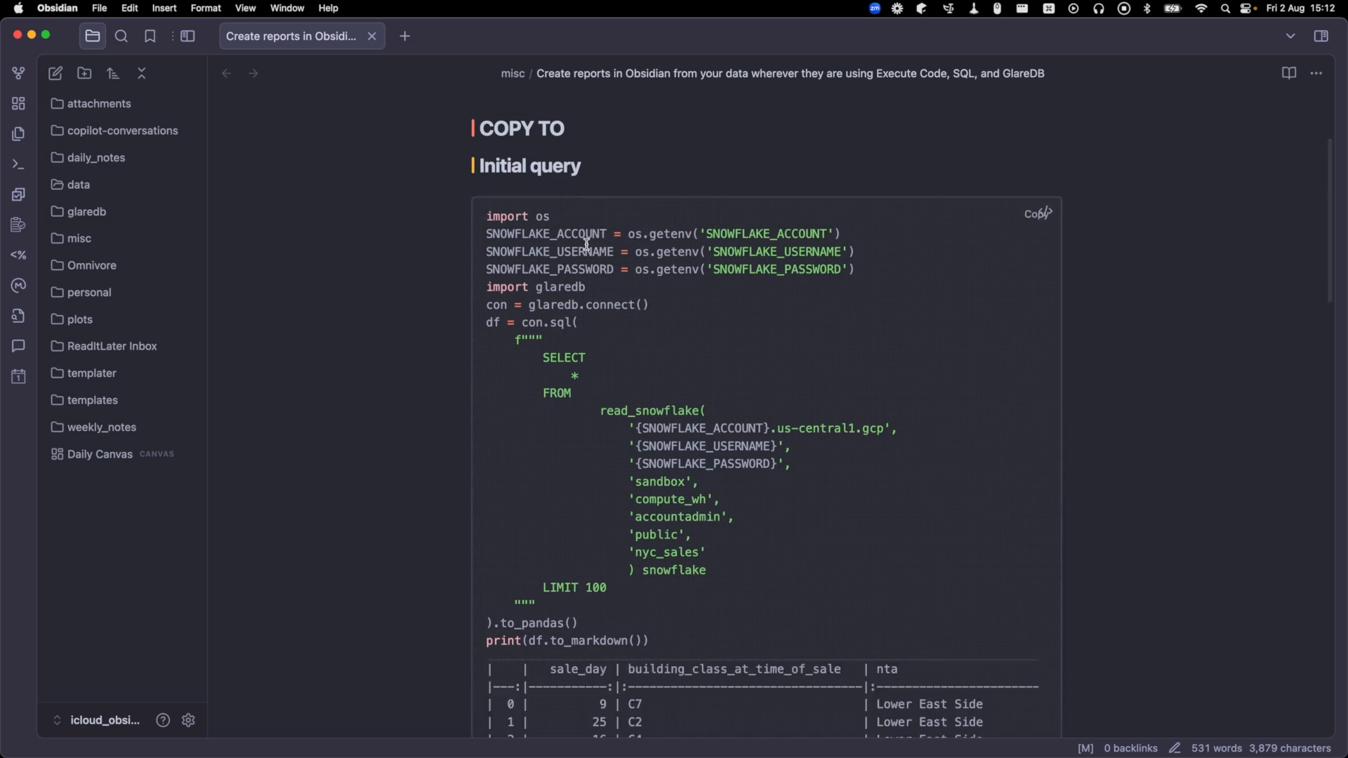
{"action": "scroll", "scroll_direction": "down", "scroll_amount": 3}
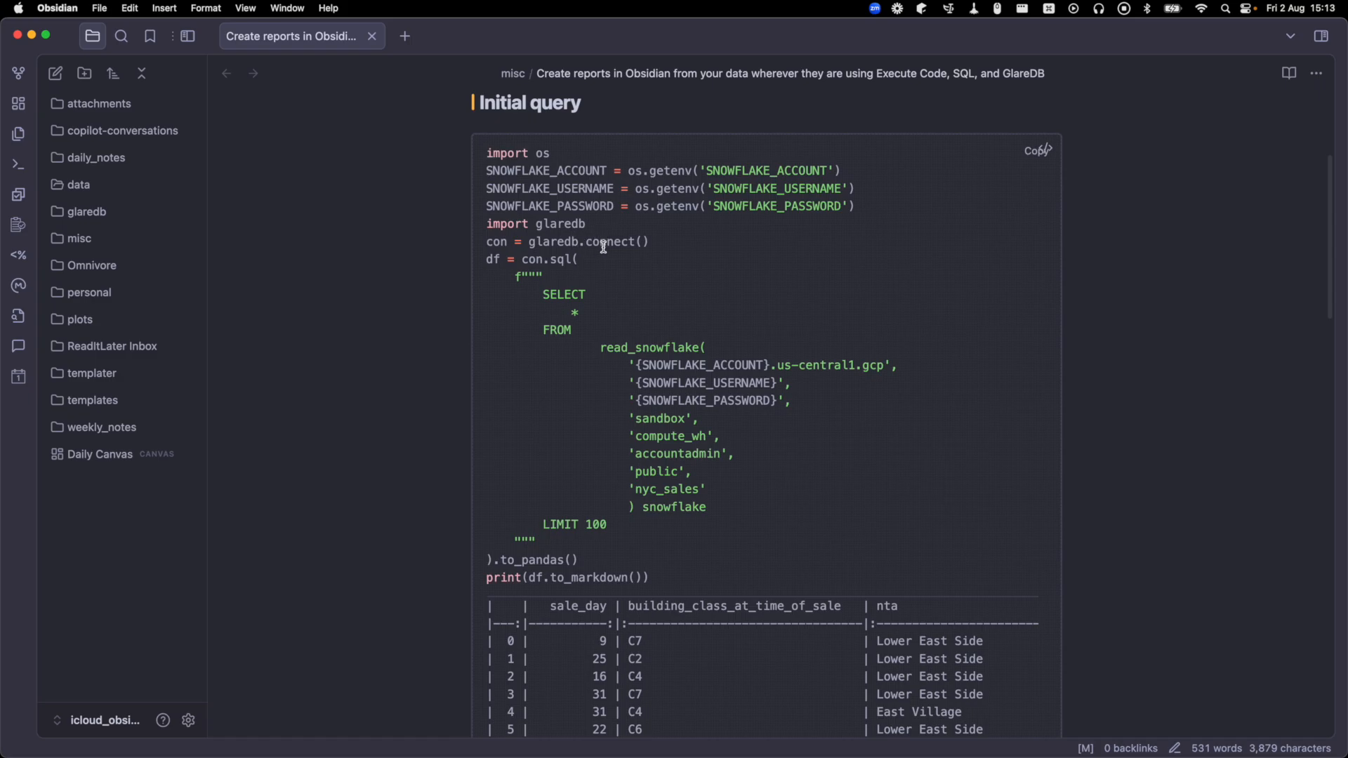
{"action": "scroll", "scroll_direction": "down", "scroll_amount": 3}
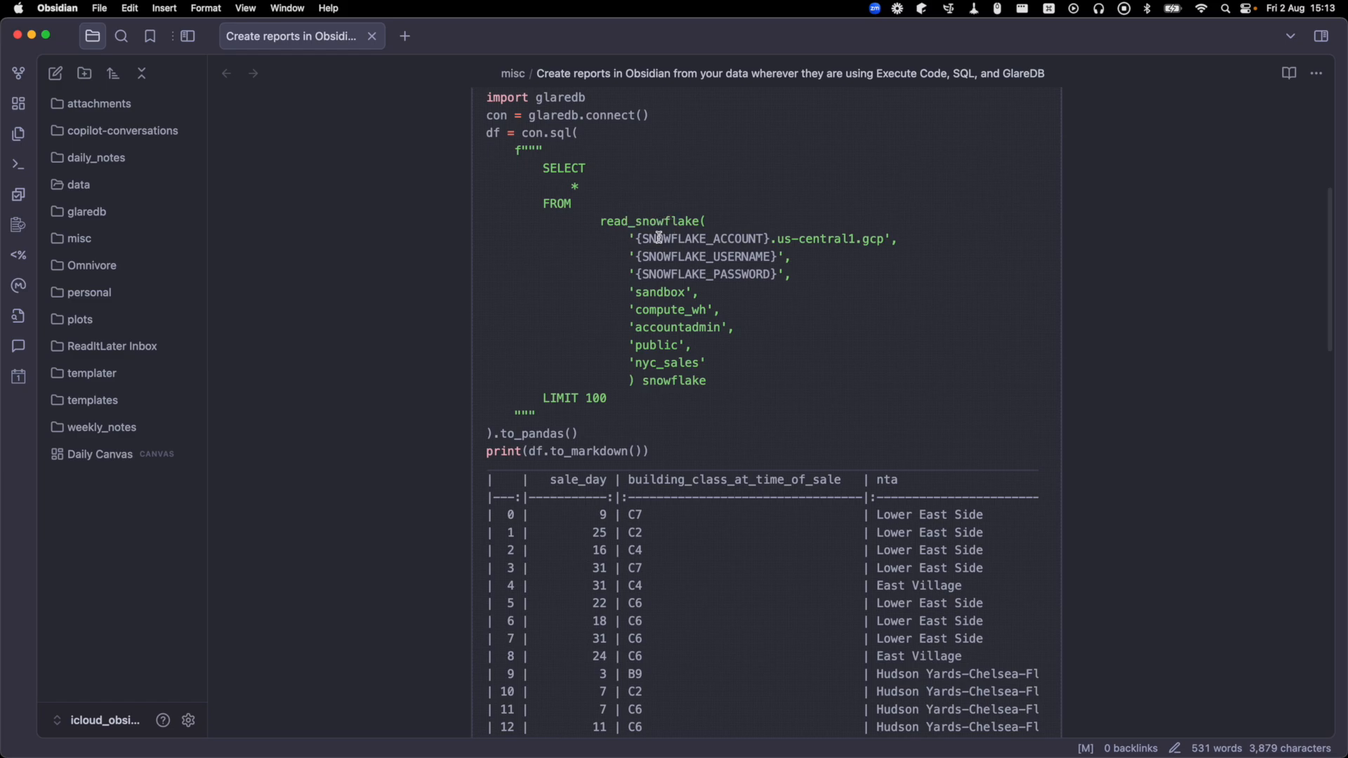
{"action": "mouse_move", "coordinate": [672, 351]}
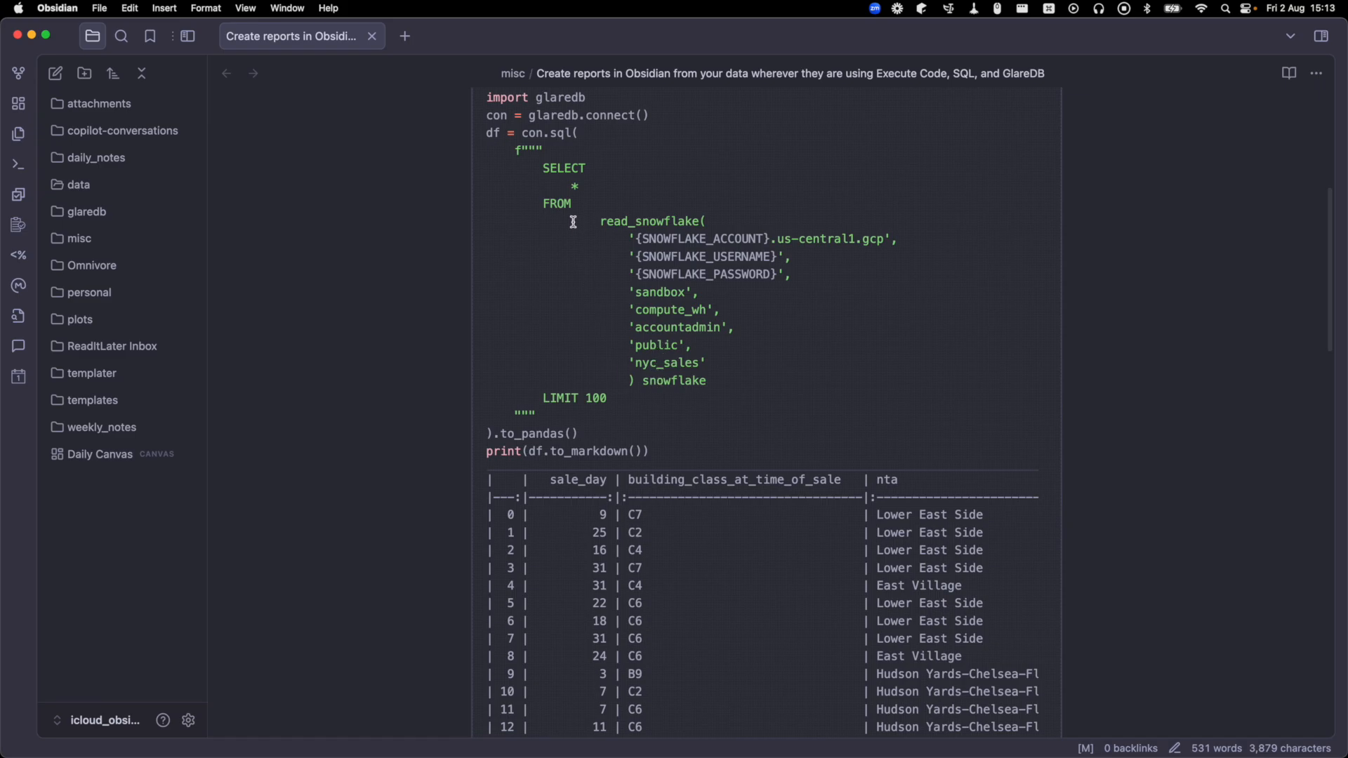
{"action": "mouse_move", "coordinate": [527, 451]}
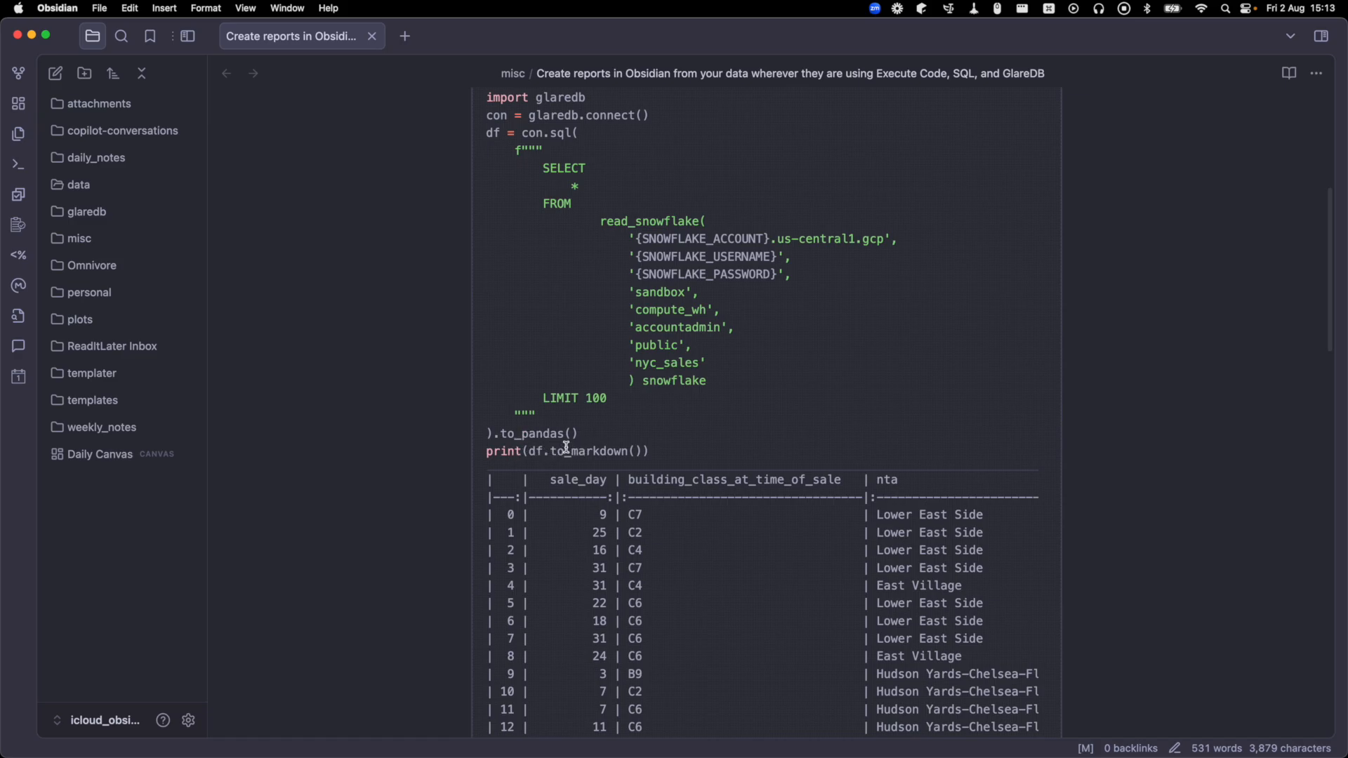
{"action": "scroll", "scroll_direction": "down", "scroll_amount": 3}
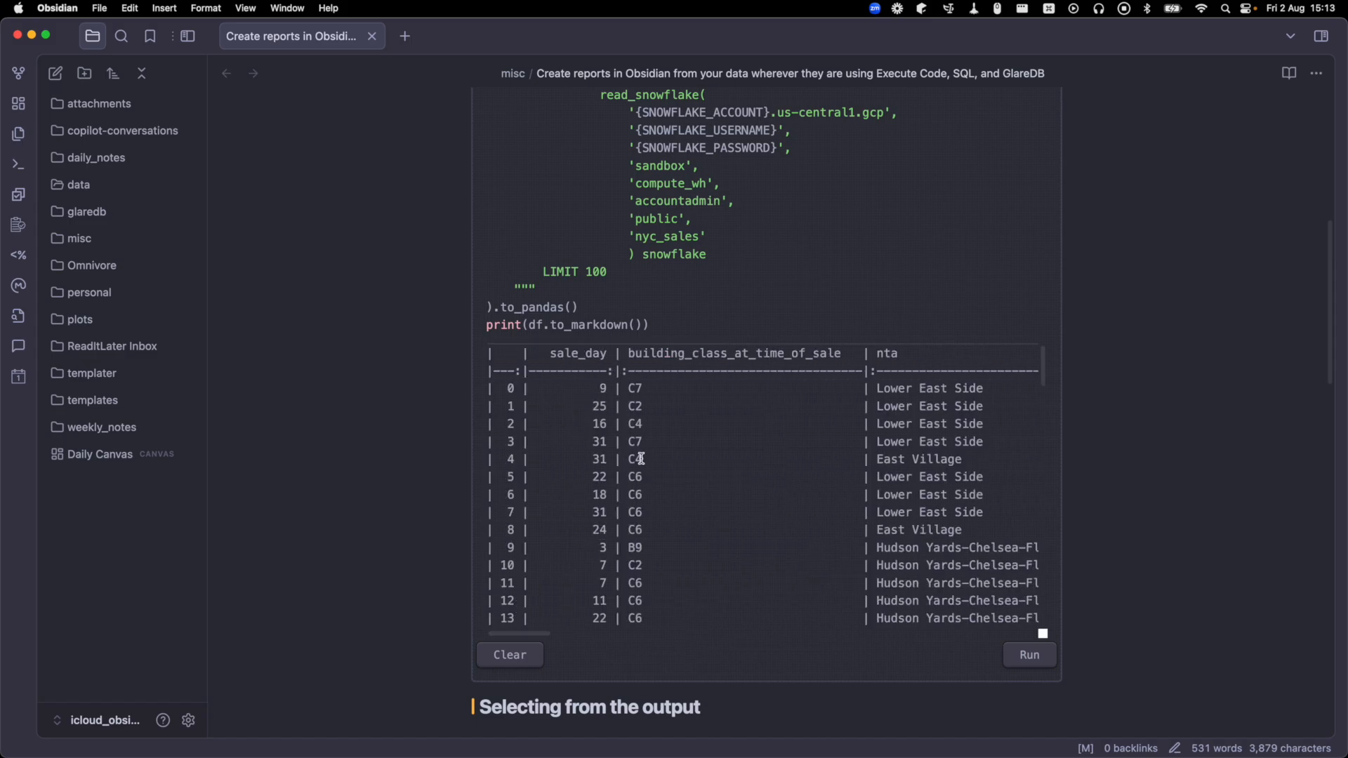
{"action": "scroll", "scroll_direction": "down", "scroll_amount": 3}
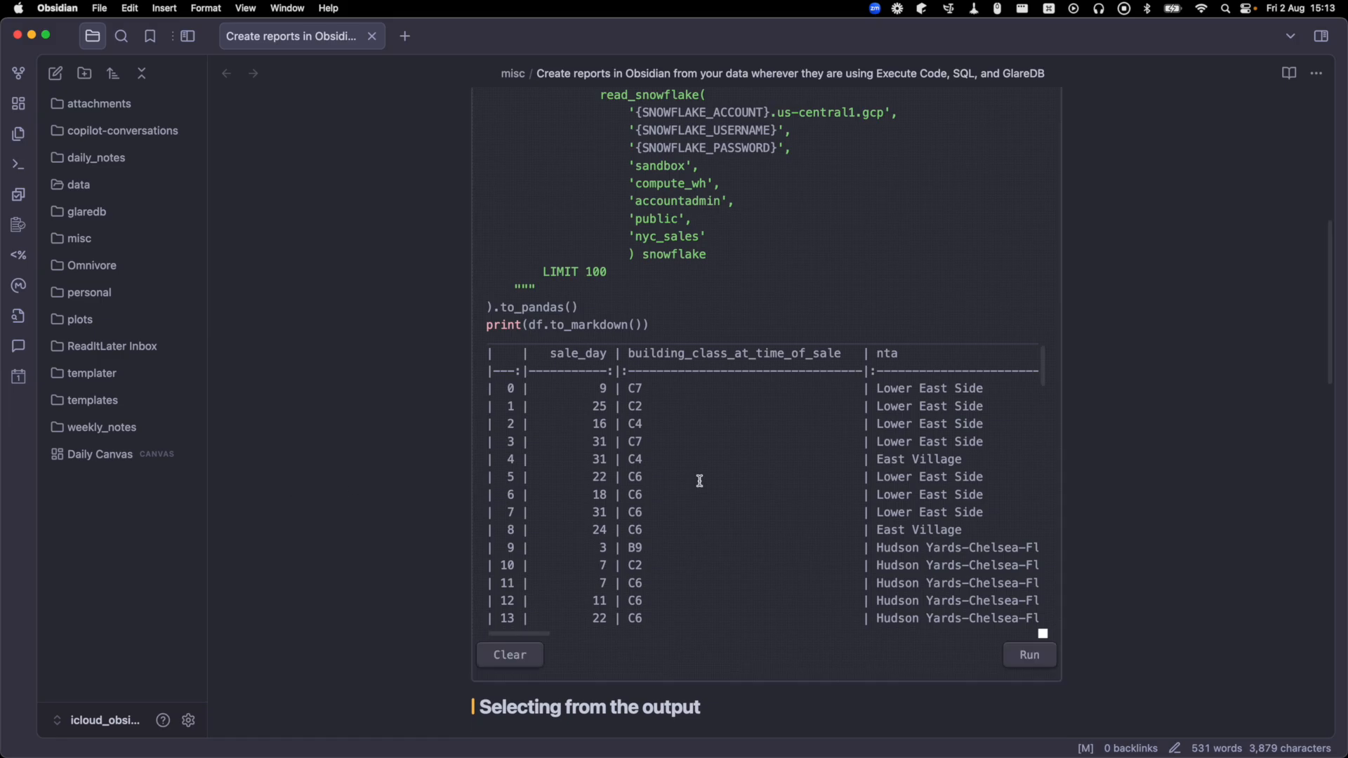
{"action": "mouse_move", "coordinate": [813, 442]}
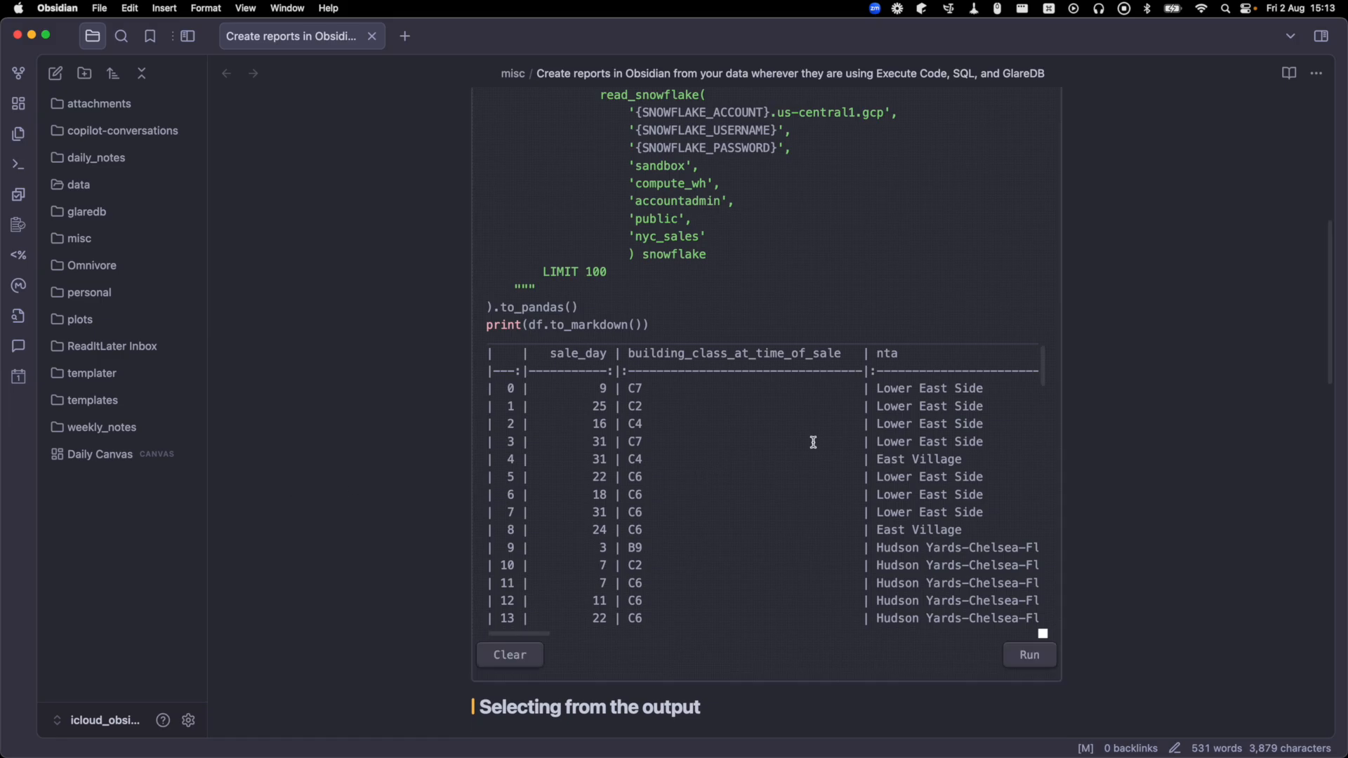
{"action": "mouse_move", "coordinate": [635, 395]}
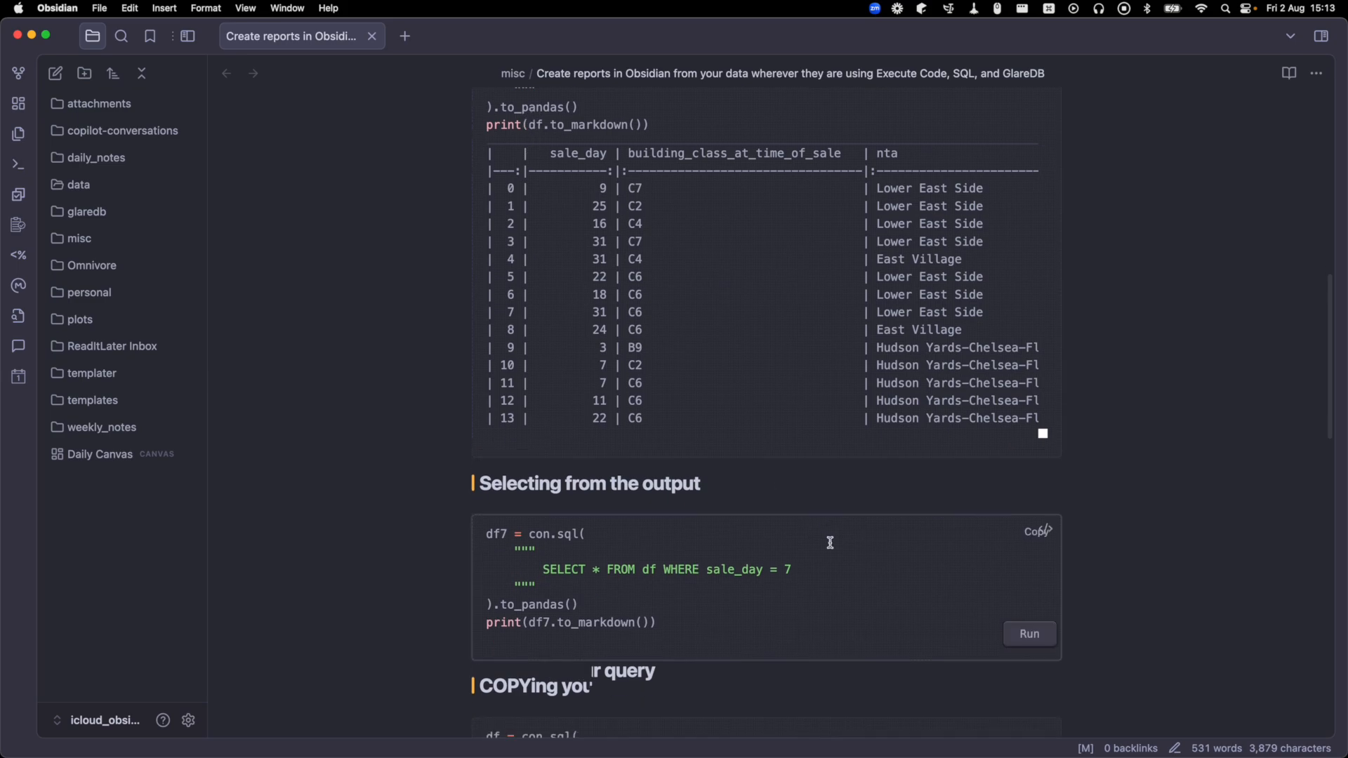
Run the 'Selecting from the output' block so the two sale_day = 7 rows print beneath it.
{"action": "scroll", "scroll_direction": "down", "scroll_amount": 3}
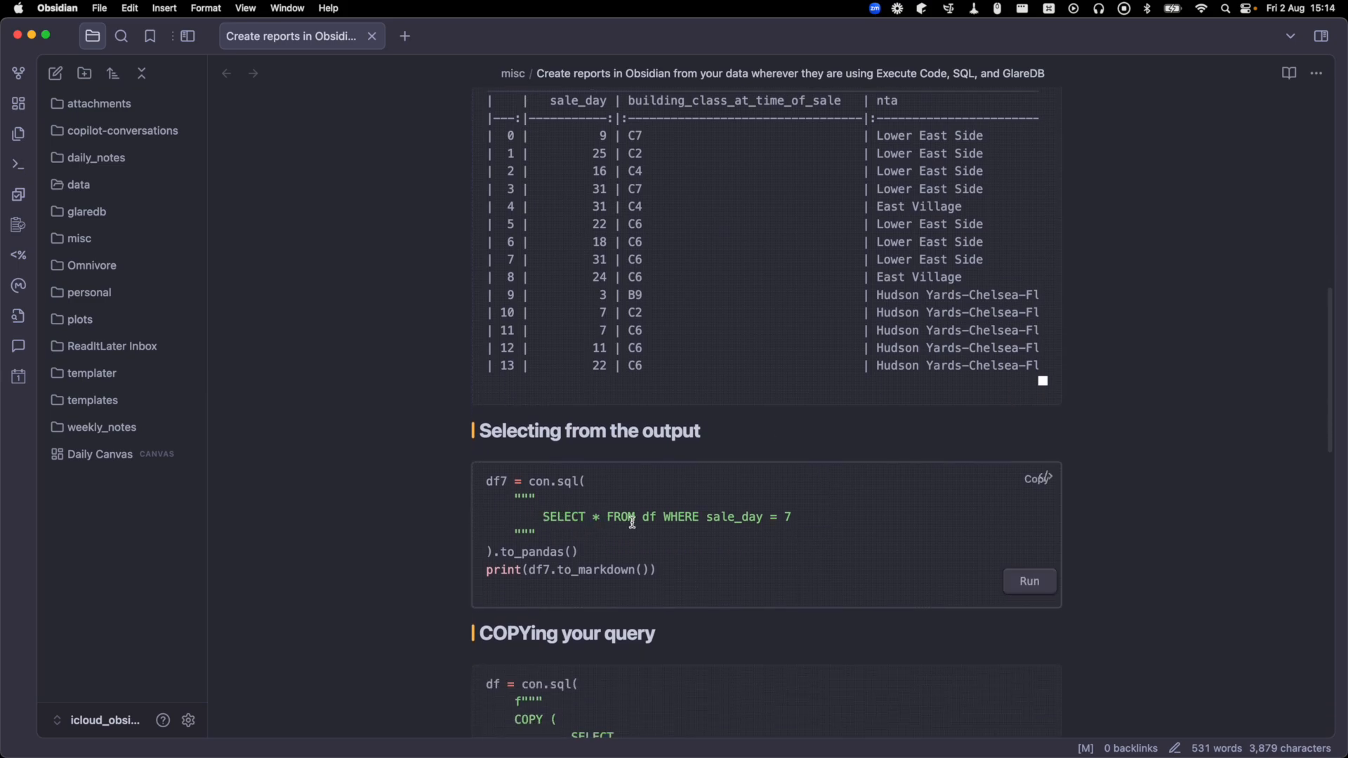
{"action": "left_click", "coordinate": [1028, 580]}
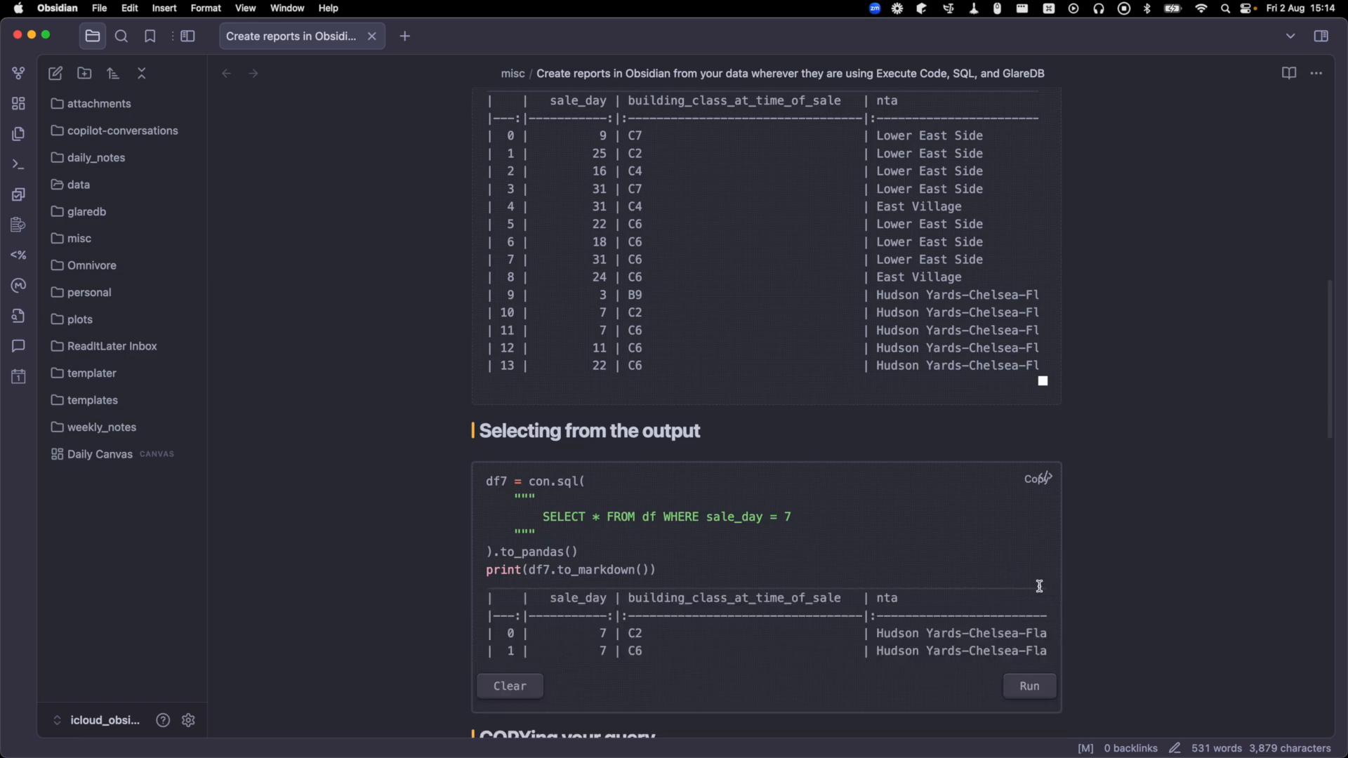
{"action": "scroll", "scroll_direction": "down", "scroll_amount": 3}
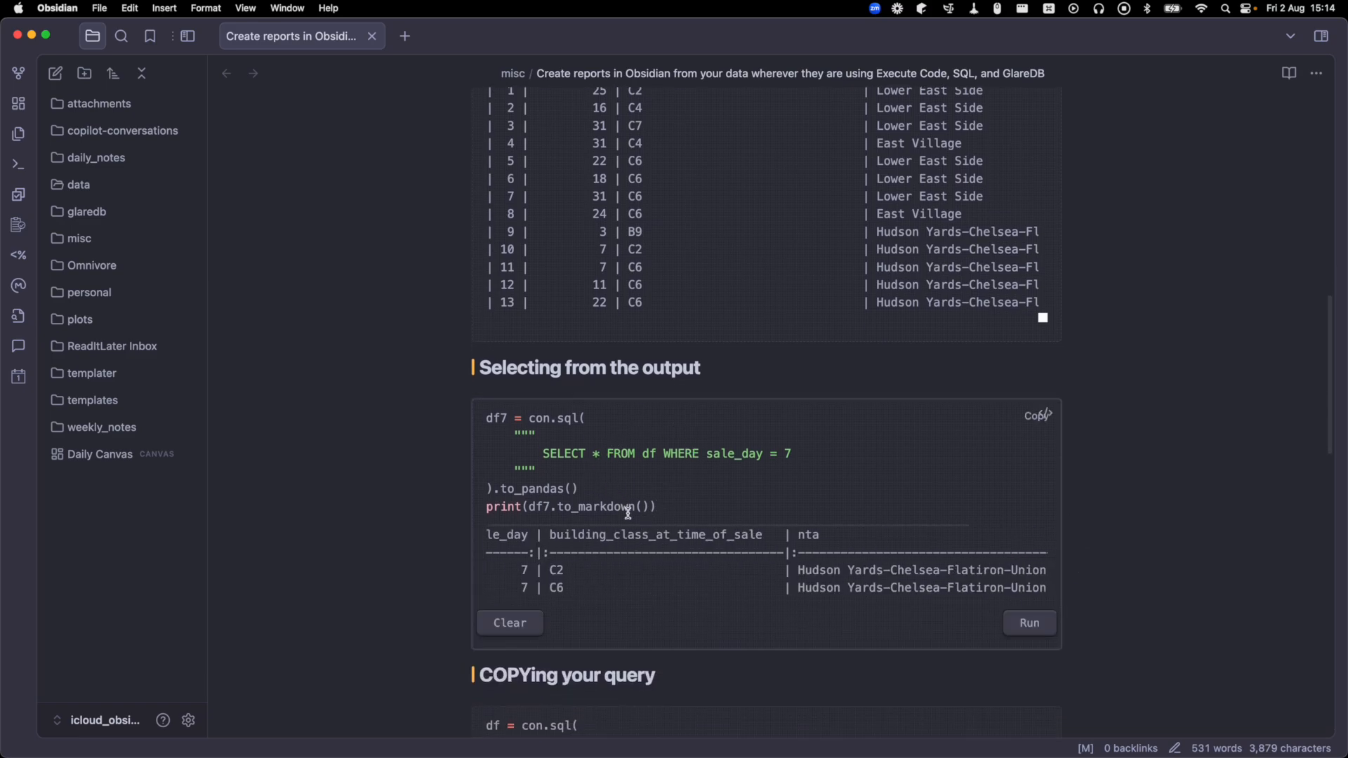
{"action": "mouse_move", "coordinate": [592, 580]}
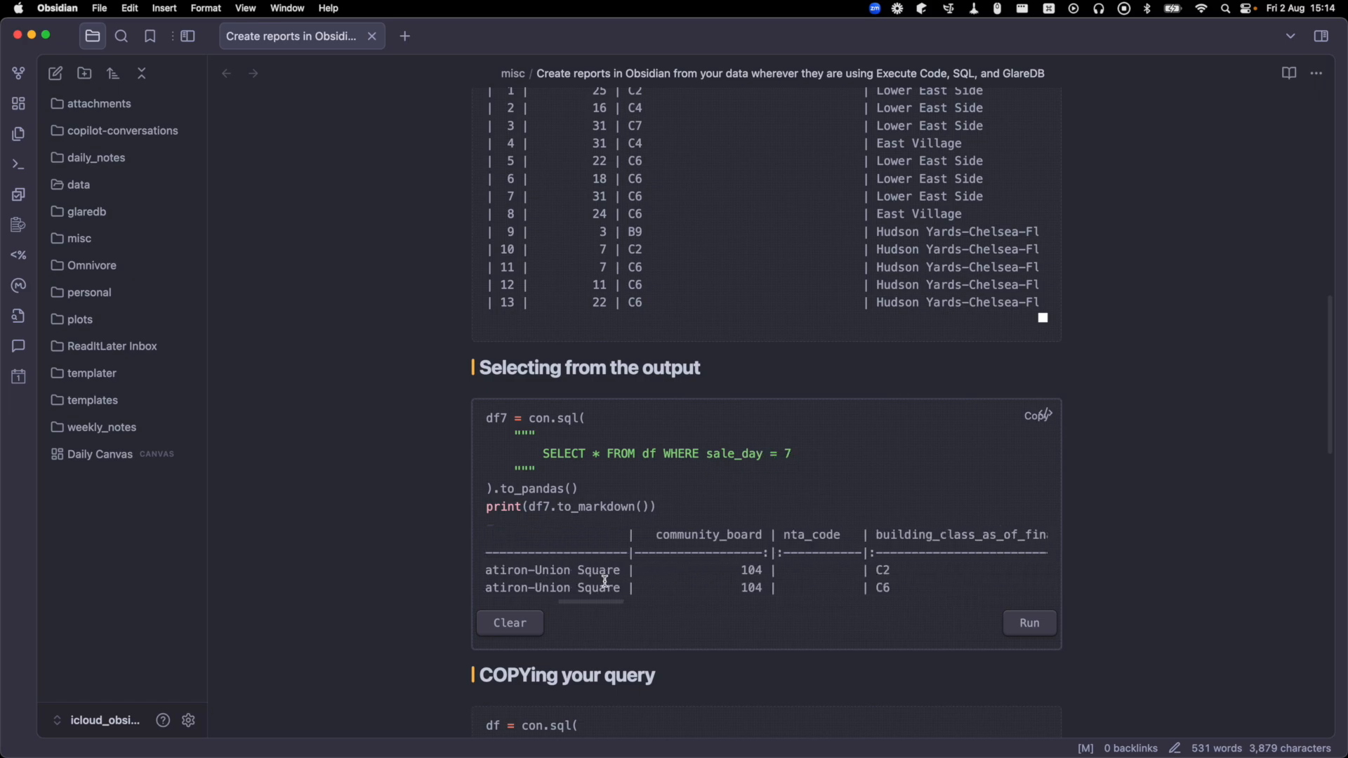
{"action": "scroll", "scroll_direction": "down", "scroll_amount": 3}
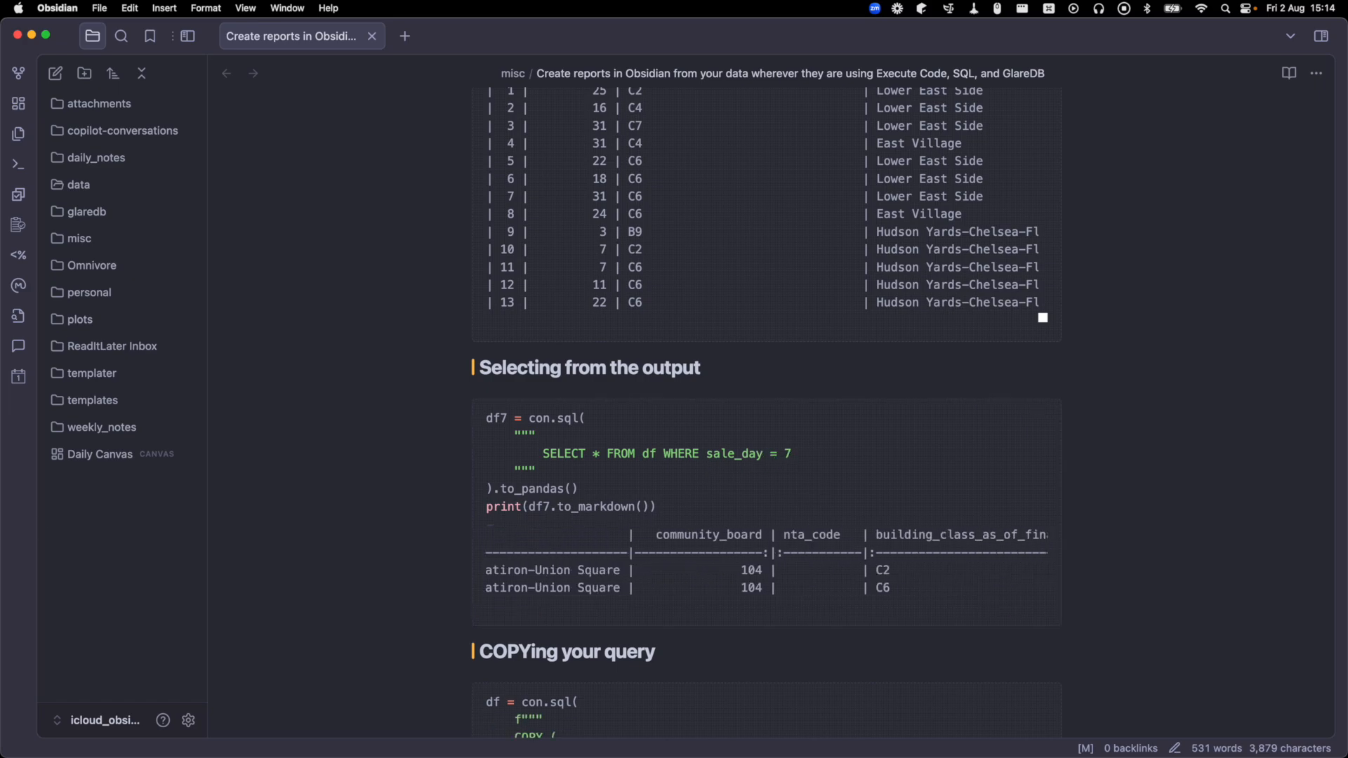
{"action": "scroll", "scroll_direction": "down", "scroll_amount": 3}
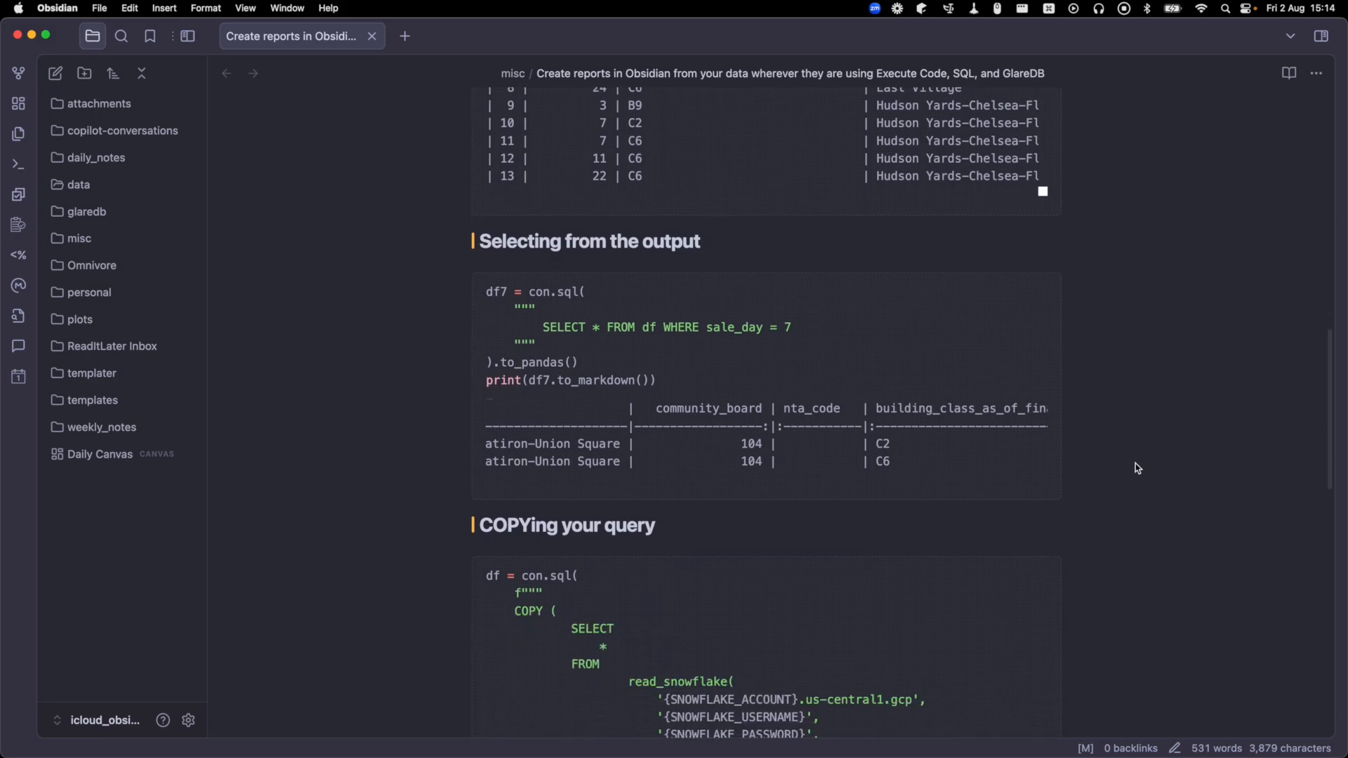
{"action": "scroll", "scroll_direction": "down", "scroll_amount": 3}
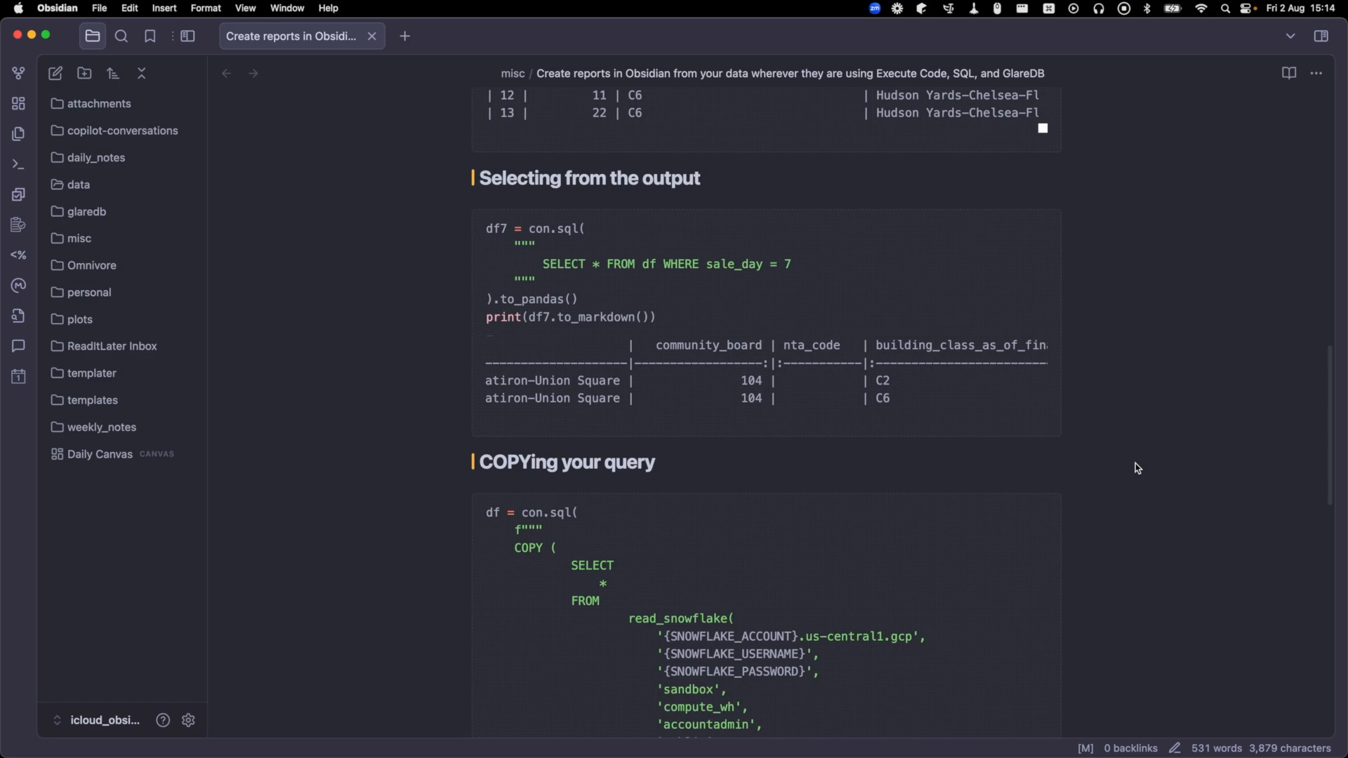
{"action": "scroll", "scroll_direction": "down", "scroll_amount": 3}
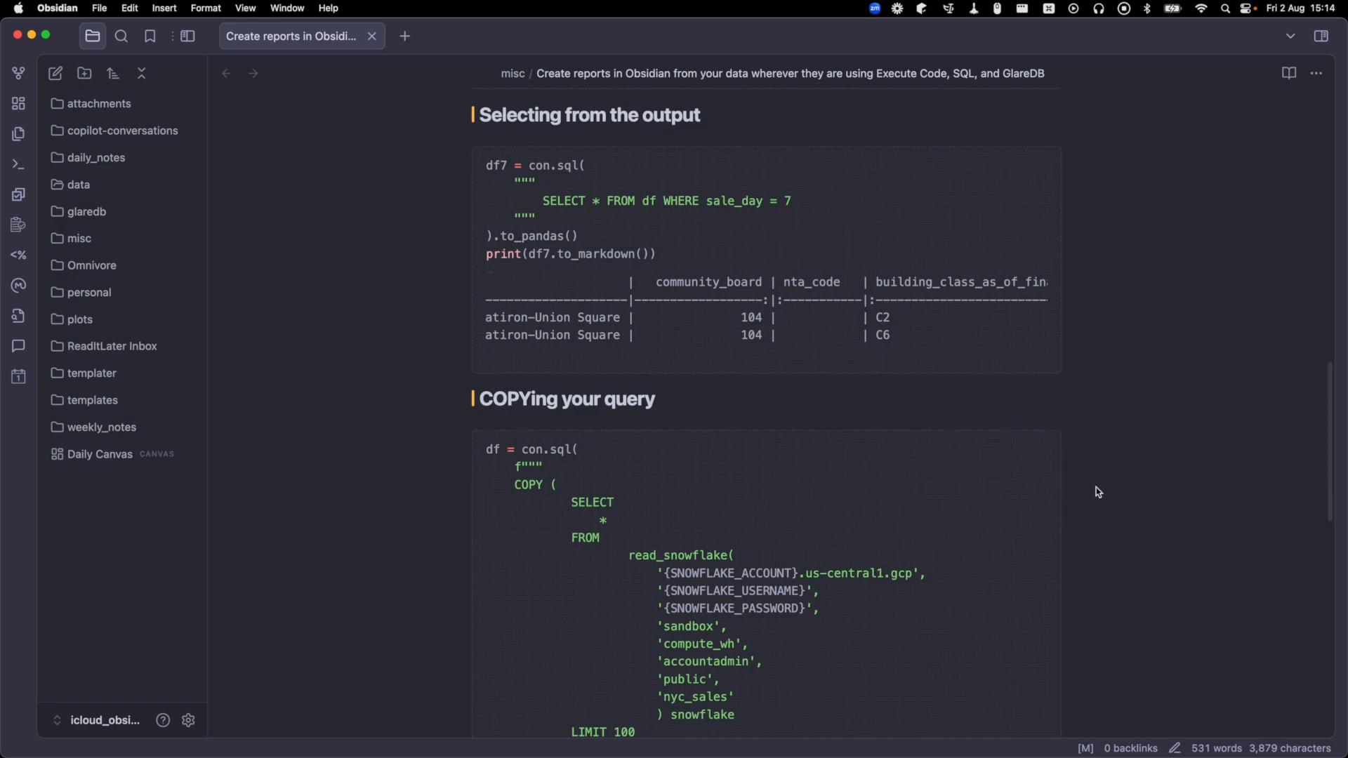
{"action": "scroll", "scroll_direction": "down", "scroll_amount": 3}
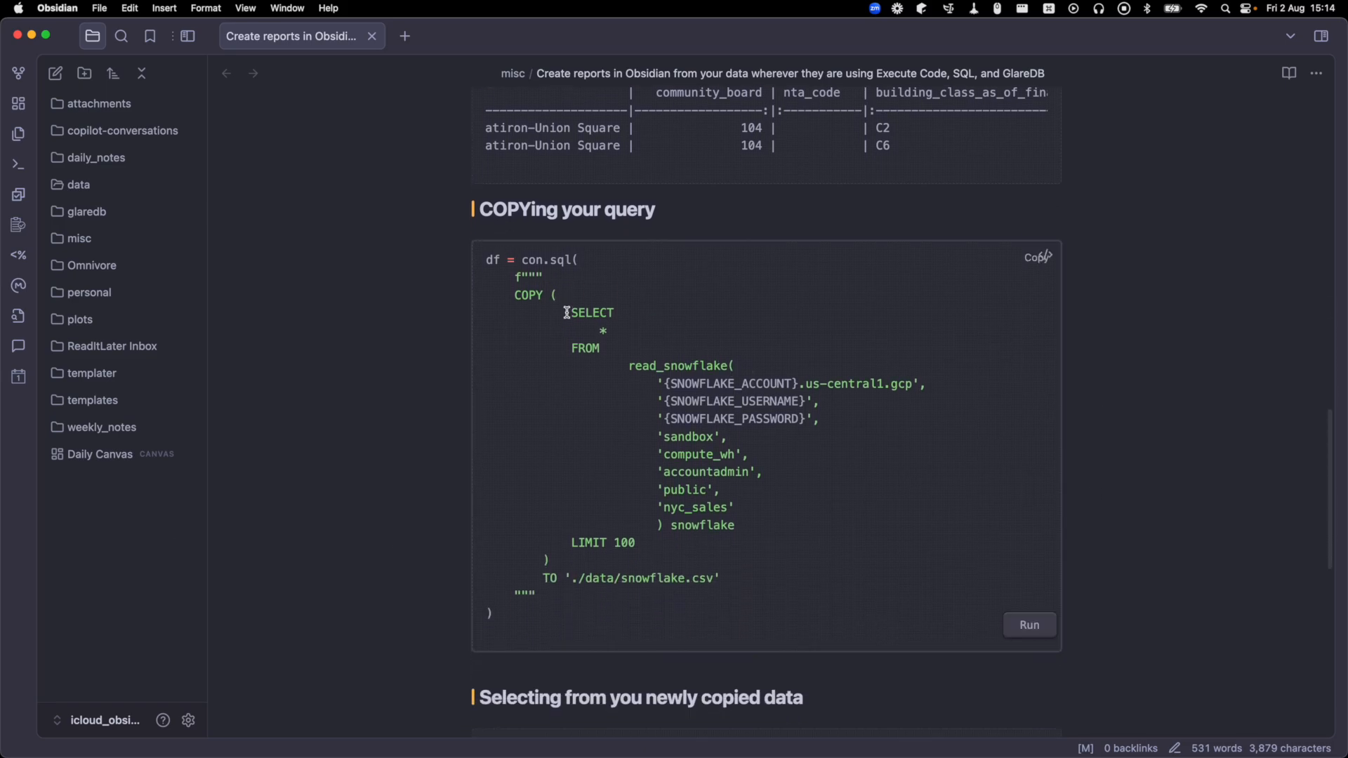
{"action": "left_click_drag", "start_coordinate": [566, 312], "coordinate": [735, 525]}
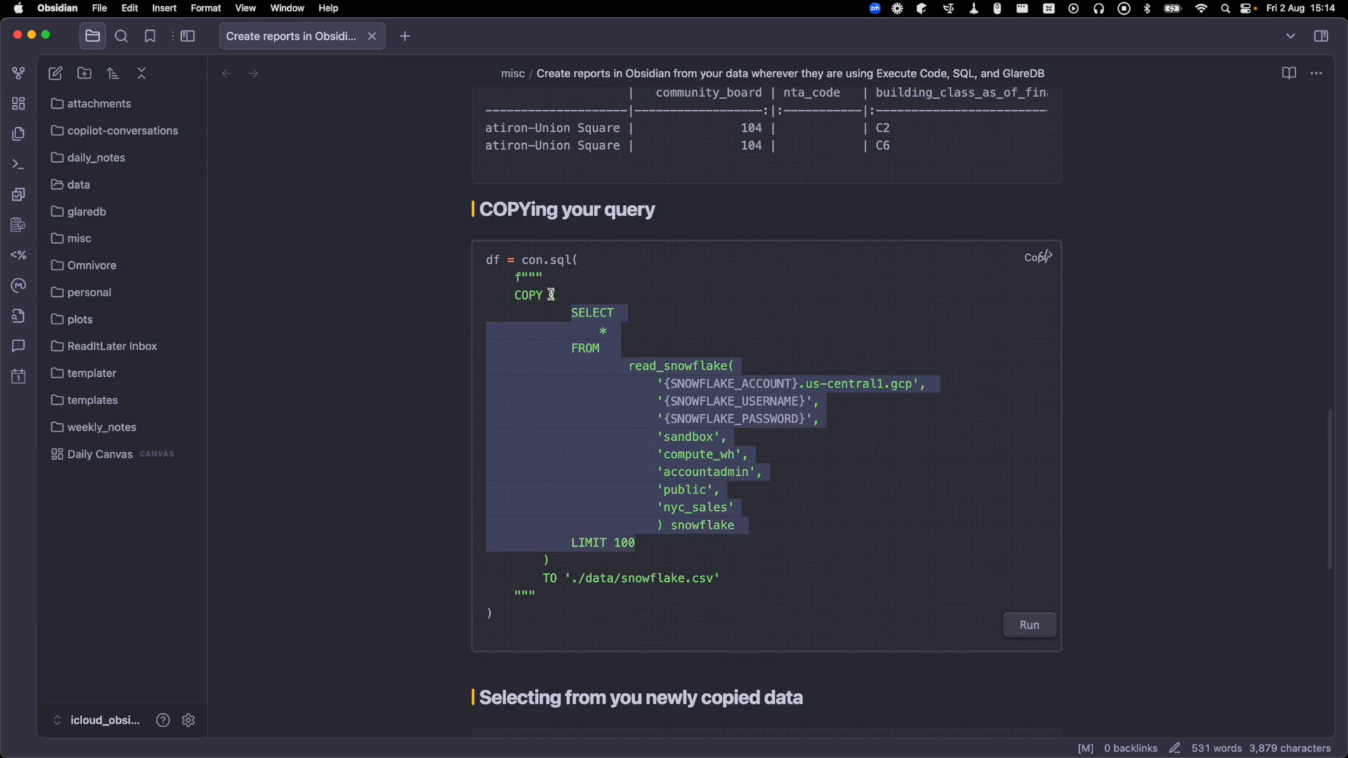
{"action": "left_click", "coordinate": [543, 301]}
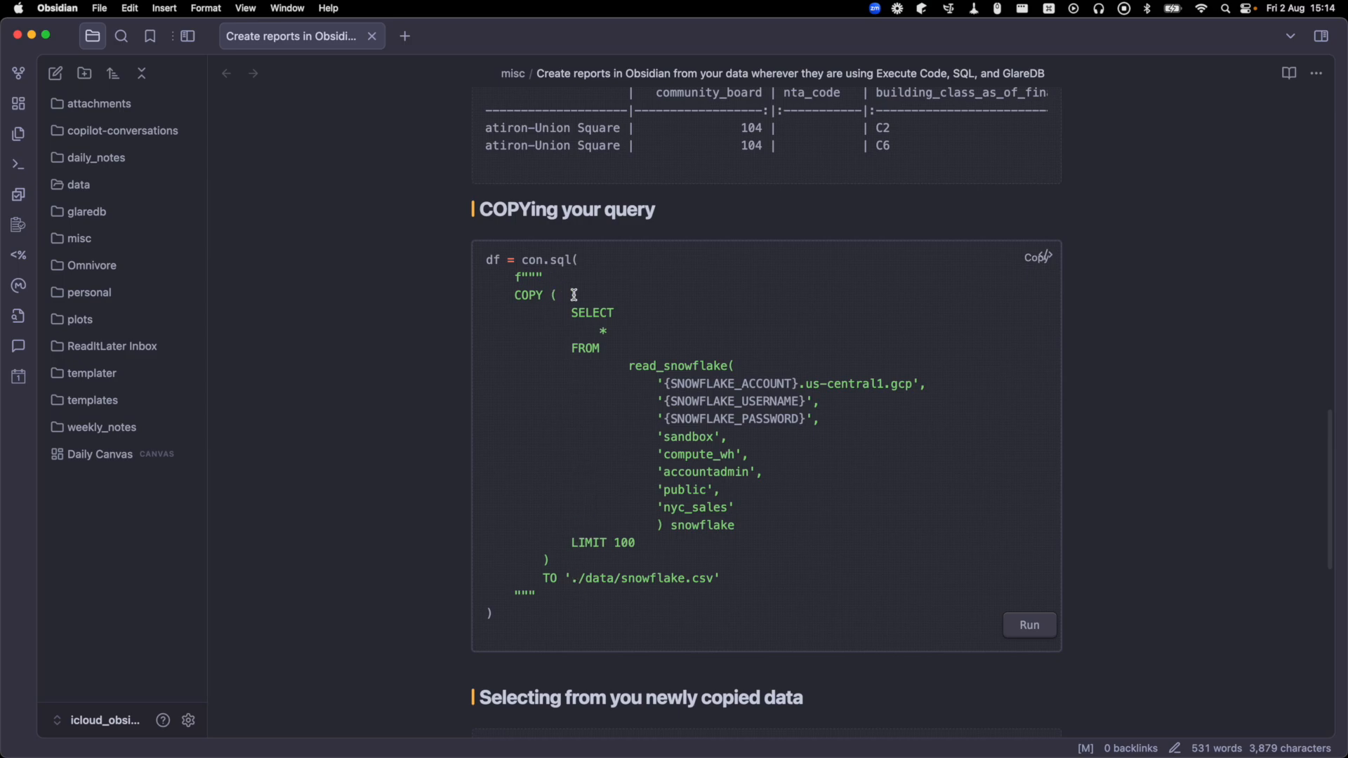
{"action": "mouse_move", "coordinate": [611, 649]}
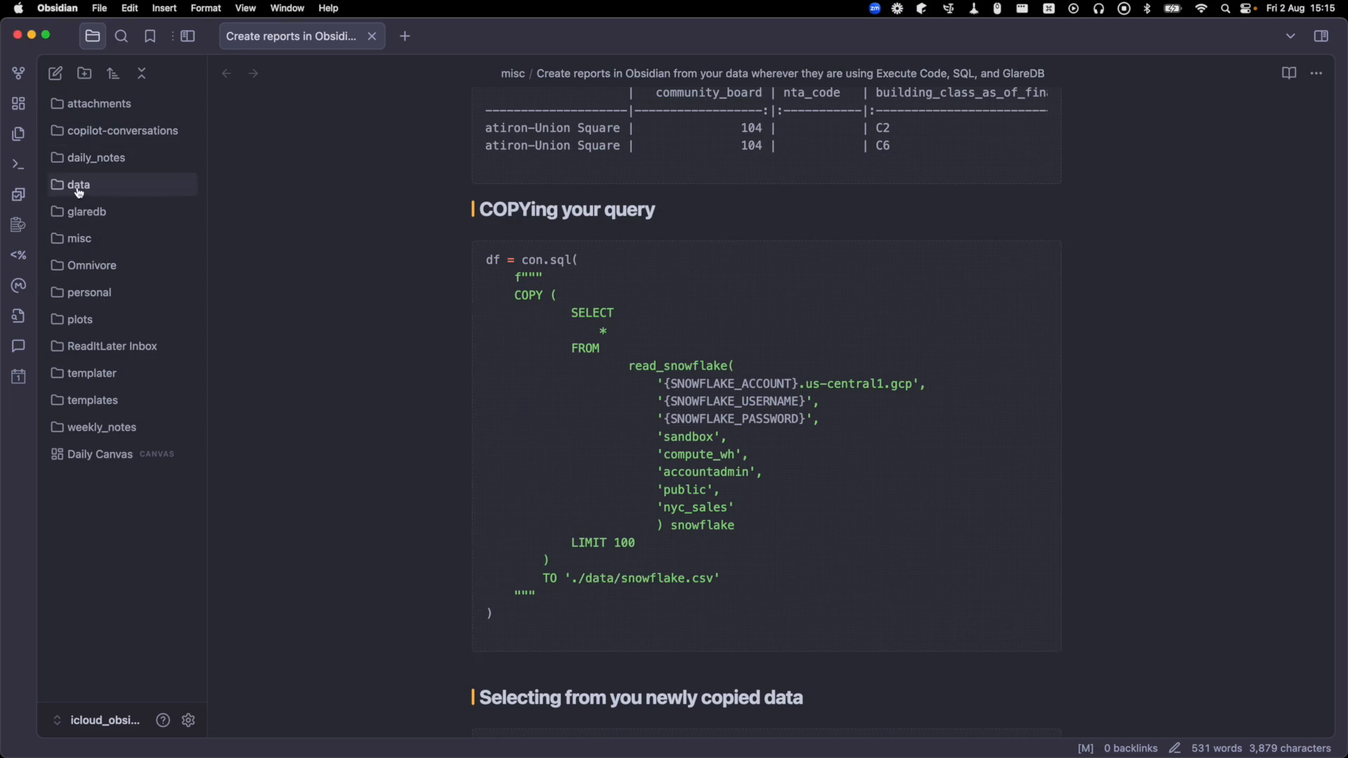
{"action": "mouse_move", "coordinate": [1029, 623]}
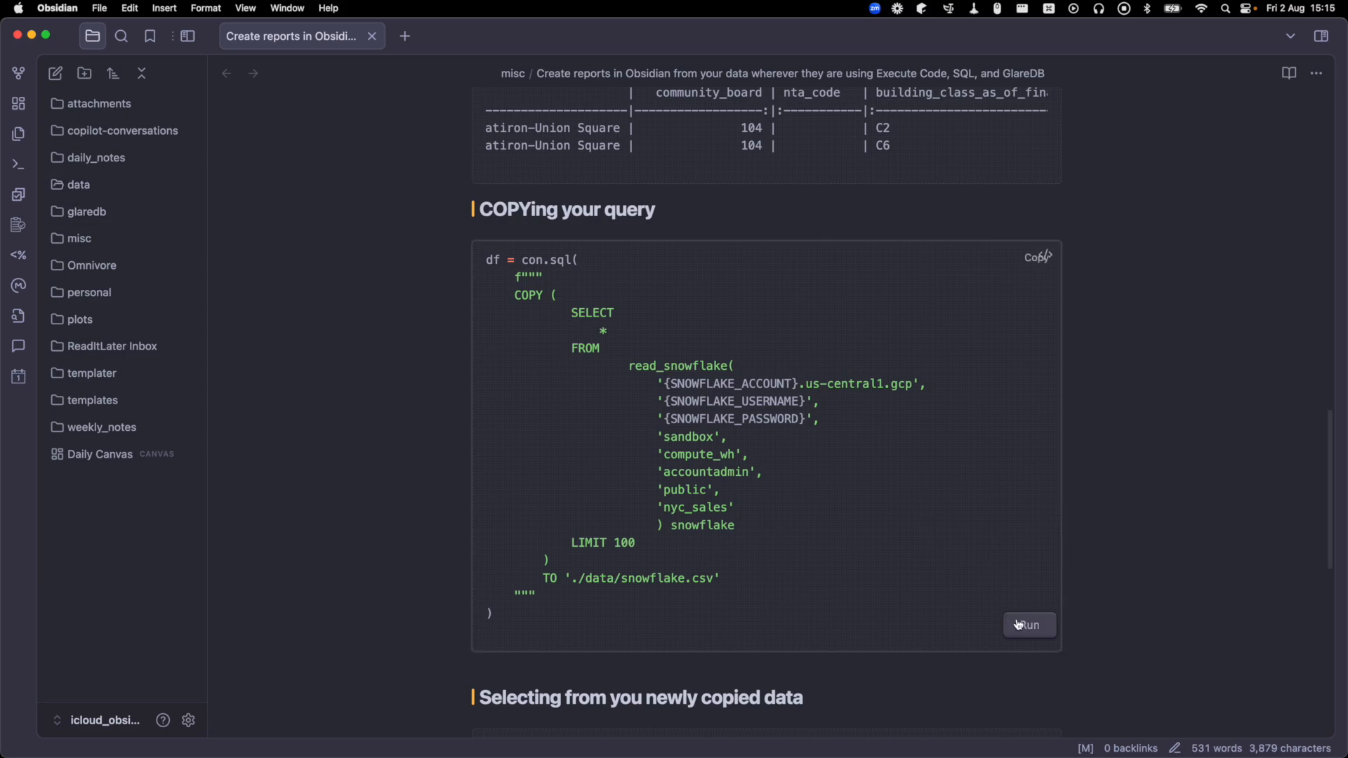
{"action": "mouse_move", "coordinate": [1190, 556]}
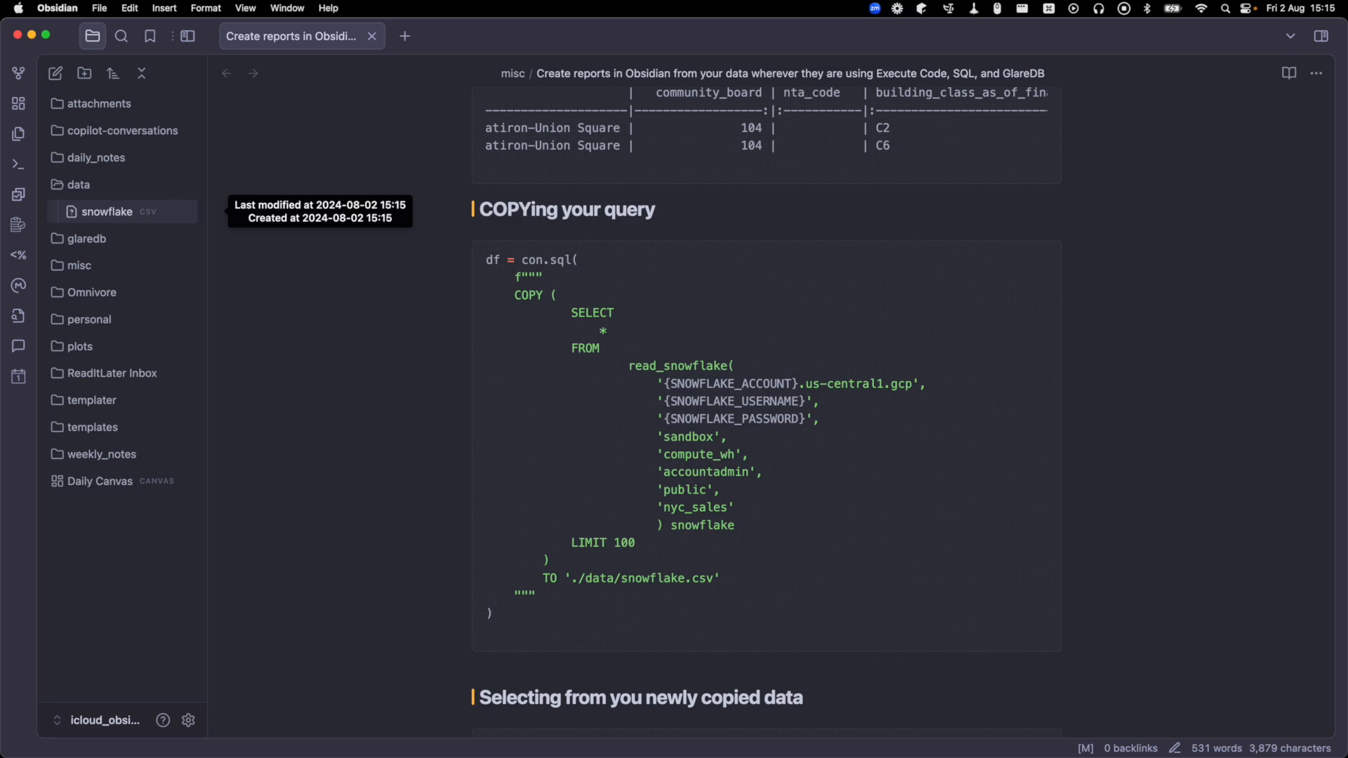
{"action": "mouse_move", "coordinate": [1162, 603]}
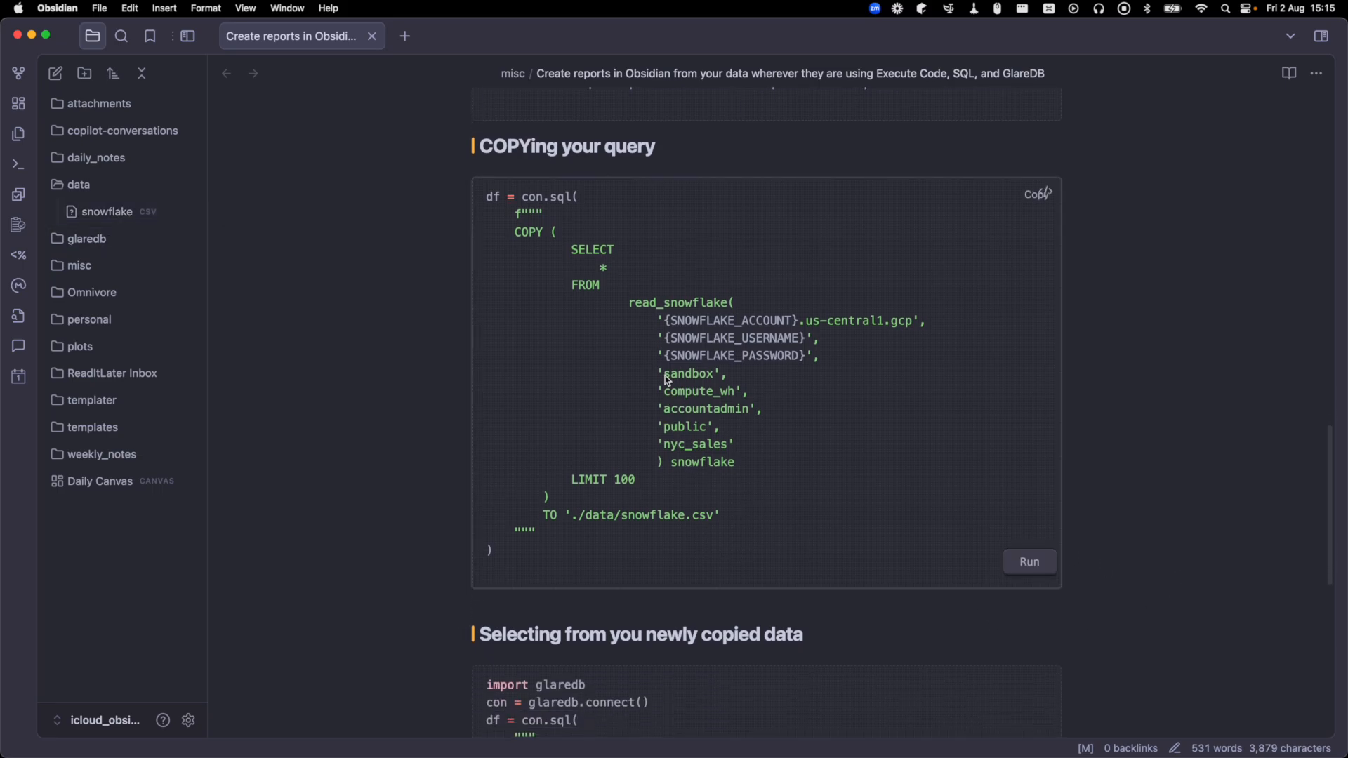
{"action": "mouse_move", "coordinate": [643, 565]}
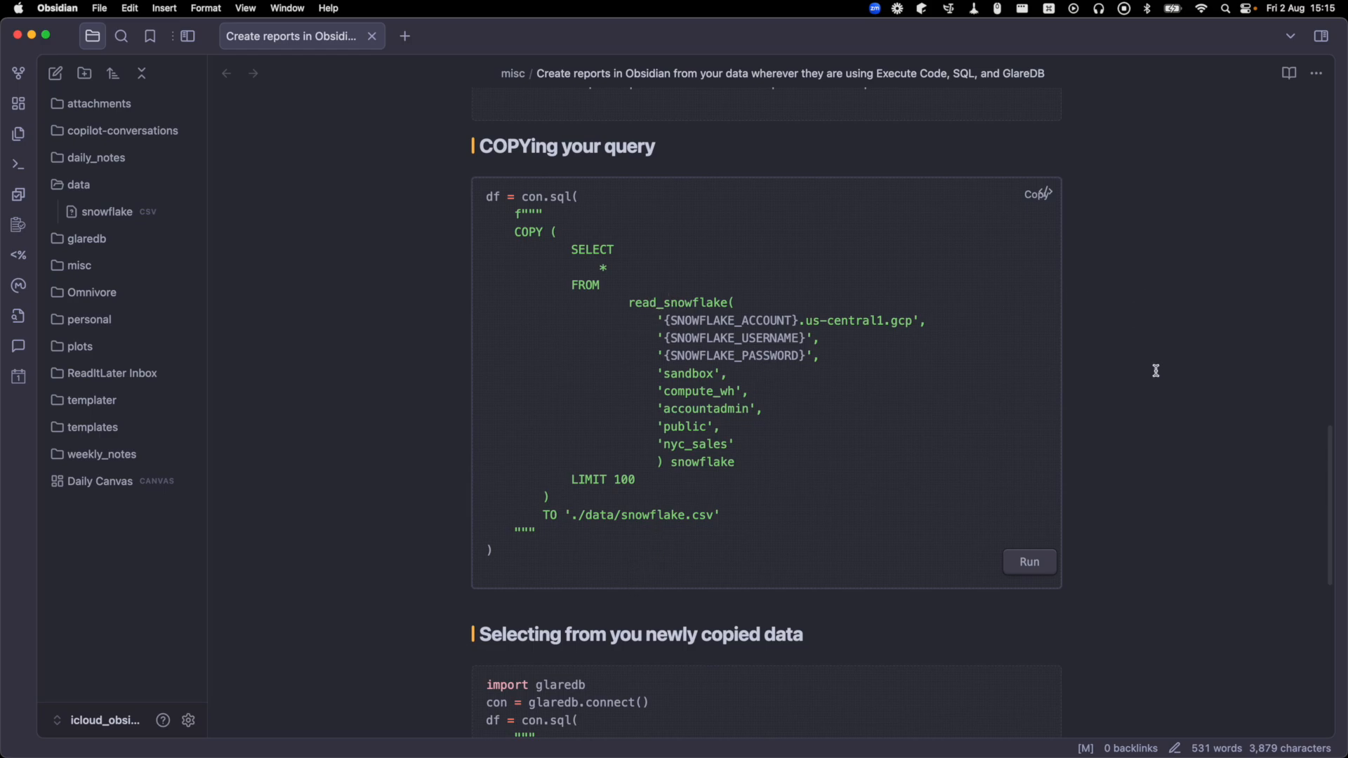
Scroll down to the block that reads snowflake.csv back from the data folder.
{"action": "scroll", "scroll_direction": "down", "scroll_amount": 3}
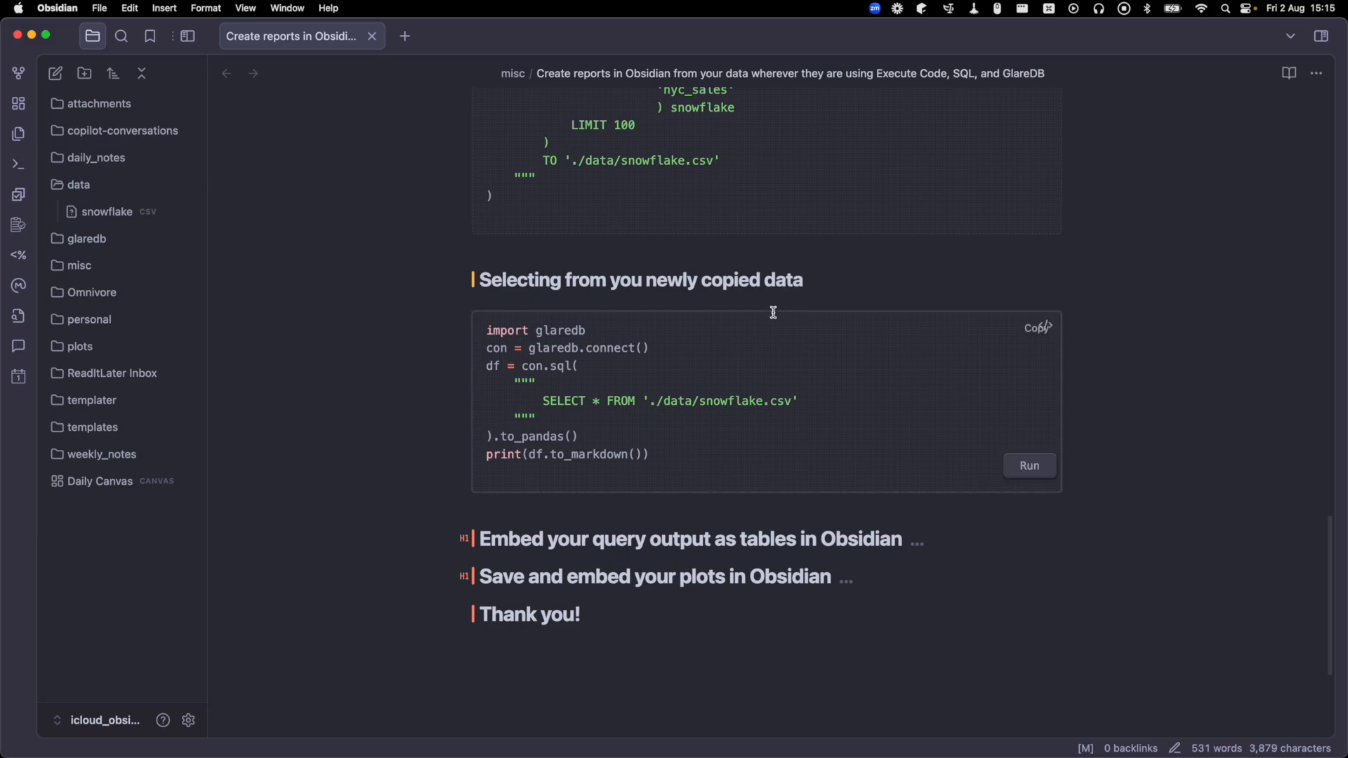
Run the 'Selecting from you newly copied data' block to print snowflake.csv rows as a table.
{"action": "left_click", "coordinate": [1028, 465]}
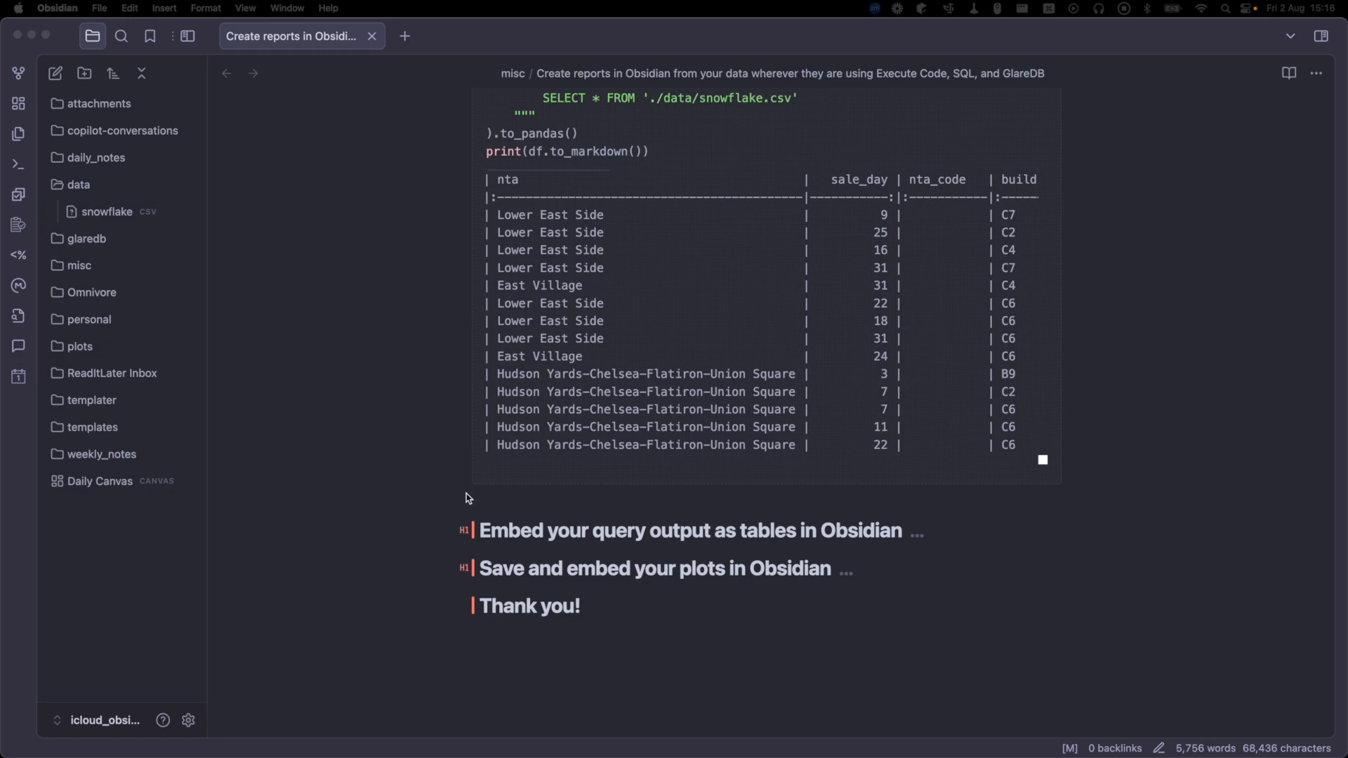
{"action": "mouse_move", "coordinate": [651, 668]}
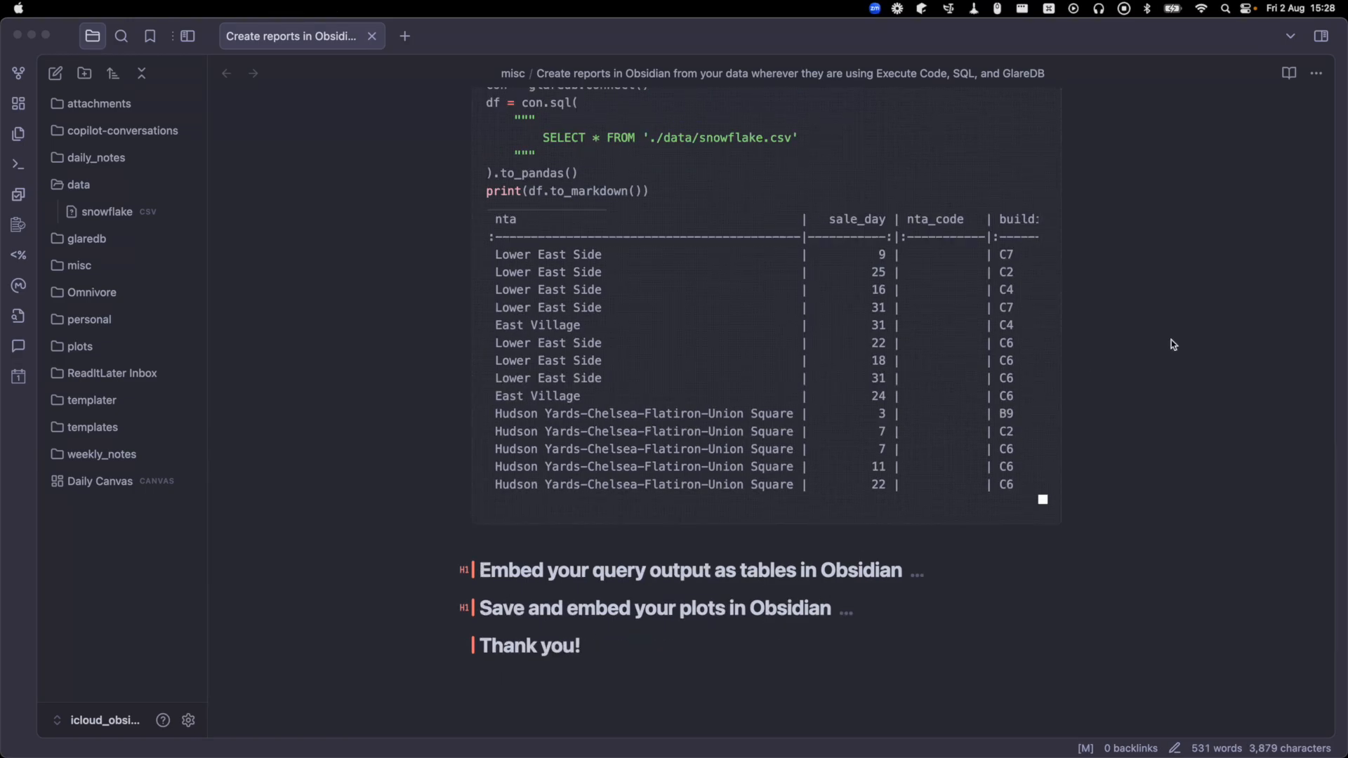
{"action": "scroll", "scroll_direction": "down", "scroll_amount": 3}
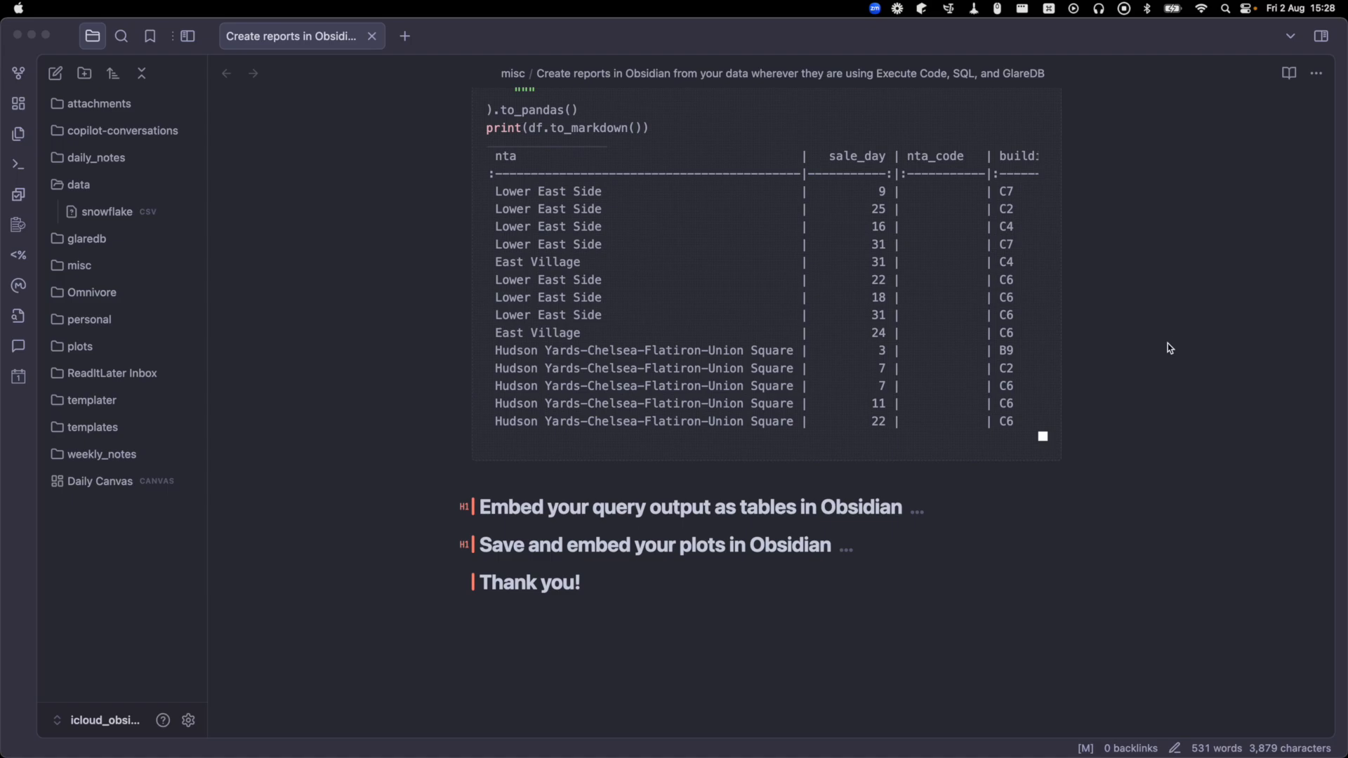
{"action": "mouse_move", "coordinate": [857, 459]}
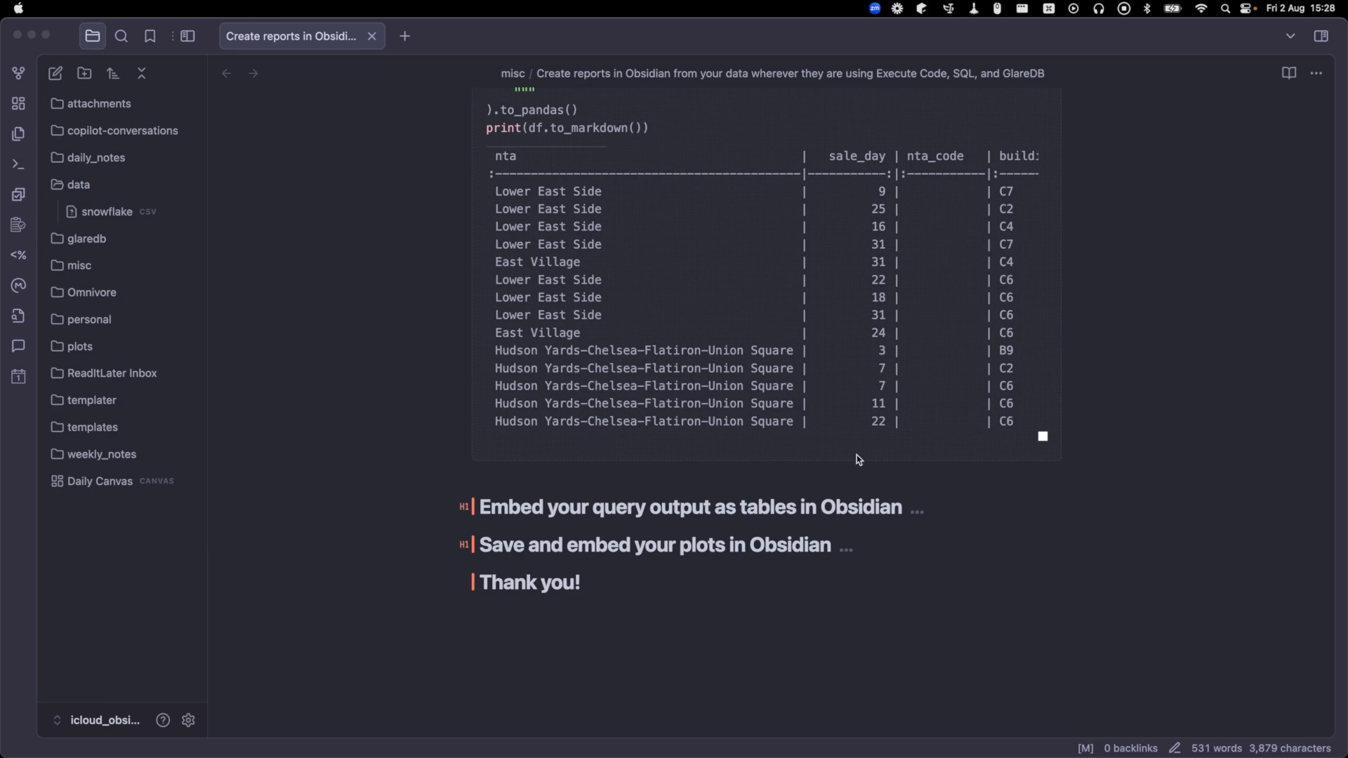
{"action": "mouse_move", "coordinate": [825, 550]}
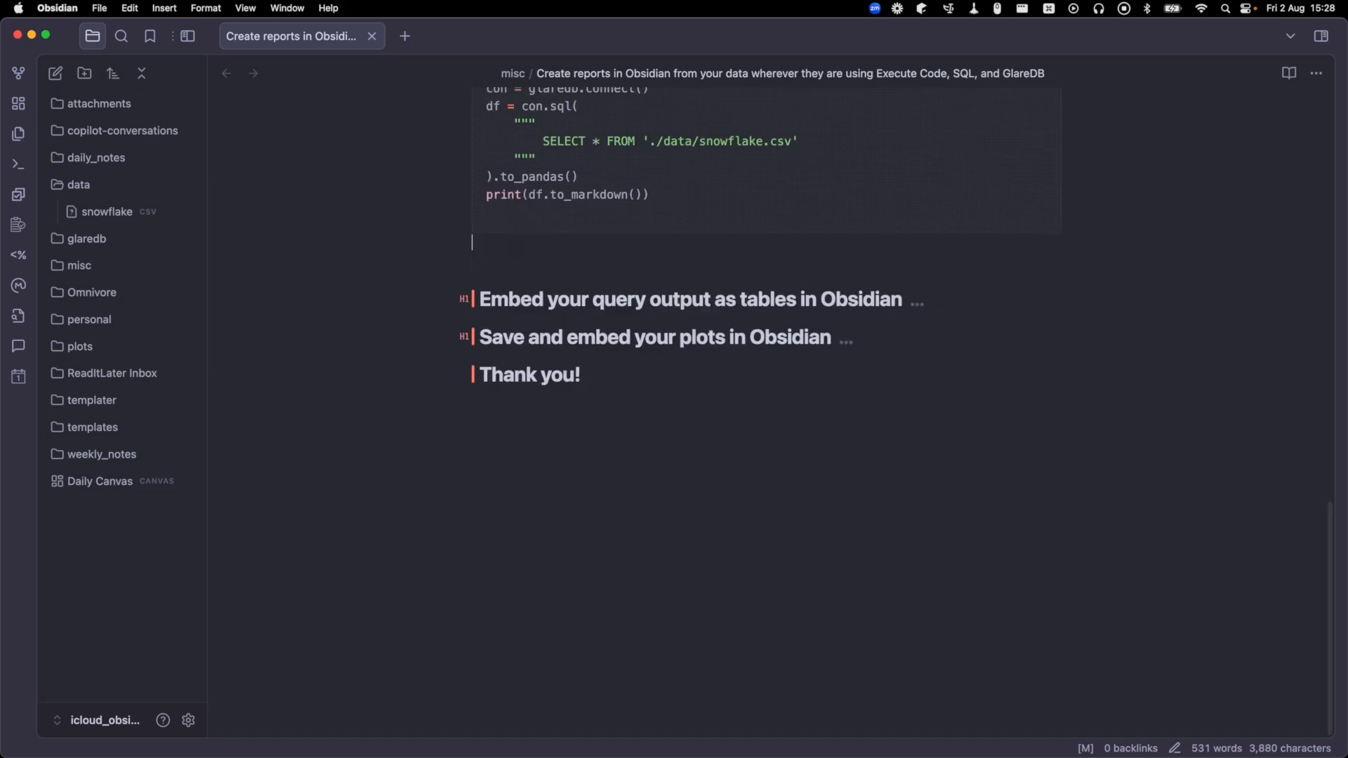
{"action": "mouse_move", "coordinate": [571, 465]}
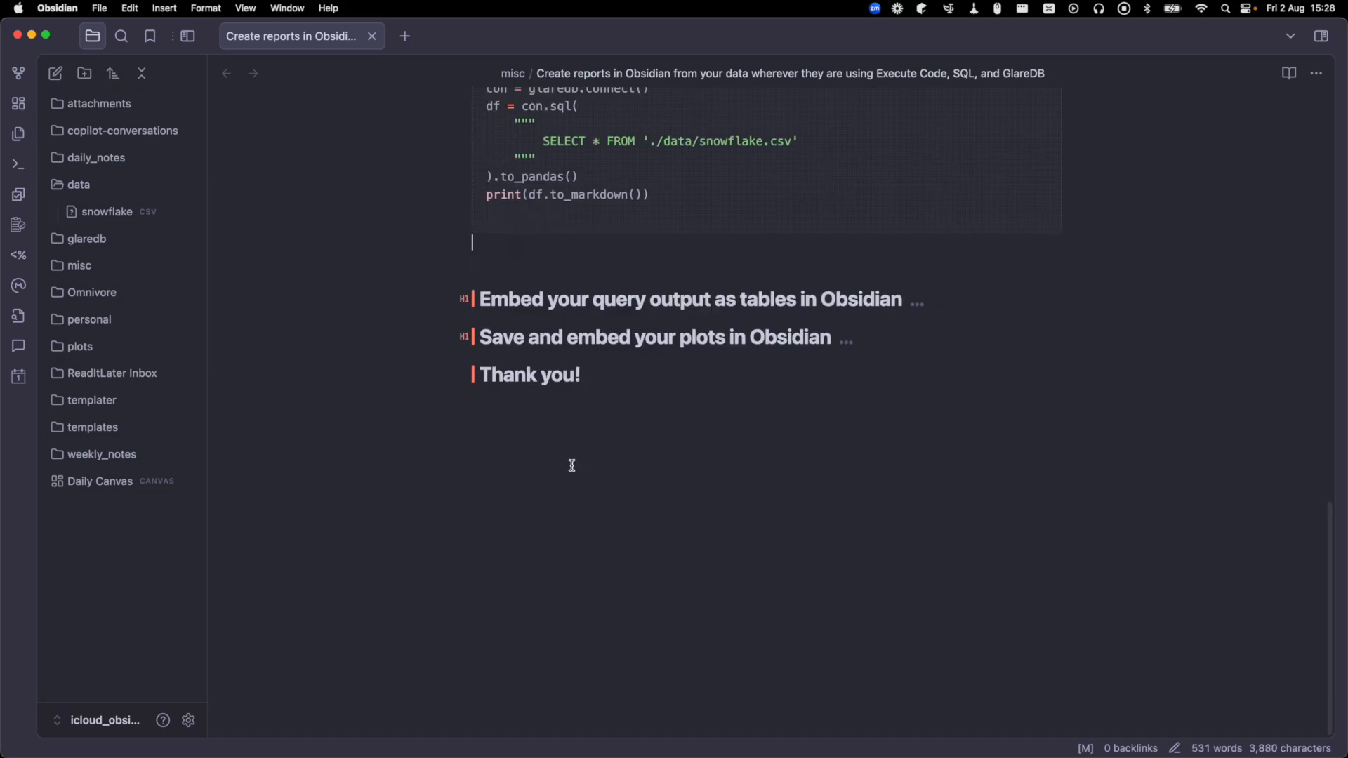
{"action": "mouse_move", "coordinate": [576, 438]}
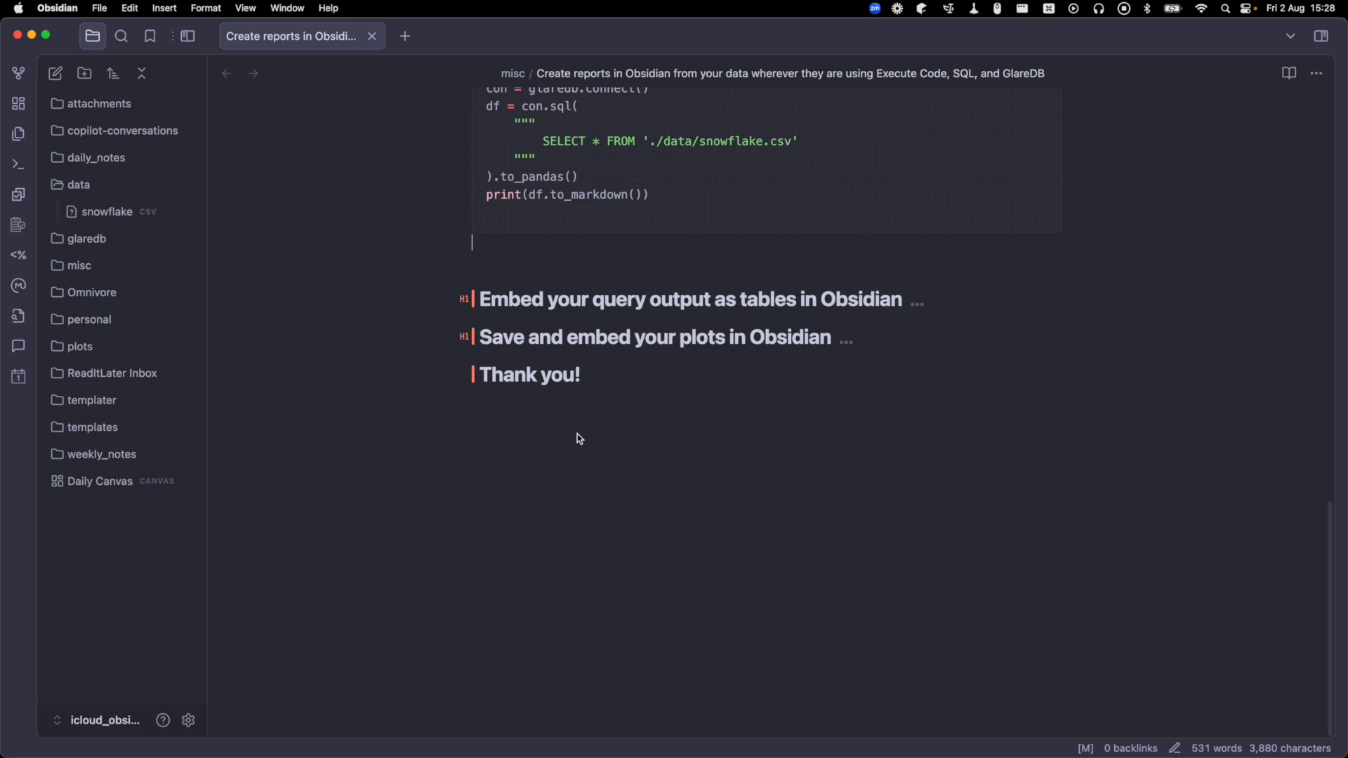
Run the pandas block to copy snowflake.csv as a markdown table for 'Paste it here:'.
{"action": "scroll", "scroll_direction": "down", "scroll_amount": 3}
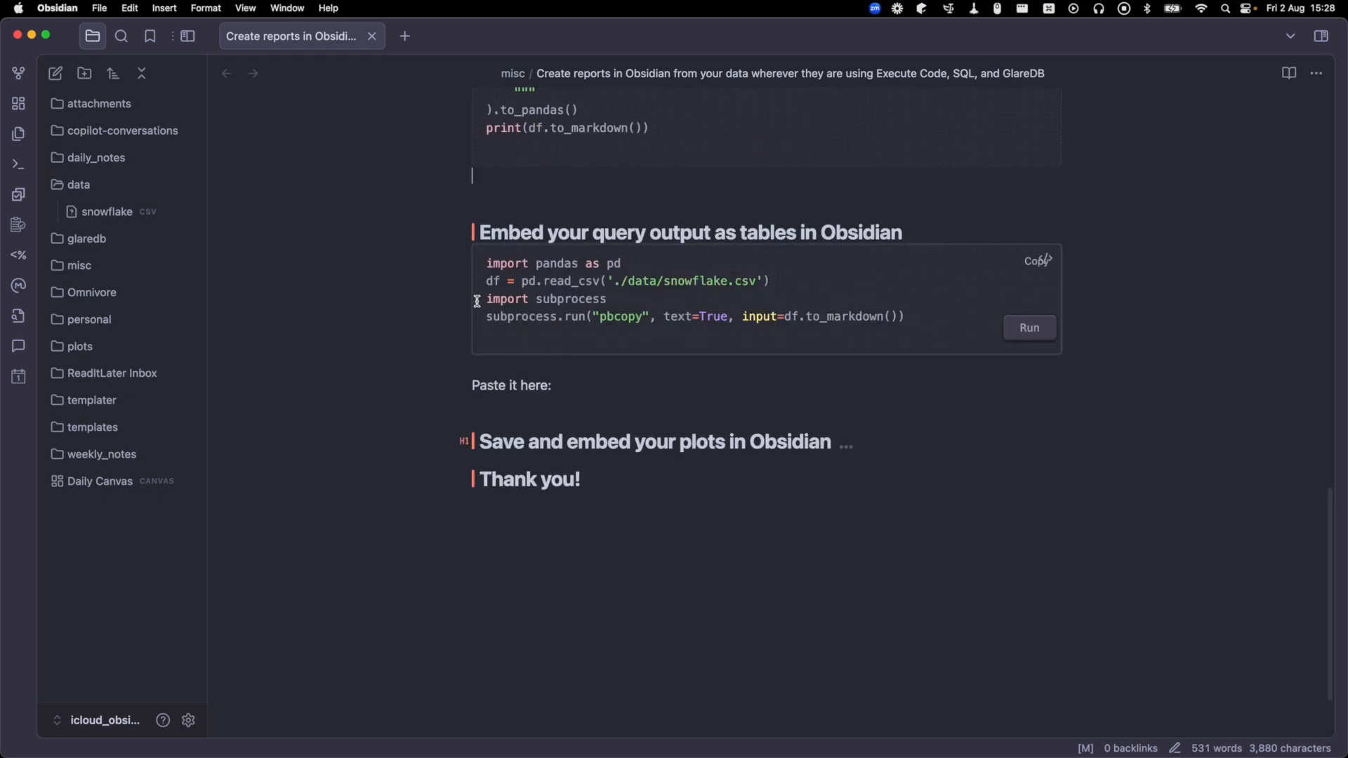
{"action": "mouse_move", "coordinate": [551, 329]}
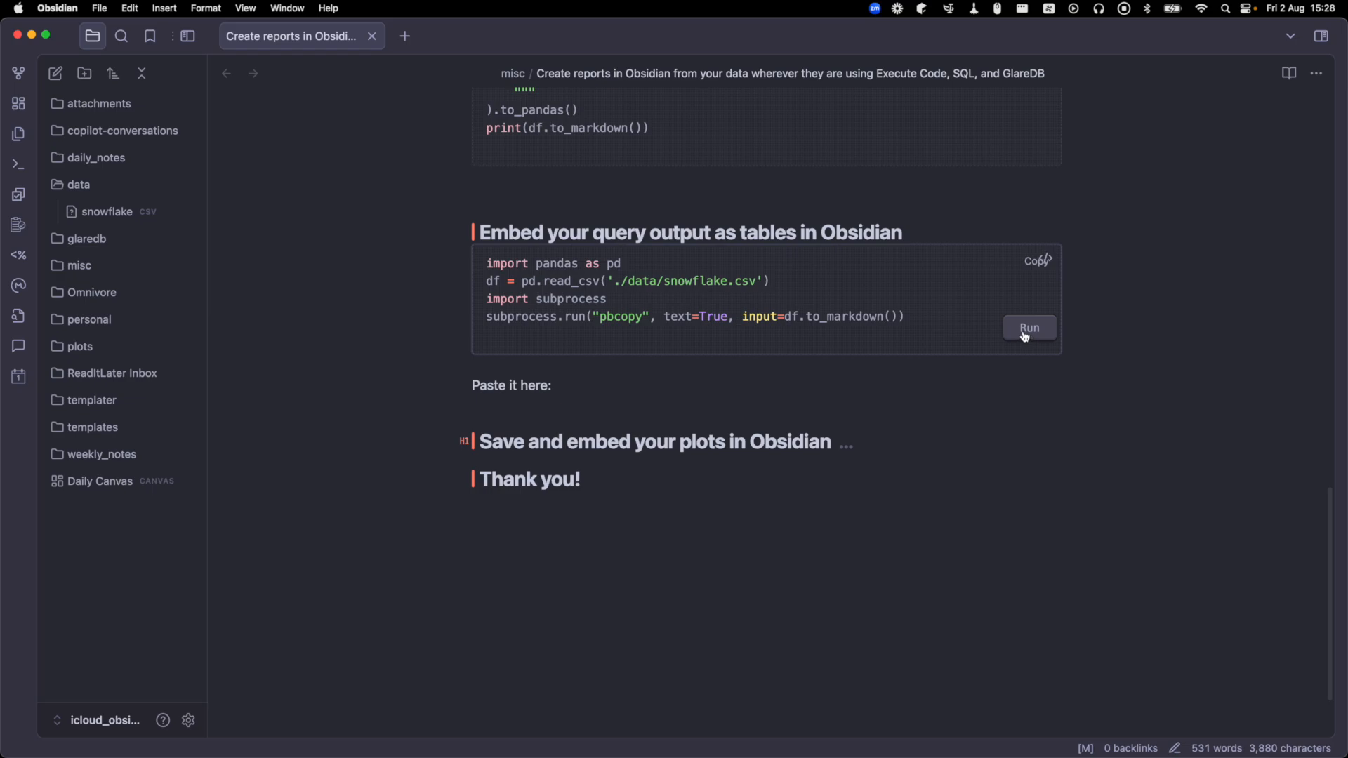
{"action": "left_click", "coordinate": [1028, 327]}
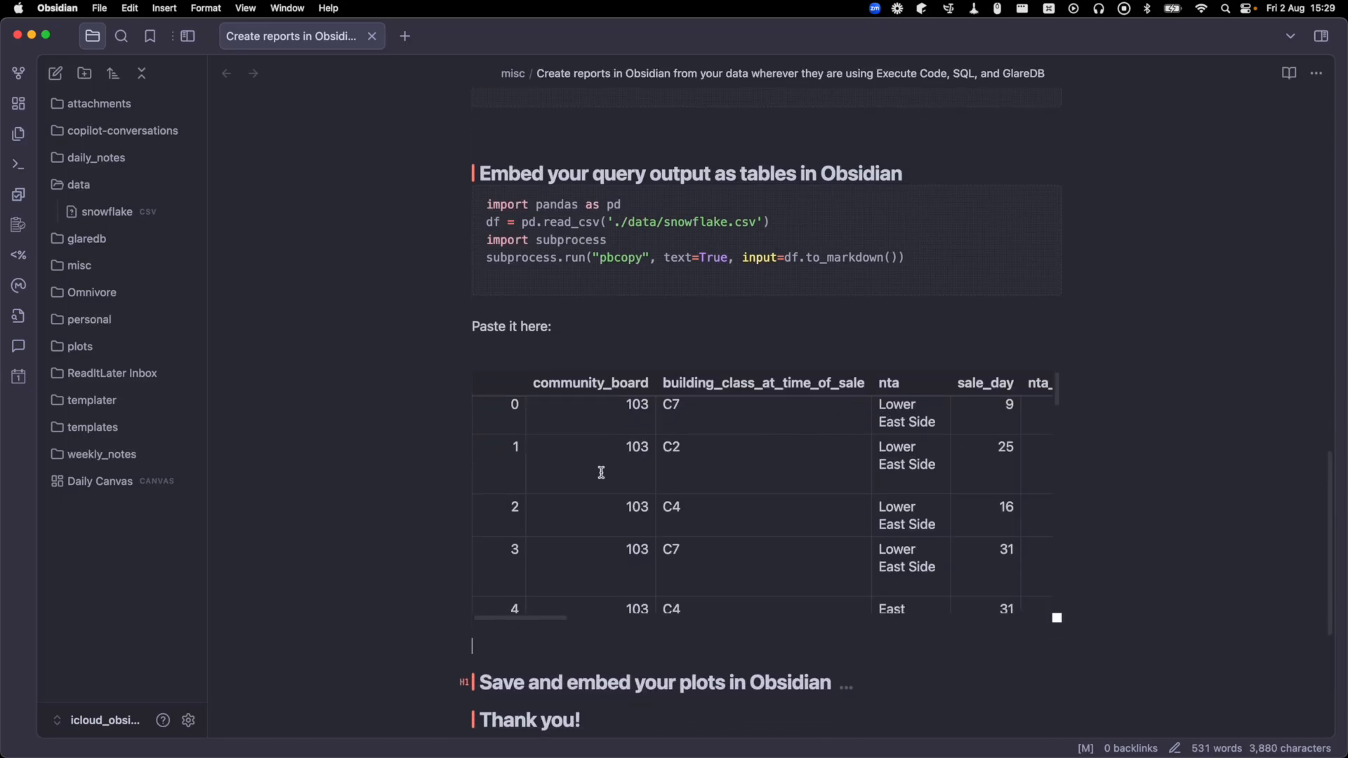
{"action": "mouse_move", "coordinate": [575, 493]}
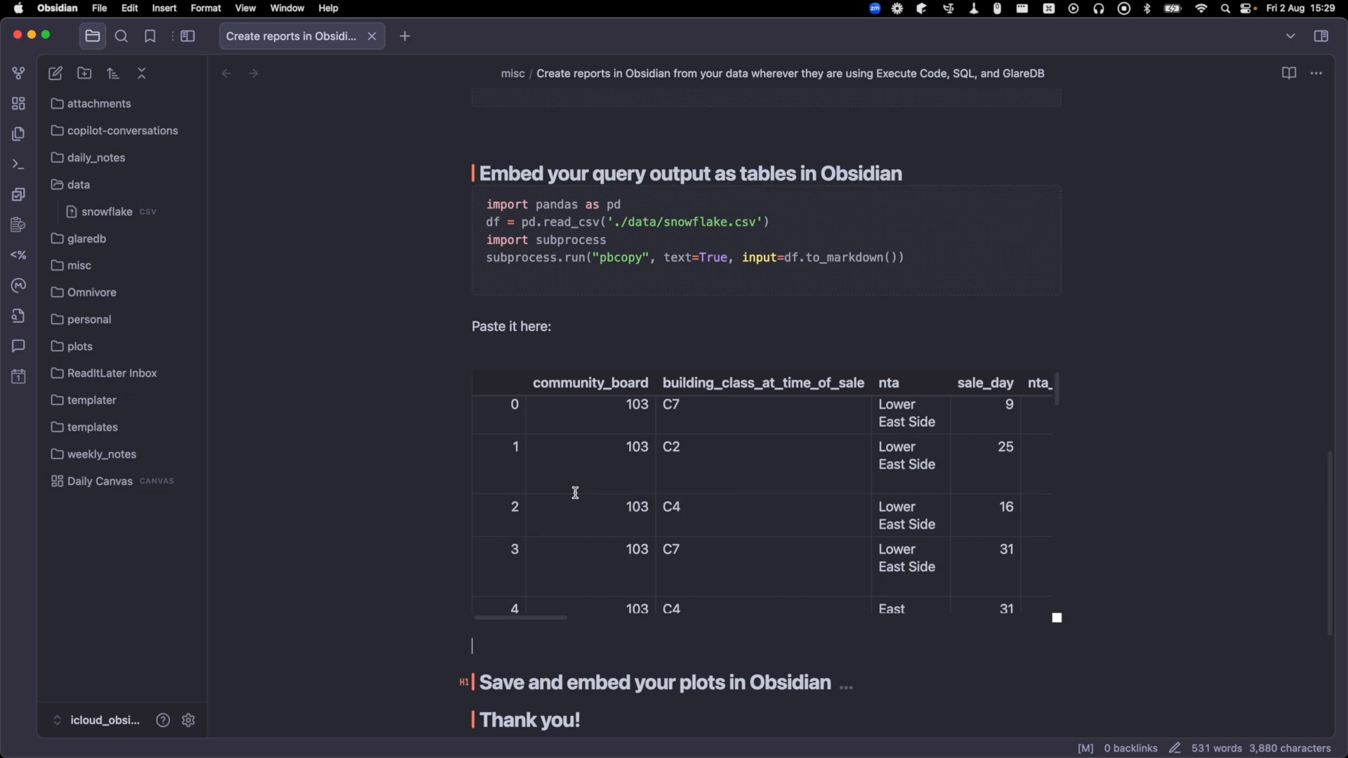
{"action": "mouse_move", "coordinate": [784, 506]}
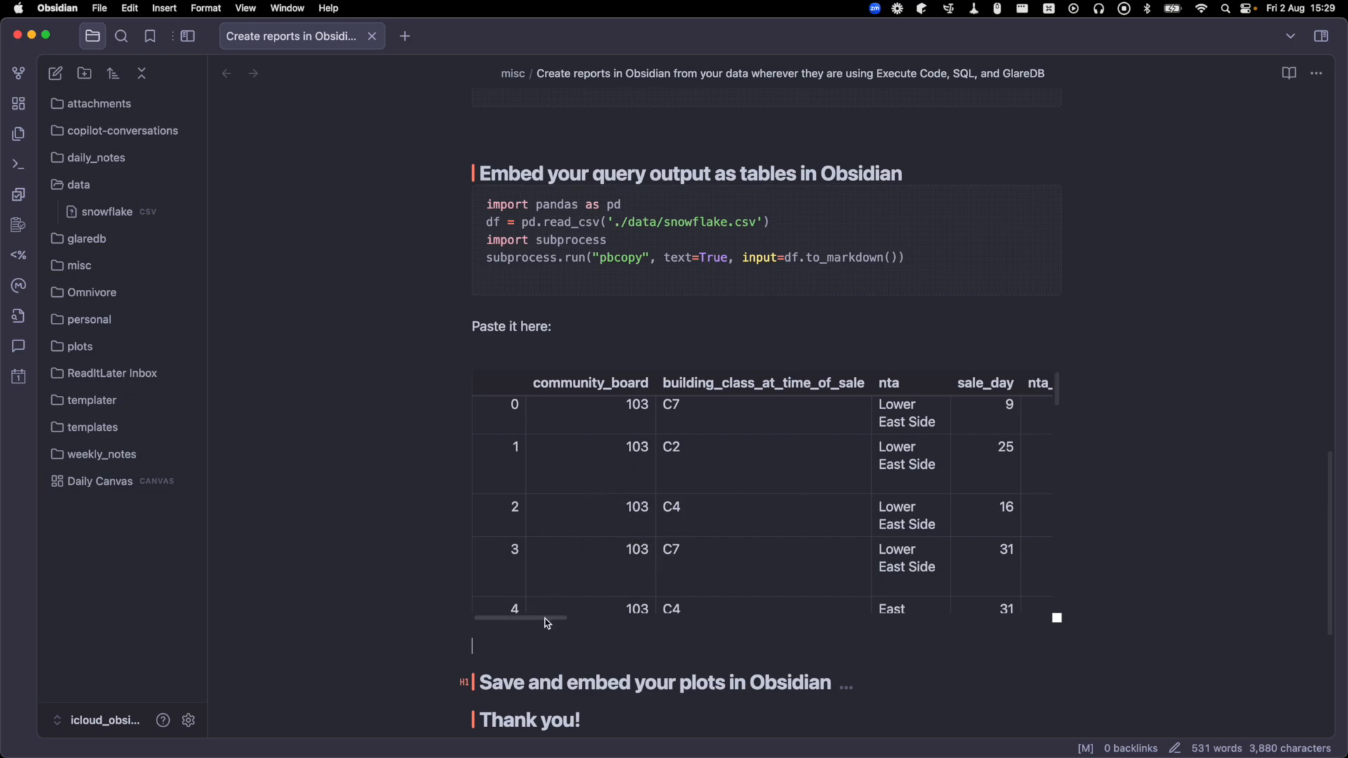
{"action": "scroll", "scroll_direction": "right", "scroll_amount": 3}
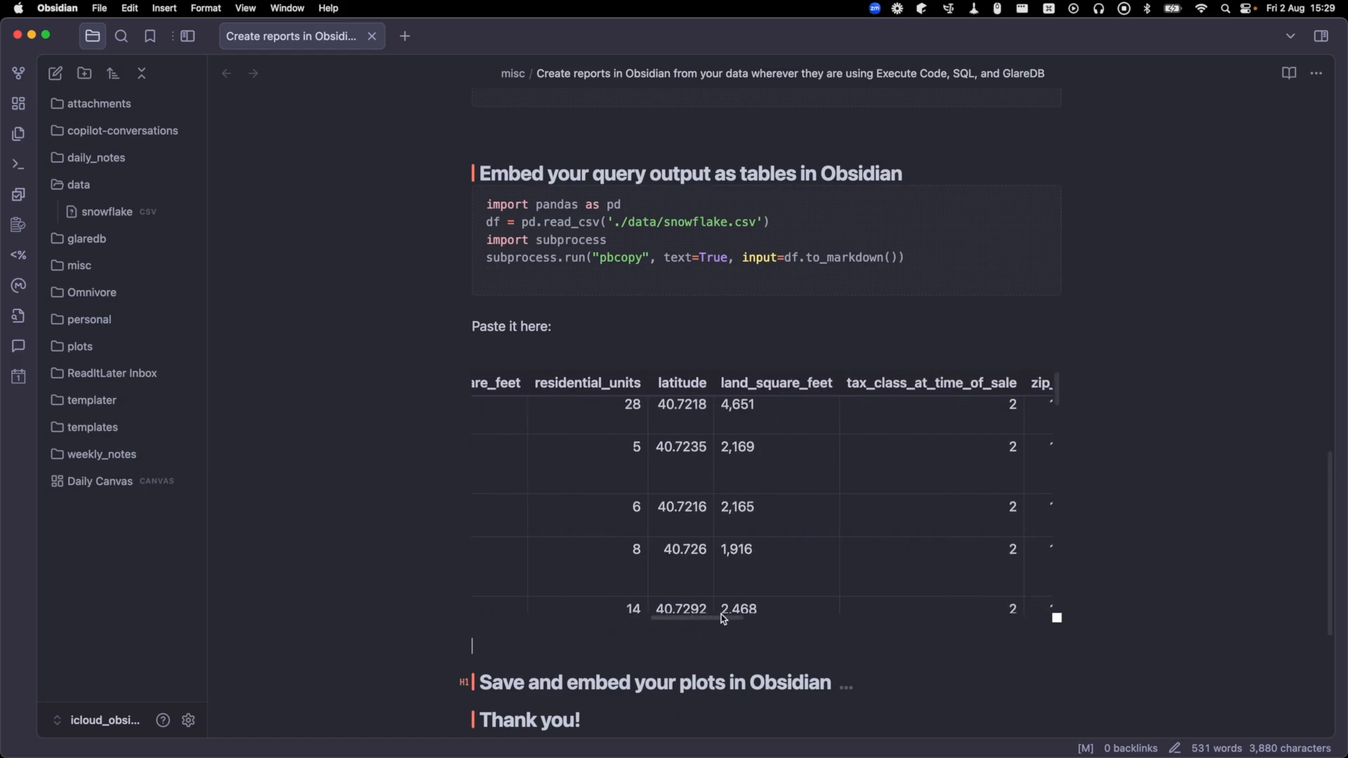
{"action": "scroll", "scroll_direction": "right", "scroll_amount": 3}
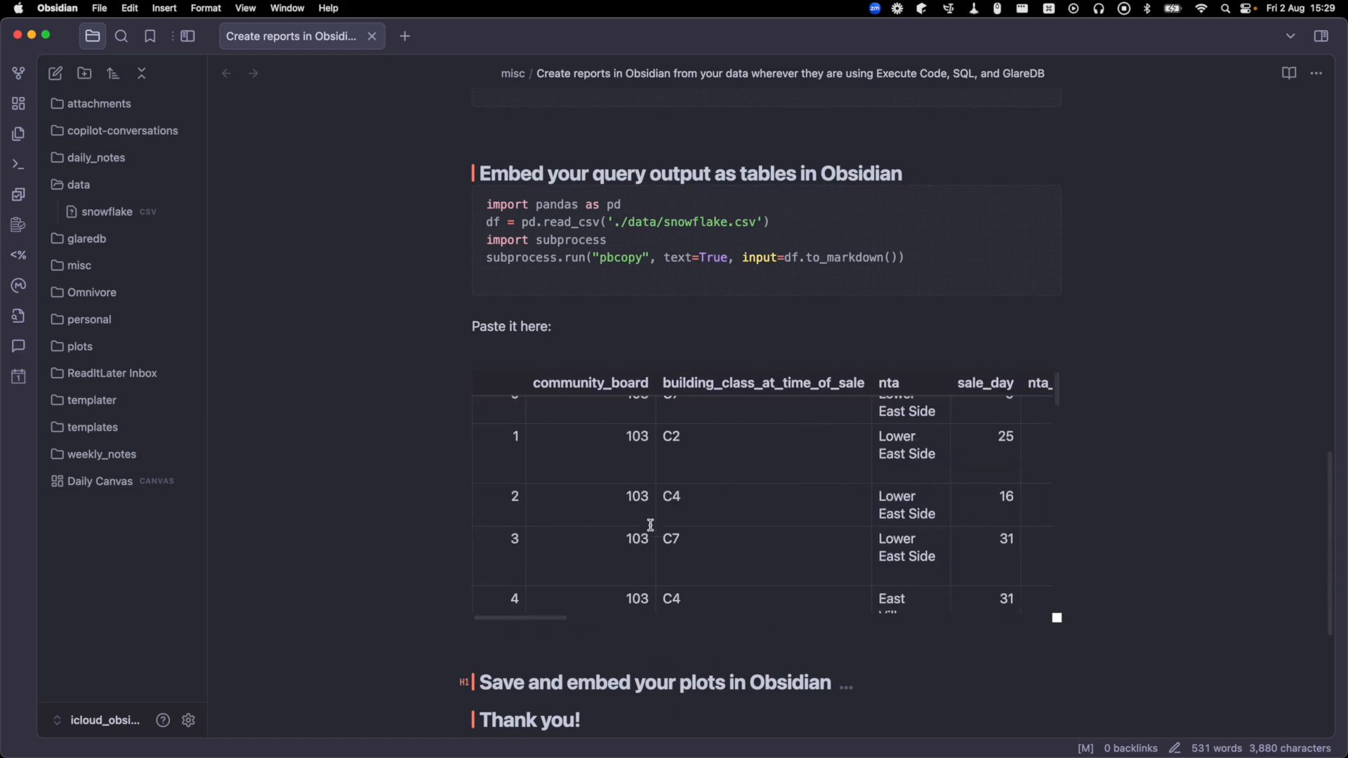
{"action": "scroll", "scroll_direction": "down", "scroll_amount": 3}
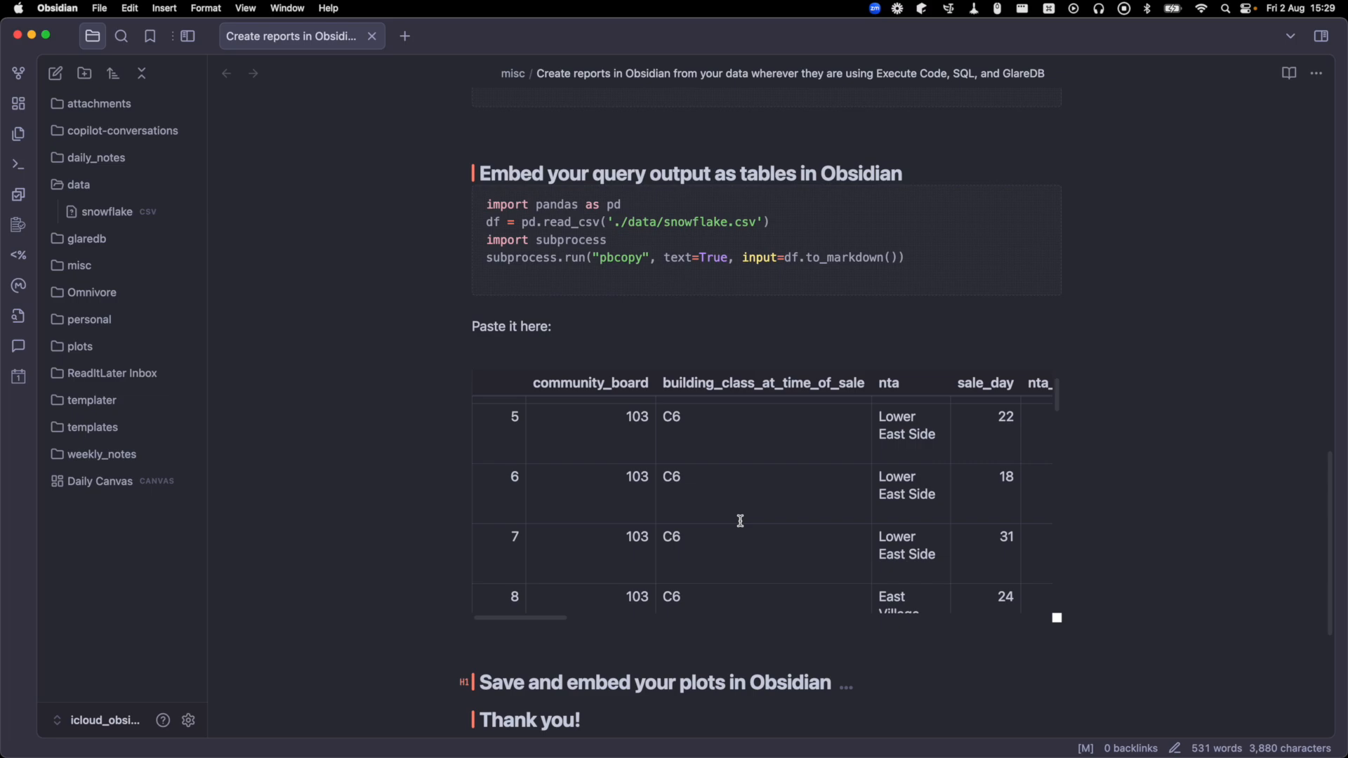
{"action": "mouse_move", "coordinate": [641, 368]}
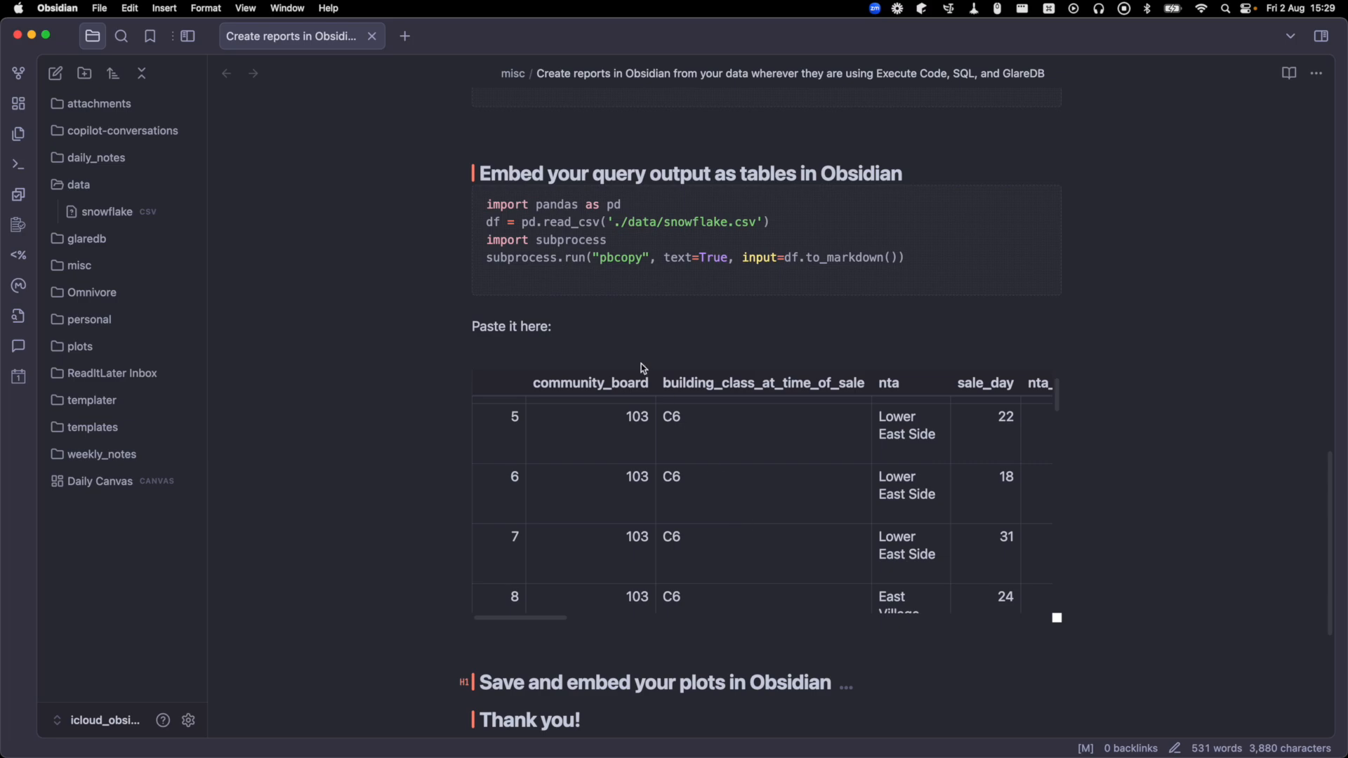
{"action": "mouse_move", "coordinate": [721, 380]}
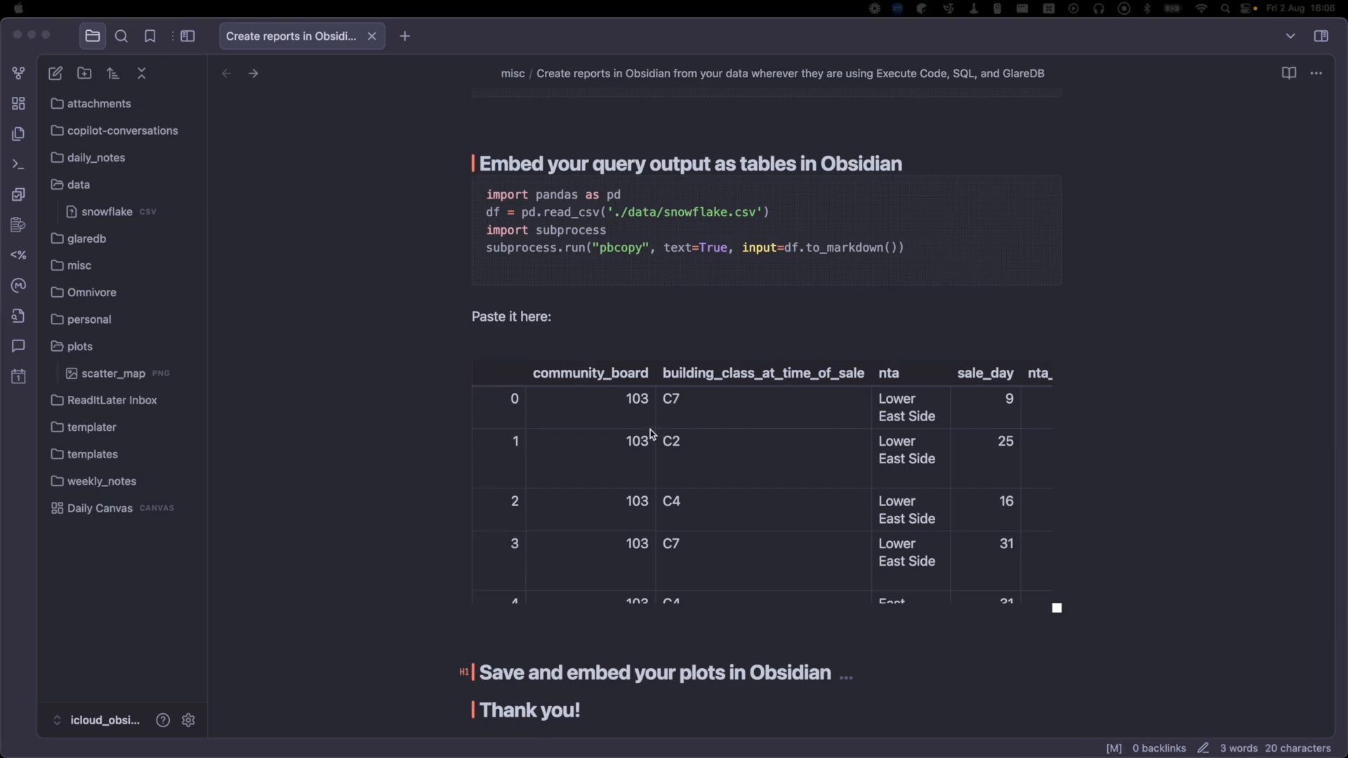
{"action": "scroll", "scroll_direction": "down", "scroll_amount": 3}
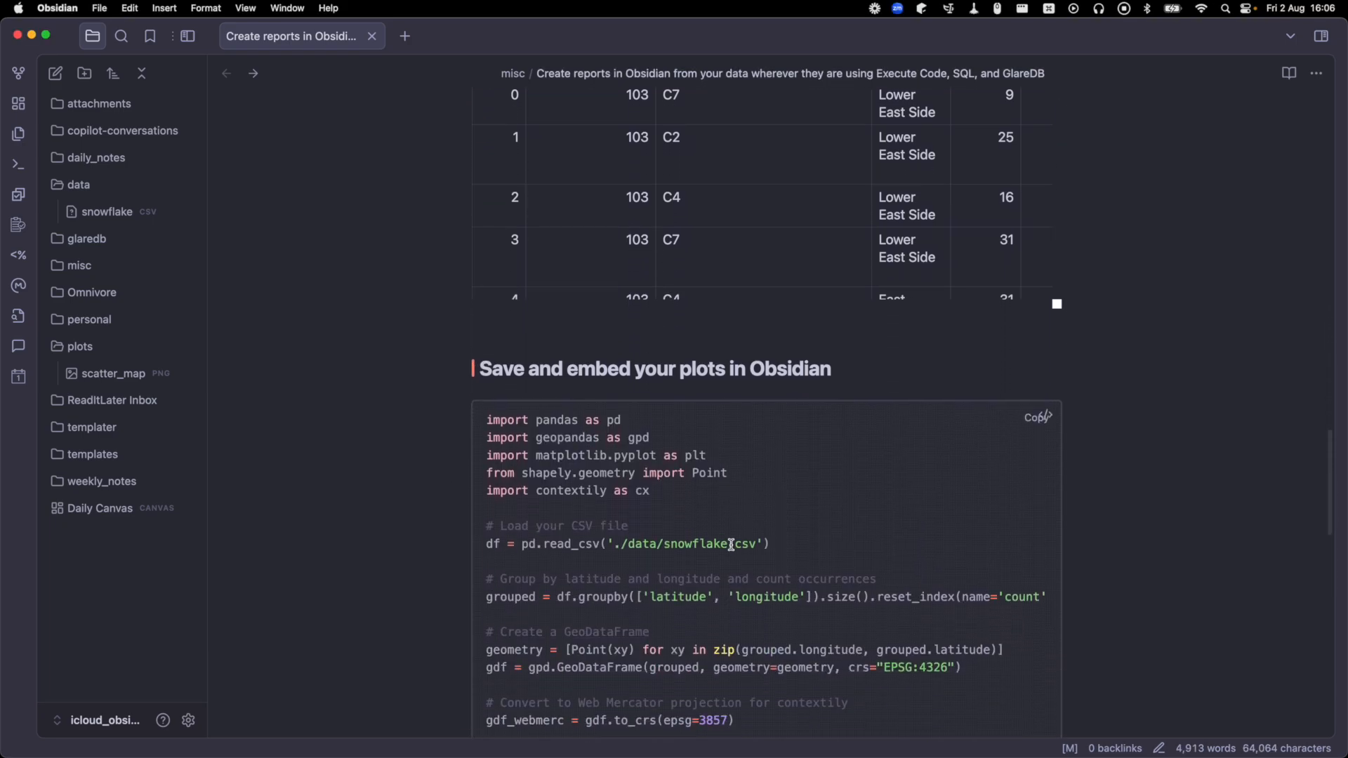
{"action": "scroll", "scroll_direction": "down", "scroll_amount": 3}
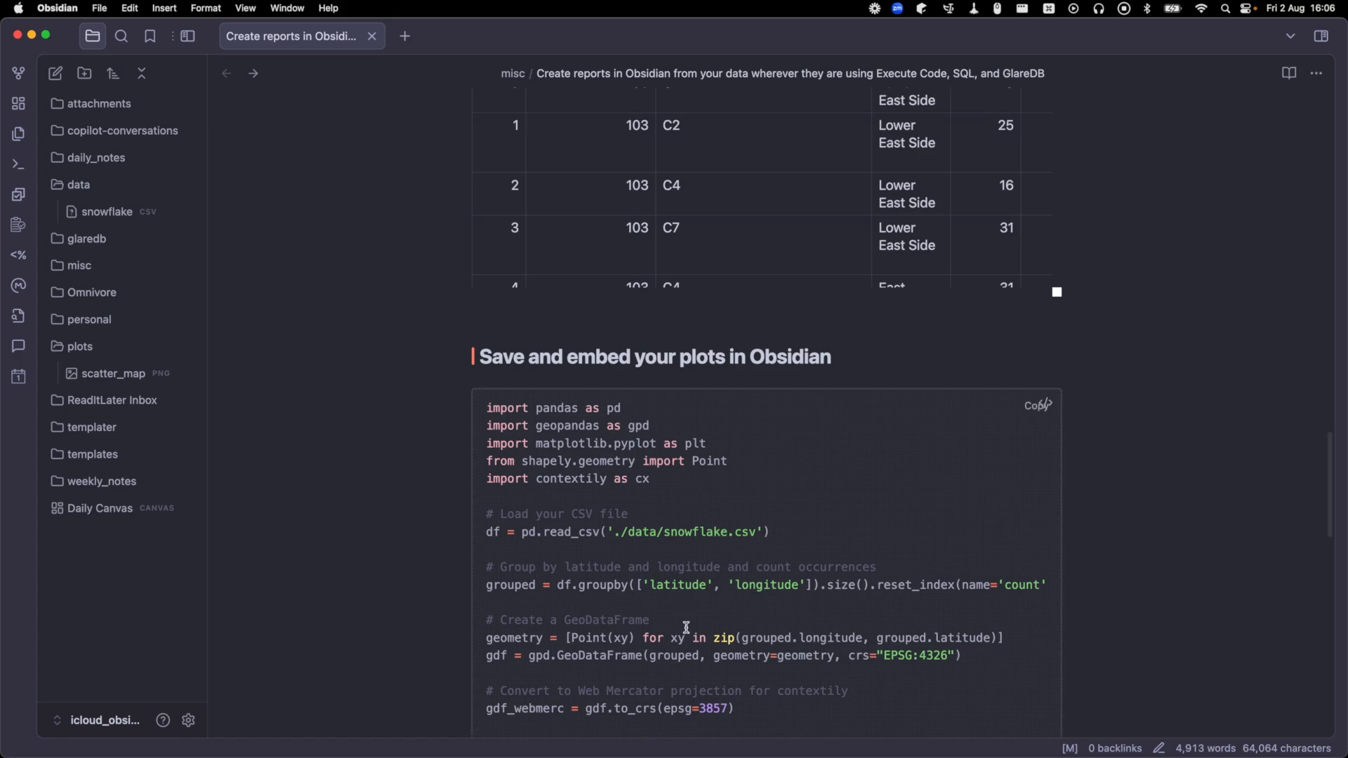
{"action": "mouse_move", "coordinate": [684, 608]}
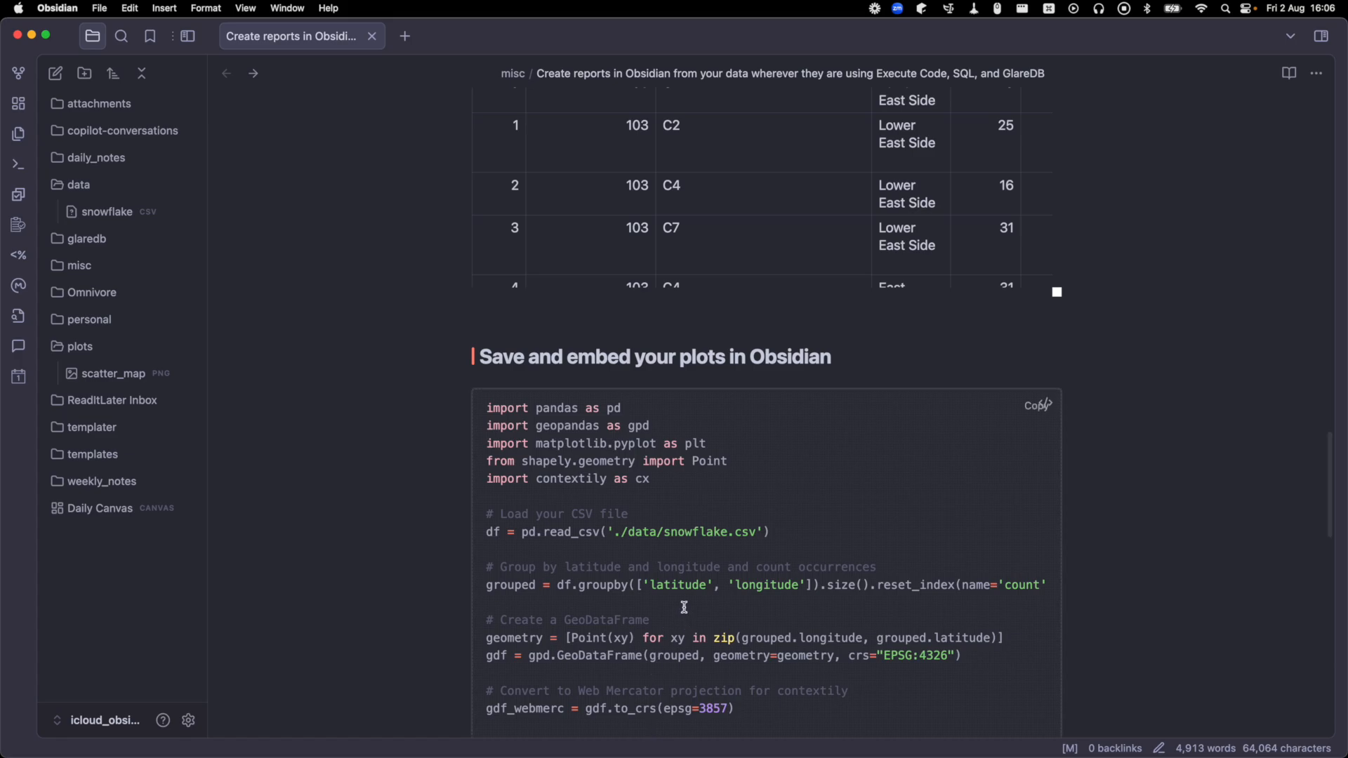
{"action": "scroll", "scroll_direction": "down", "scroll_amount": 3}
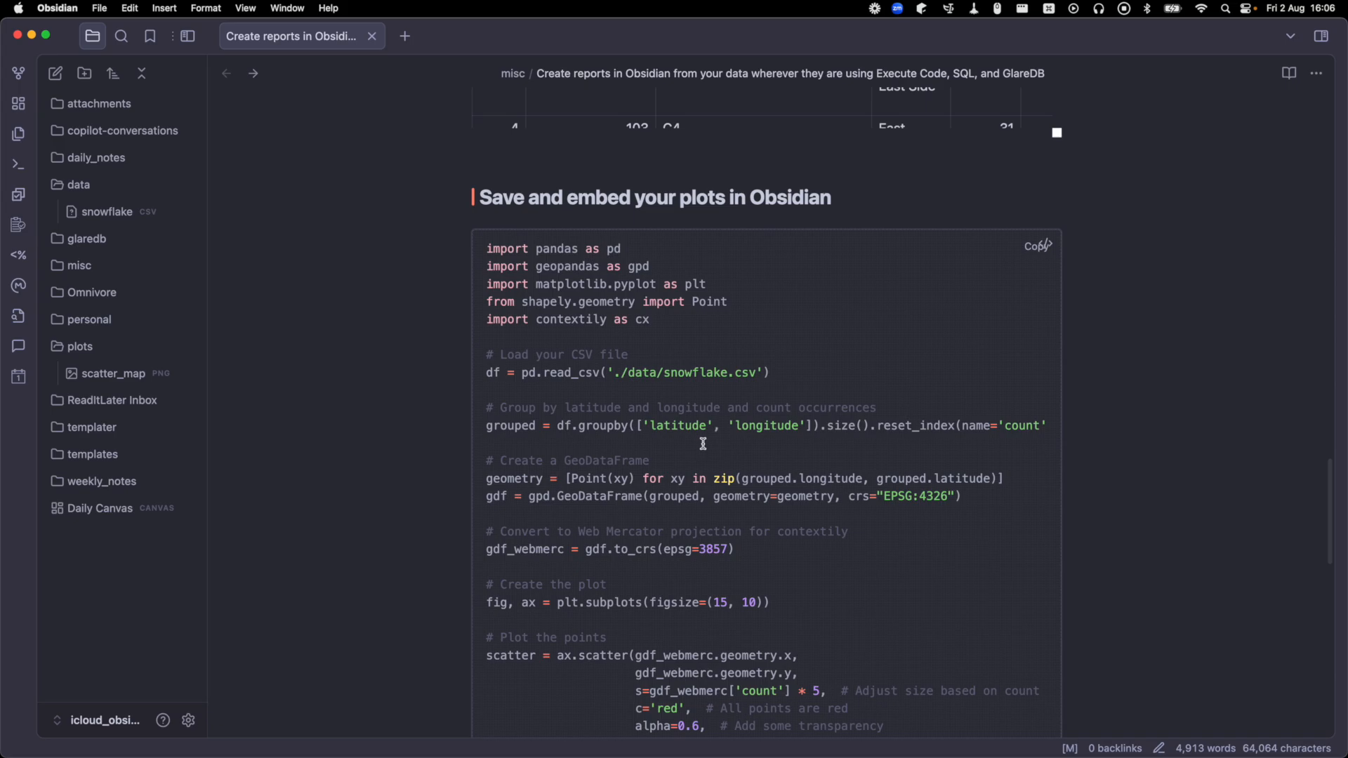
{"action": "mouse_move", "coordinate": [705, 430]}
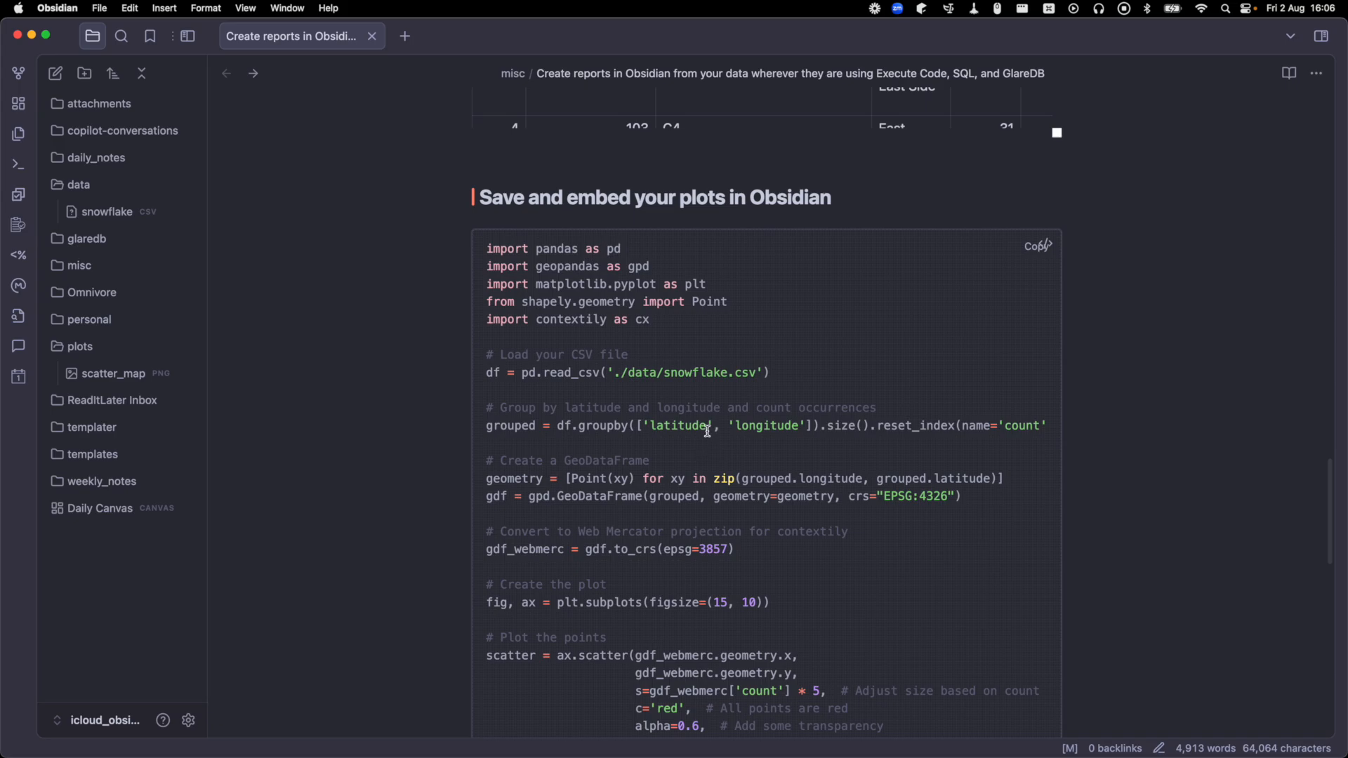
{"action": "scroll", "scroll_direction": "down", "scroll_amount": 3}
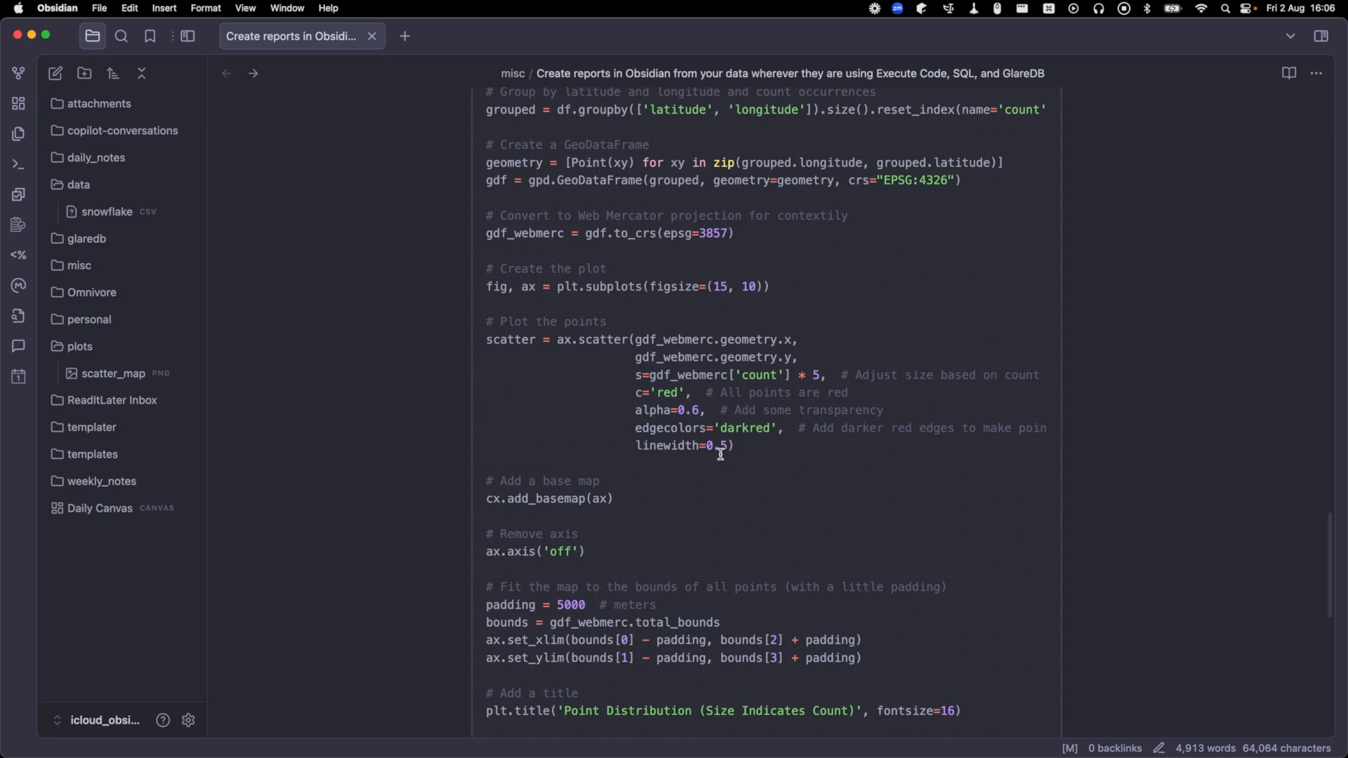
{"action": "scroll", "scroll_direction": "down", "scroll_amount": 3}
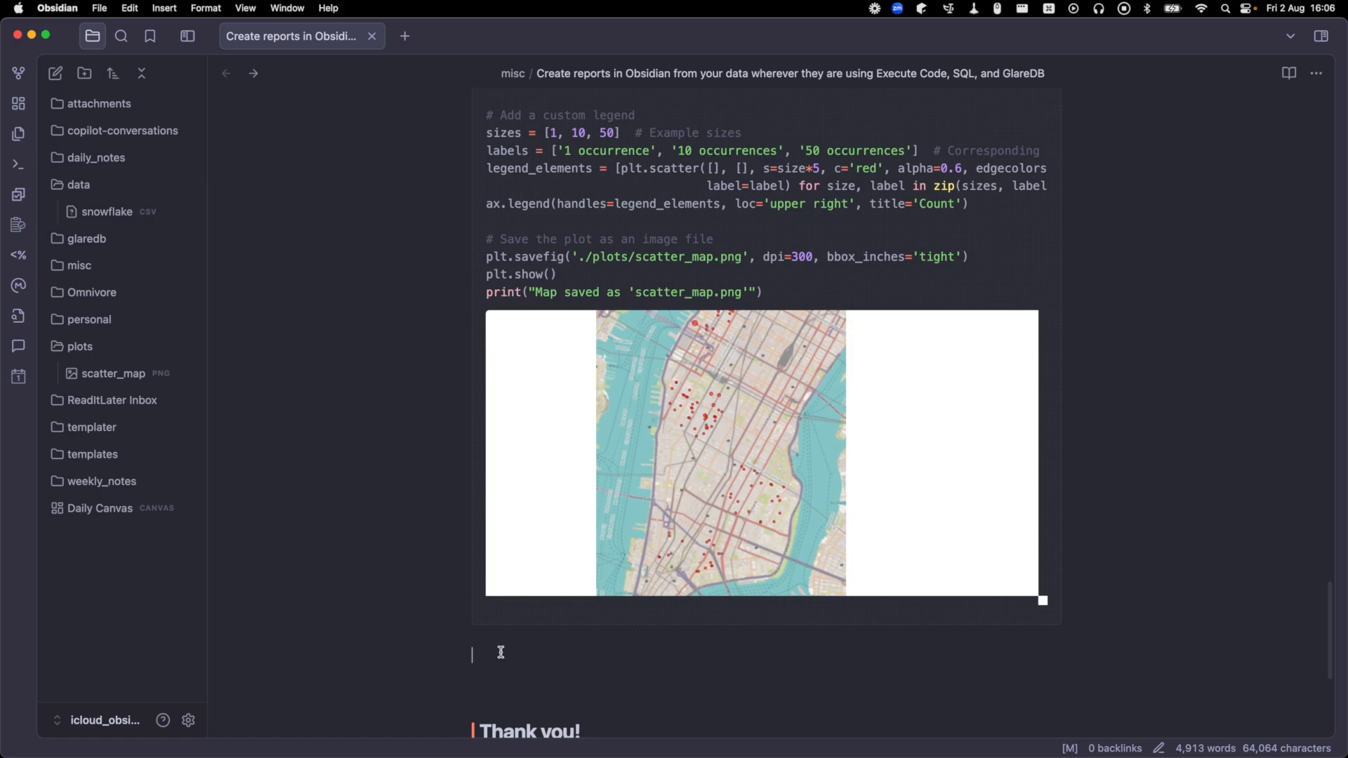
Write ![[plots/scatter_map.png]] under the map code block so the Manhattan sales map renders.
{"action": "type", "text": "![]("}
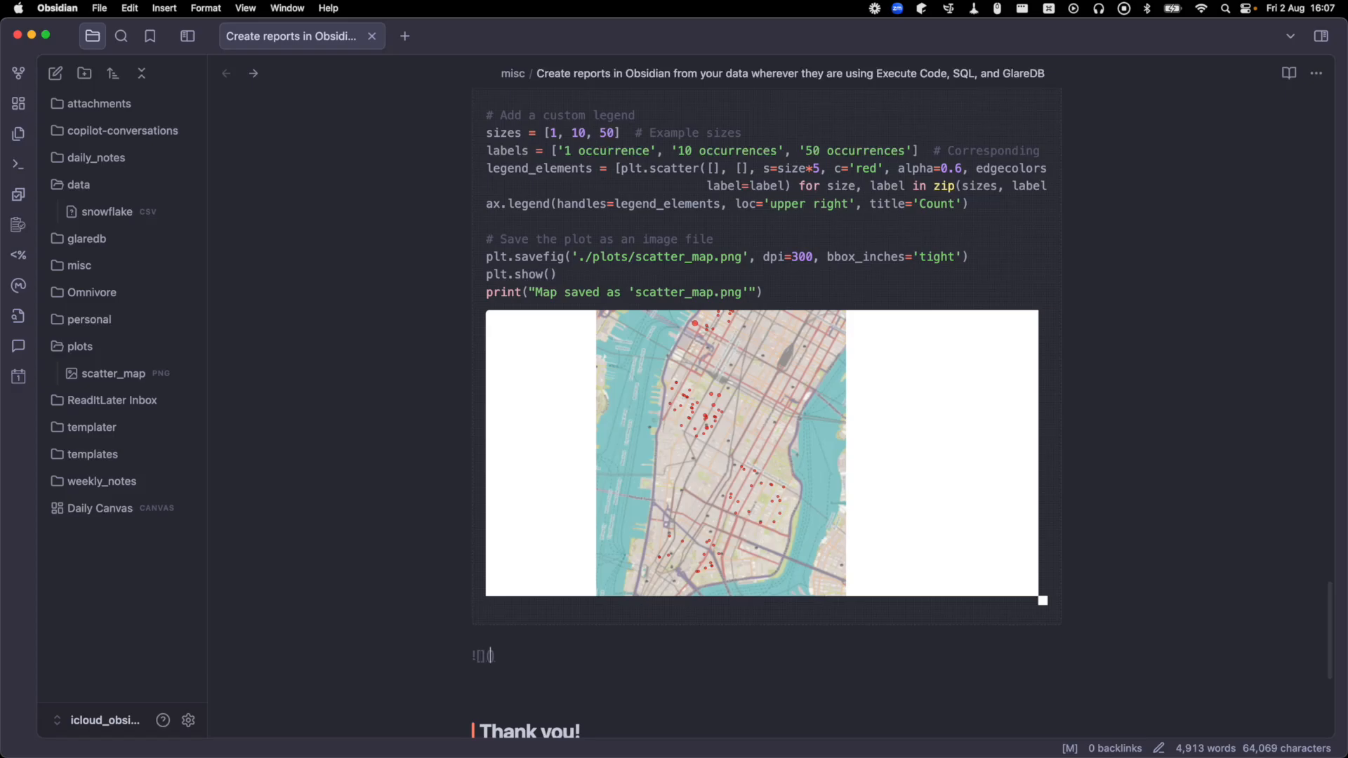
{"action": "type", "text": "plots/scatter_map.png"}
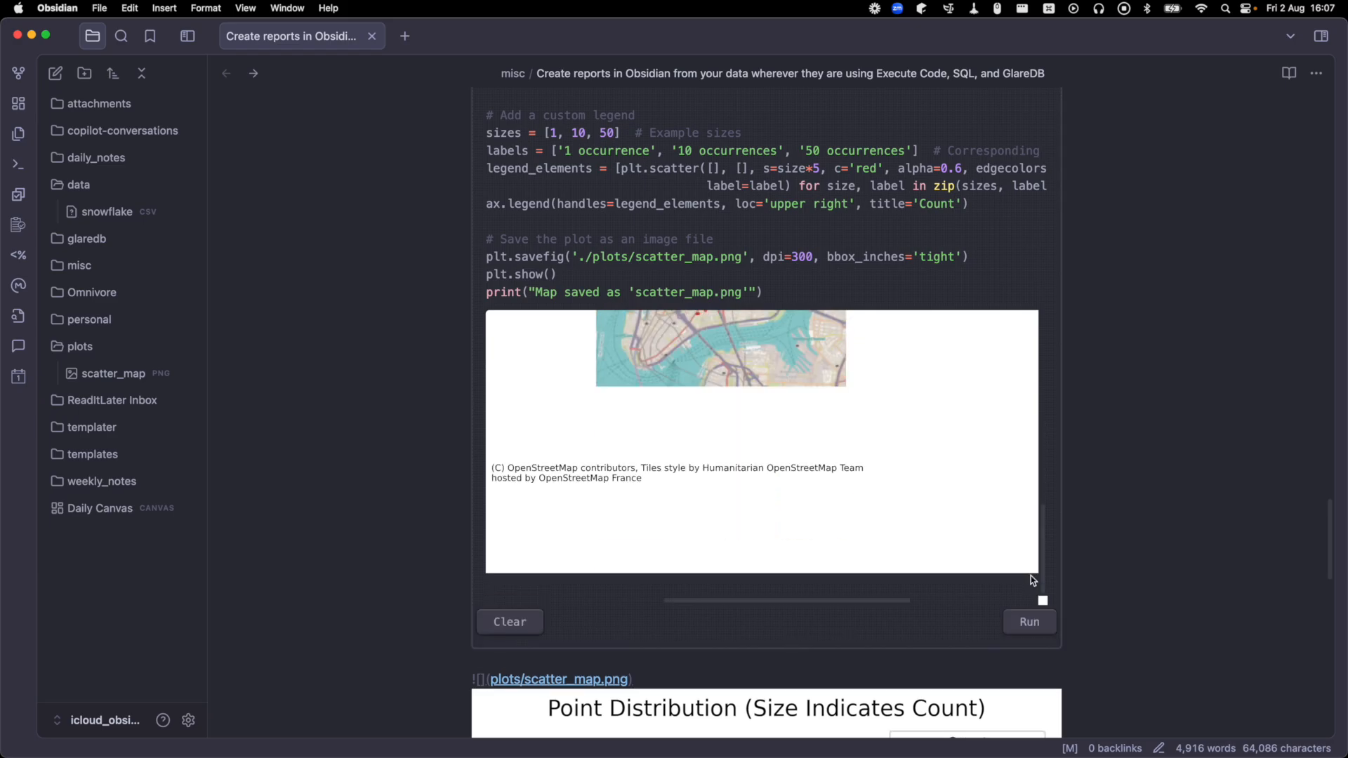
{"action": "scroll", "scroll_direction": "down", "scroll_amount": 3}
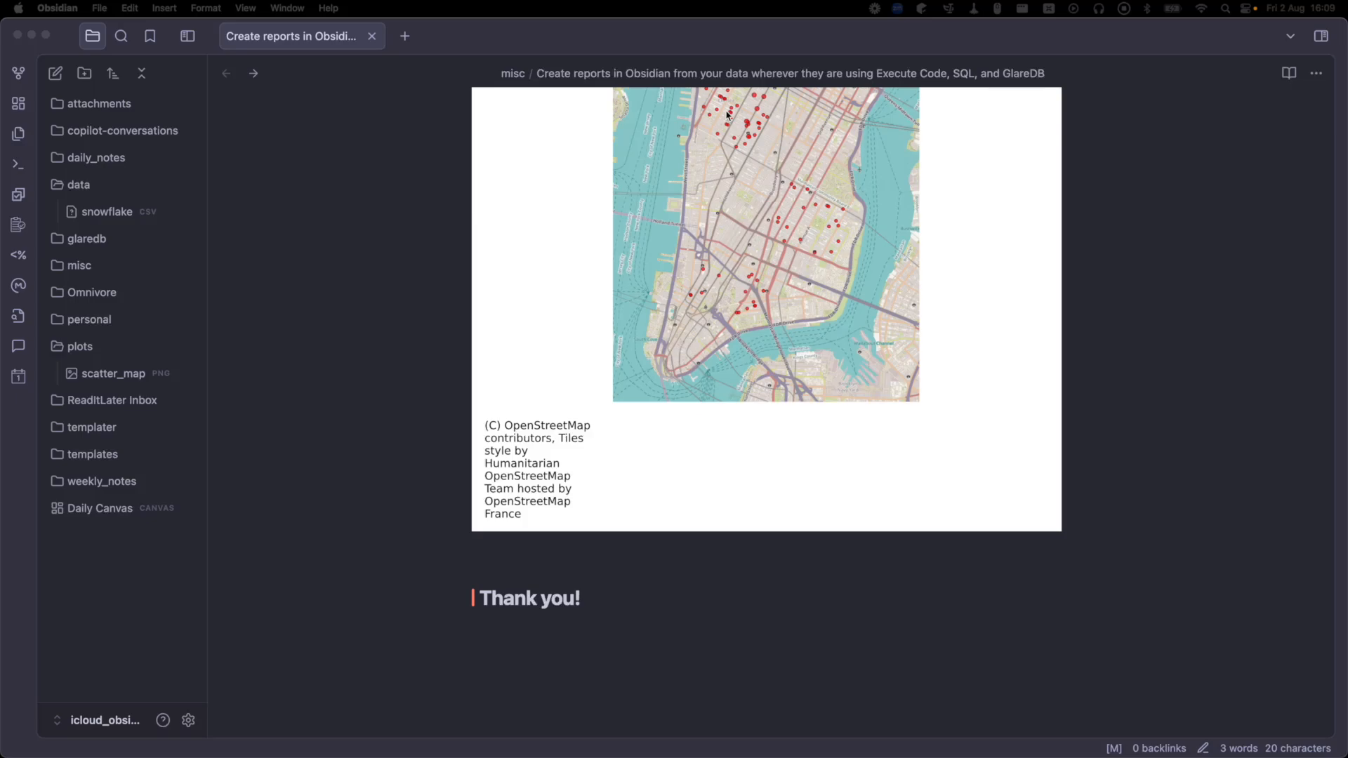
{"action": "mouse_move", "coordinate": [606, 320]}
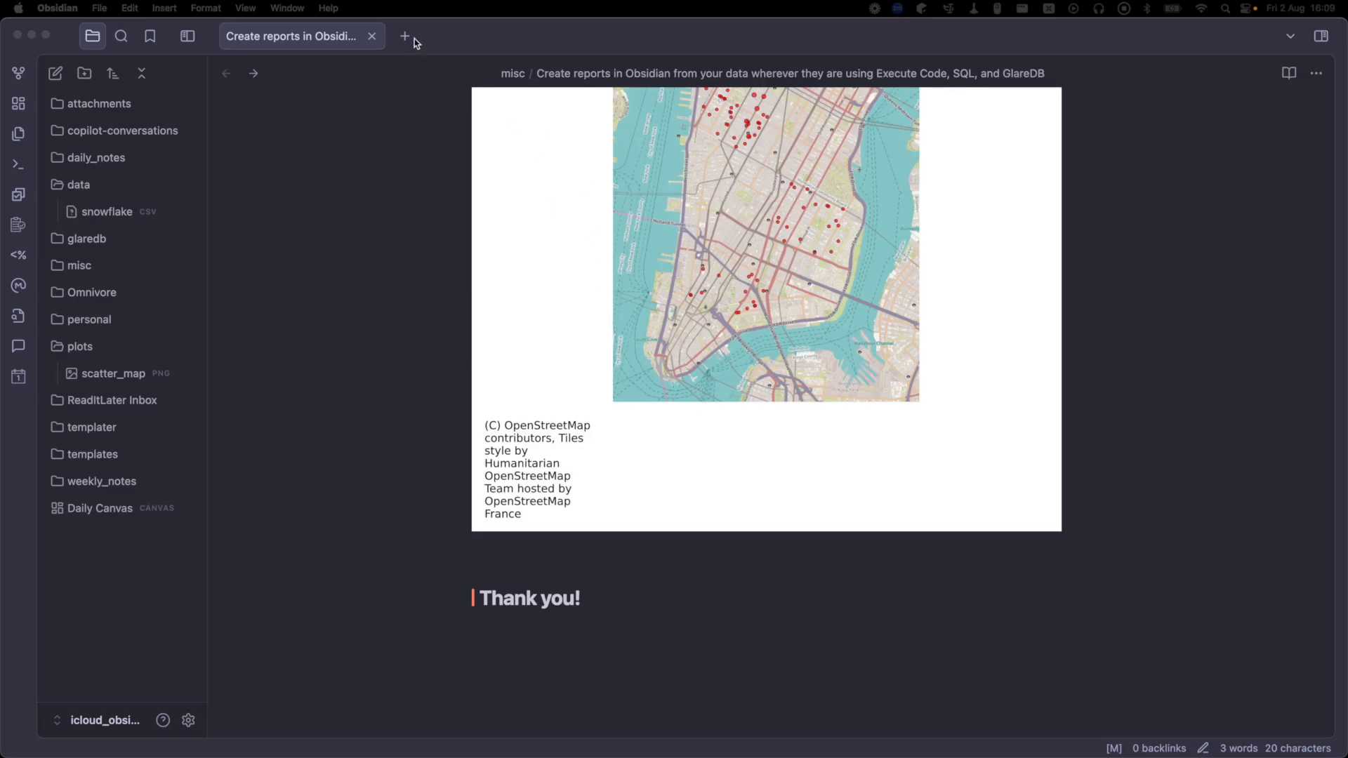
Create a new note named 'report' in a tab beside the scratch note.
{"action": "left_click", "coordinate": [403, 36]}
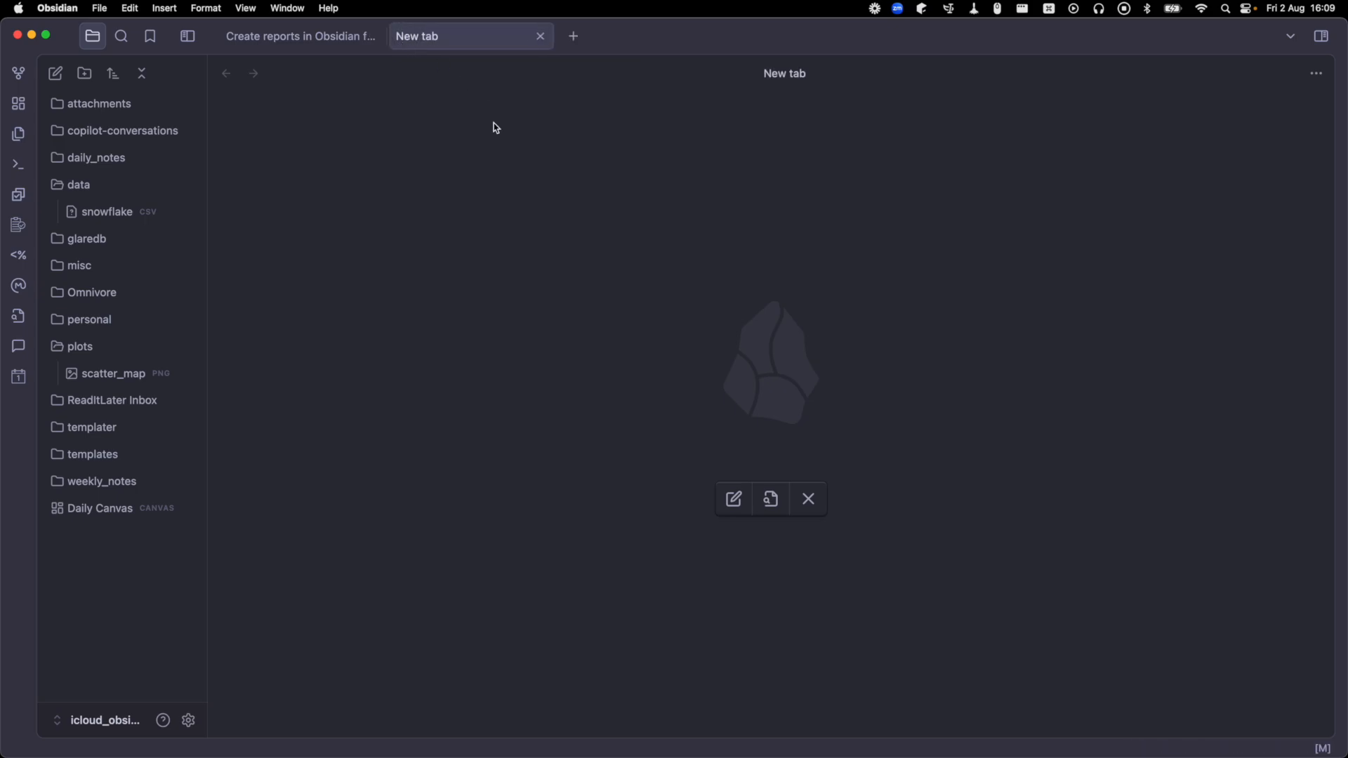
{"action": "mouse_move", "coordinate": [717, 461]}
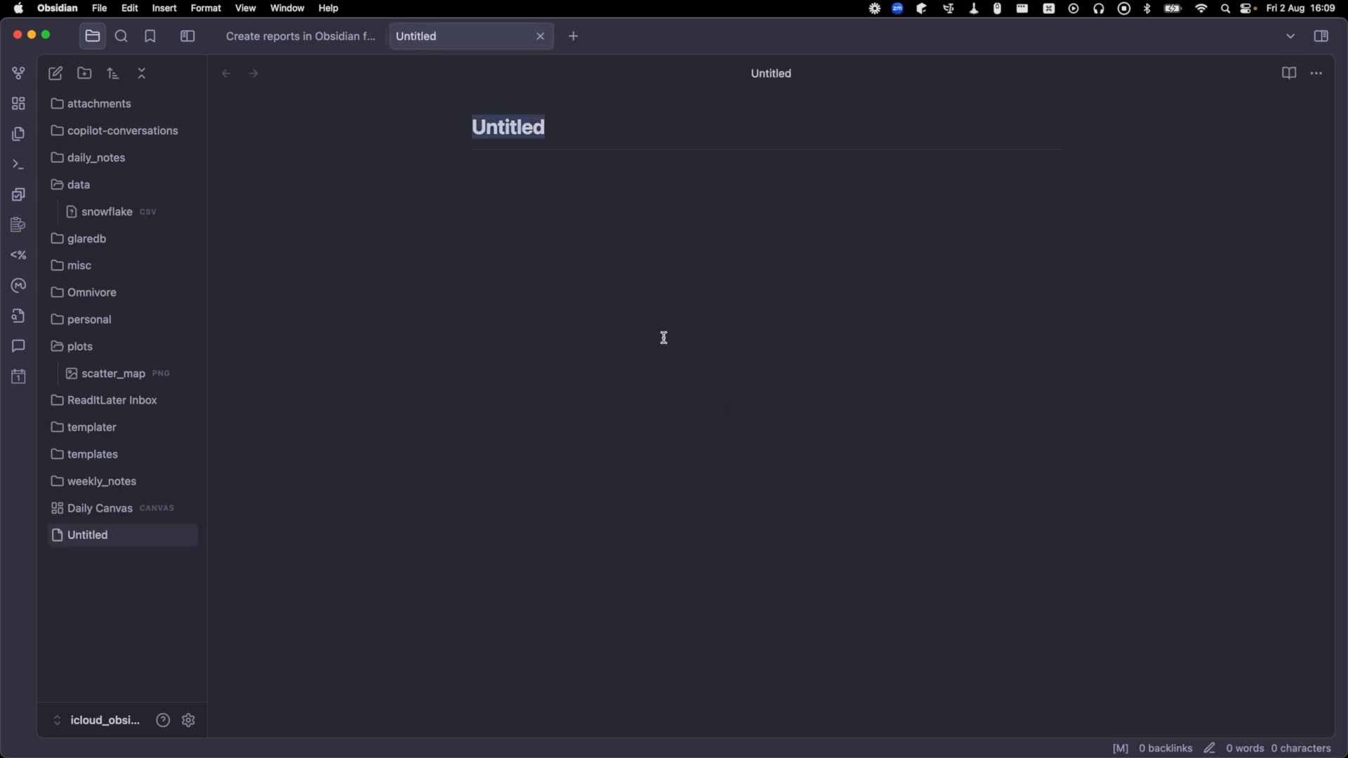
{"action": "type", "text": "report"}
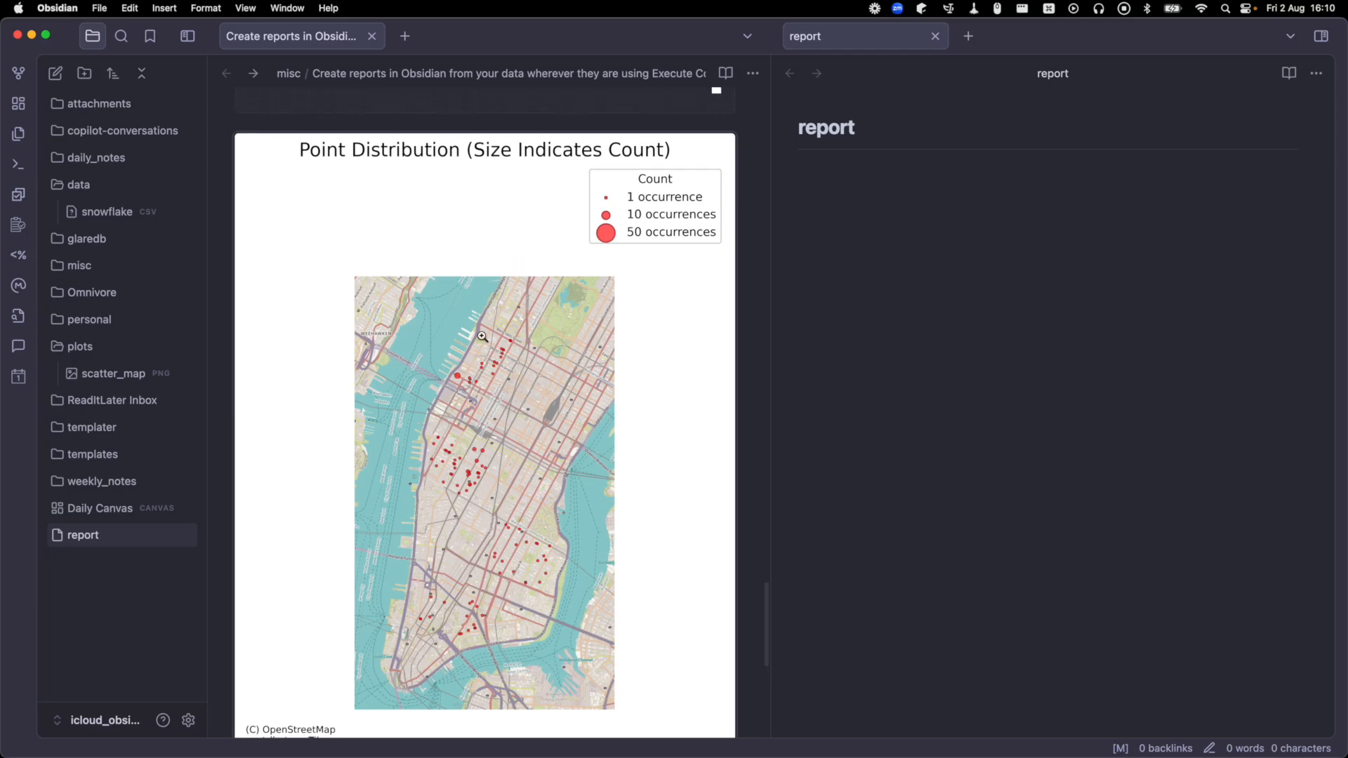
{"action": "scroll", "scroll_direction": "down", "scroll_amount": 3}
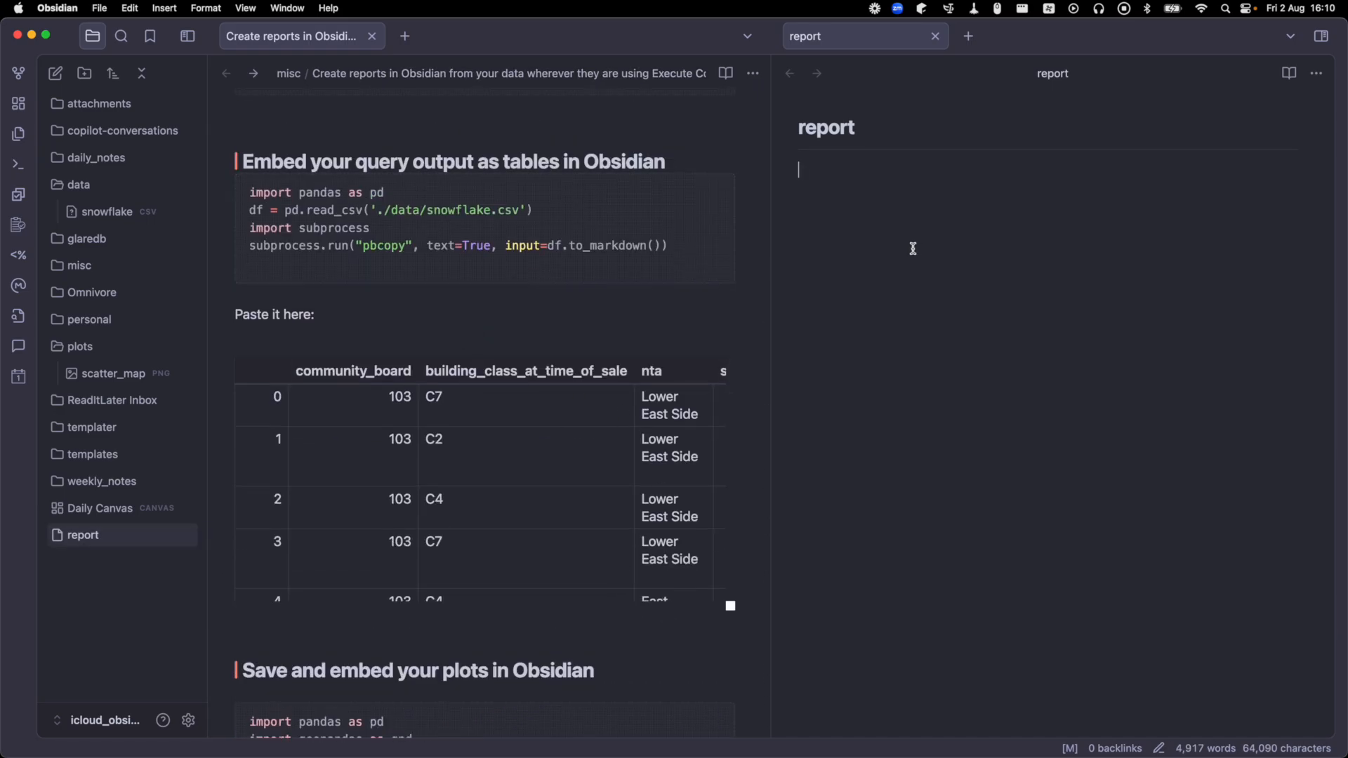
Paste the snowflake sales table and embed ![[plots/scatter_map.png]] beneath it in the report note.
{"action": "key", "text": "cmd+v"}
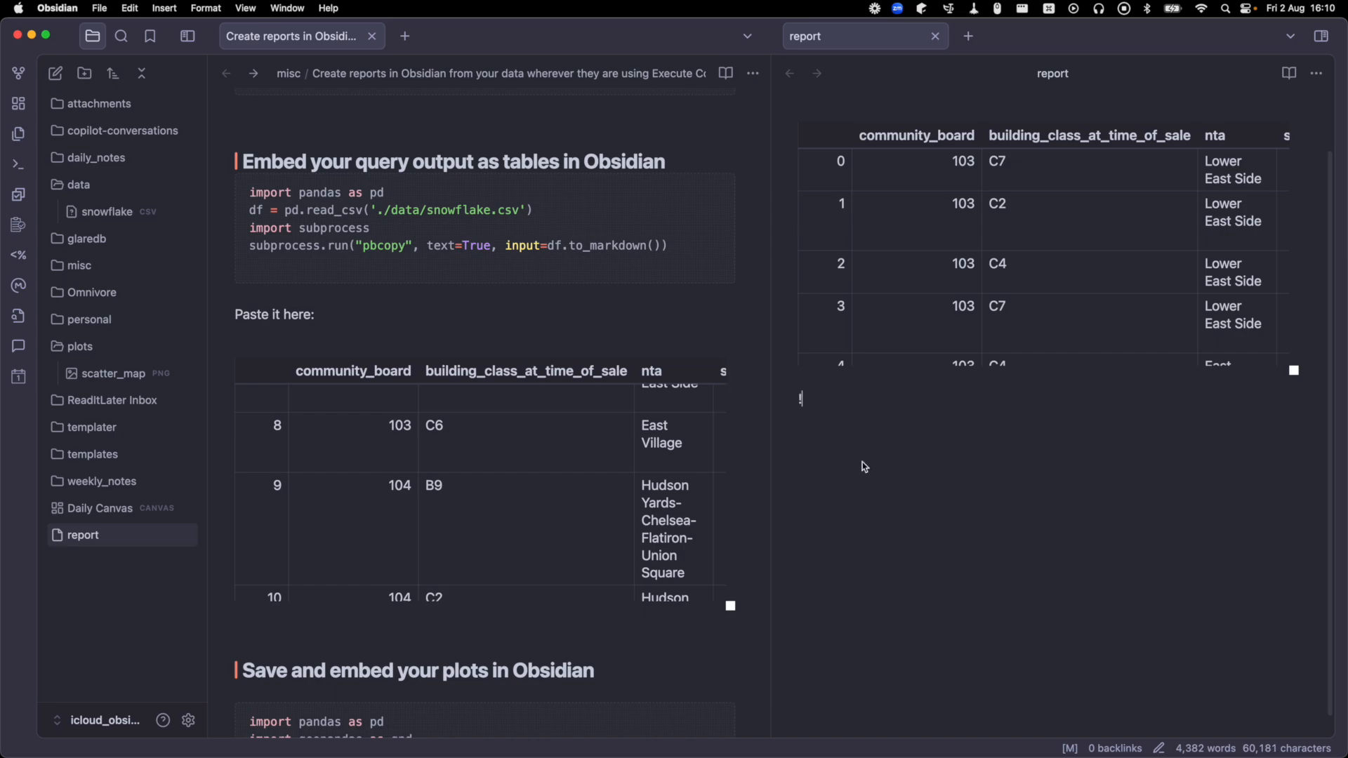
{"action": "type", "text": "!"}
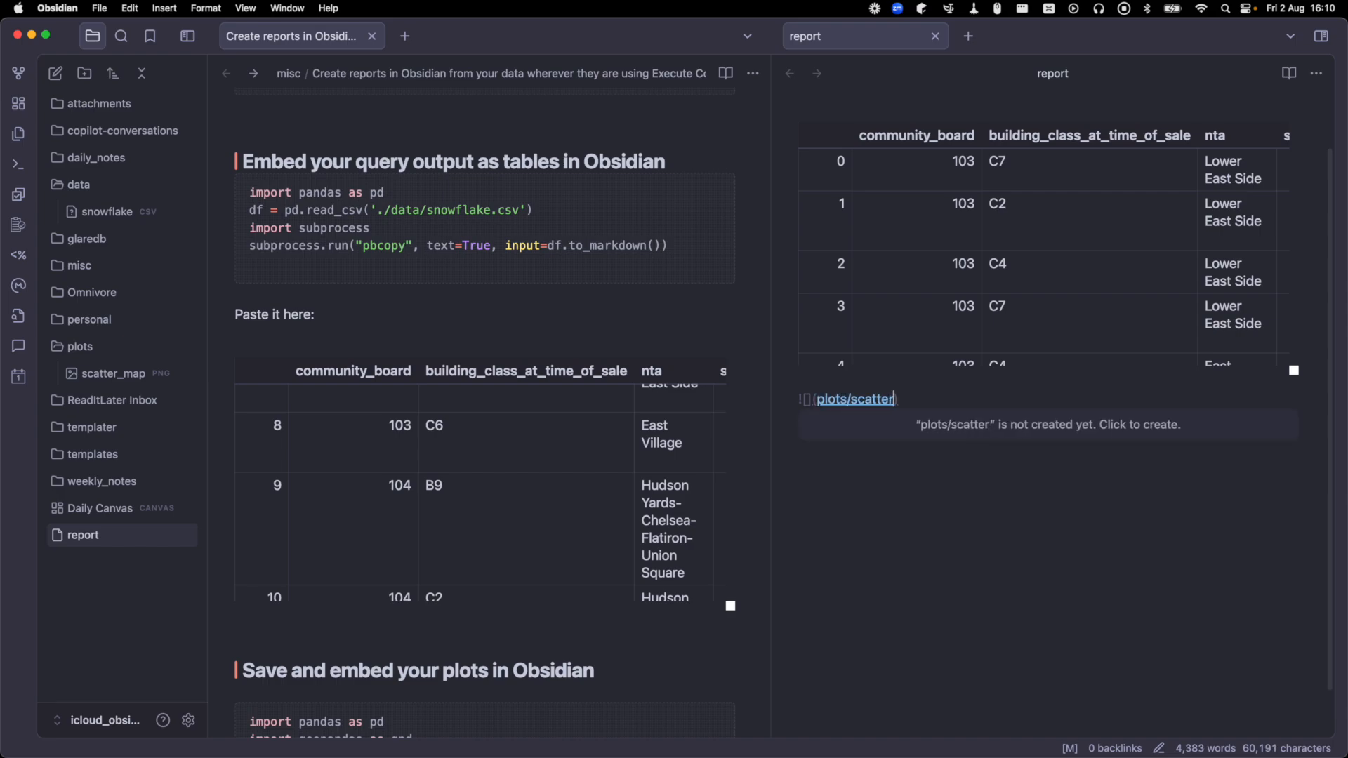
{"action": "type", "text": "_map"}
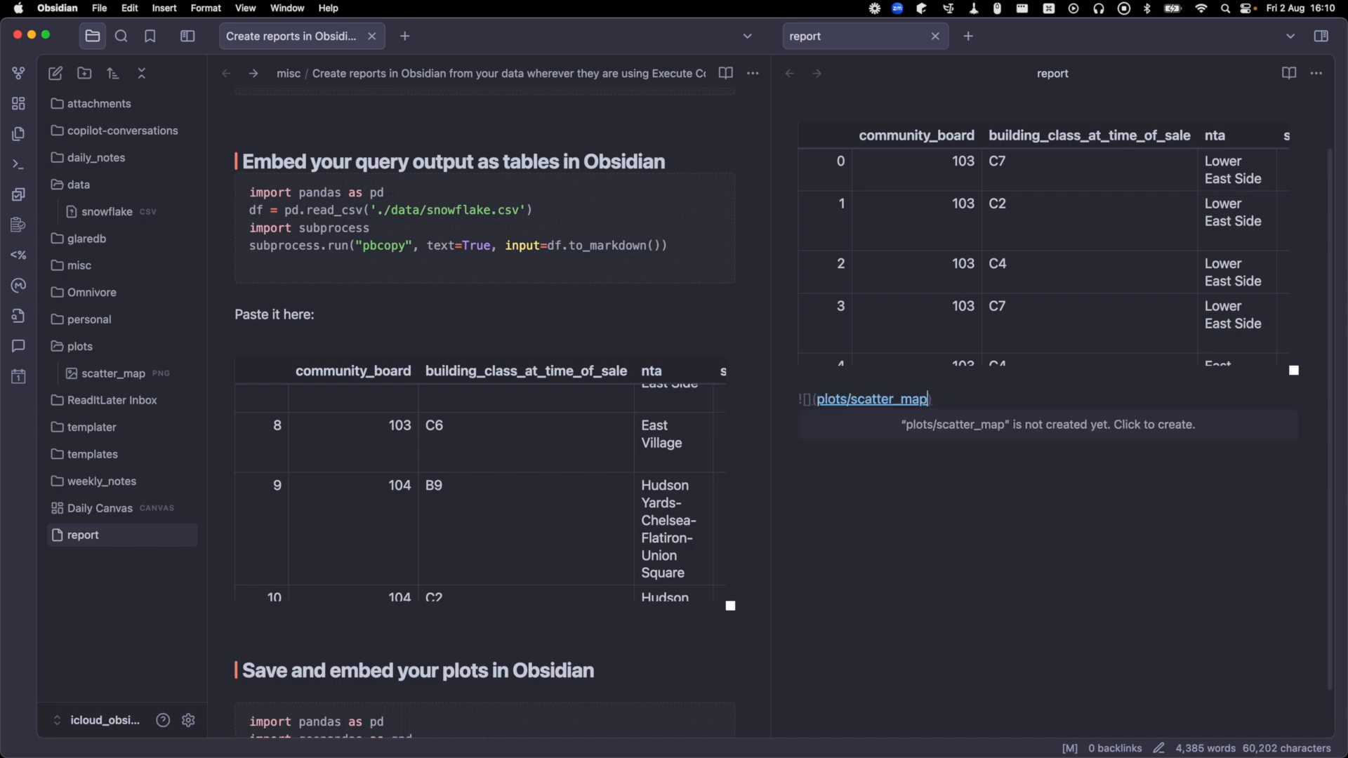
{"action": "type", "text": ".png"}
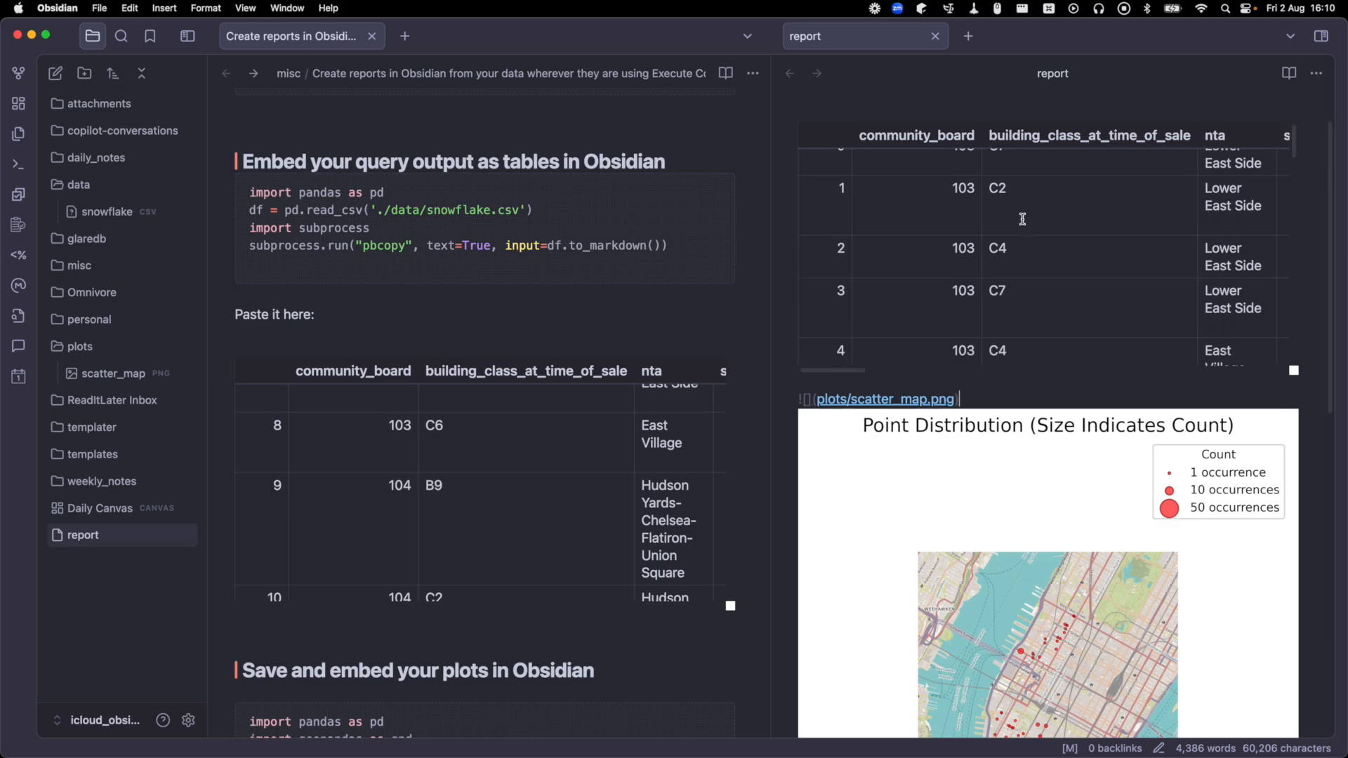
{"action": "scroll", "scroll_direction": "down", "scroll_amount": 3}
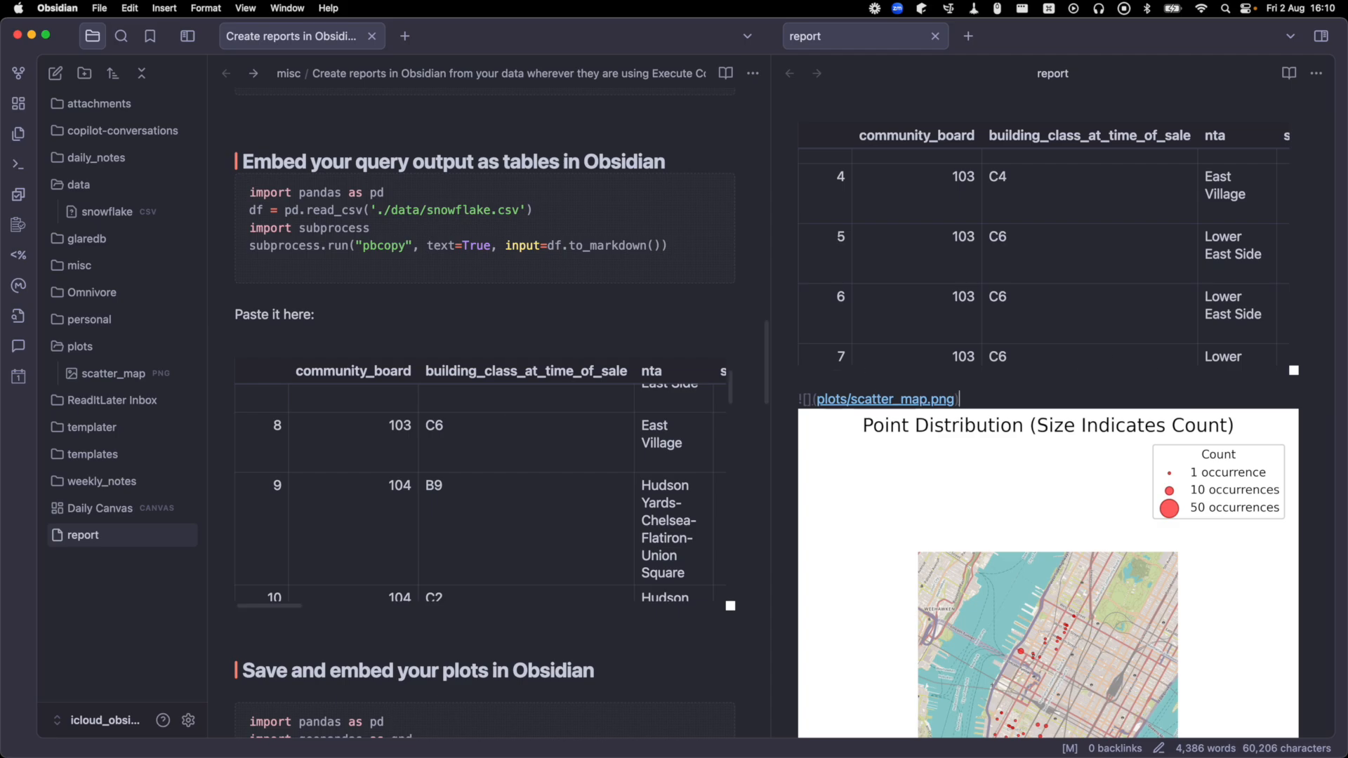
{"action": "scroll", "scroll_direction": "down", "scroll_amount": 3}
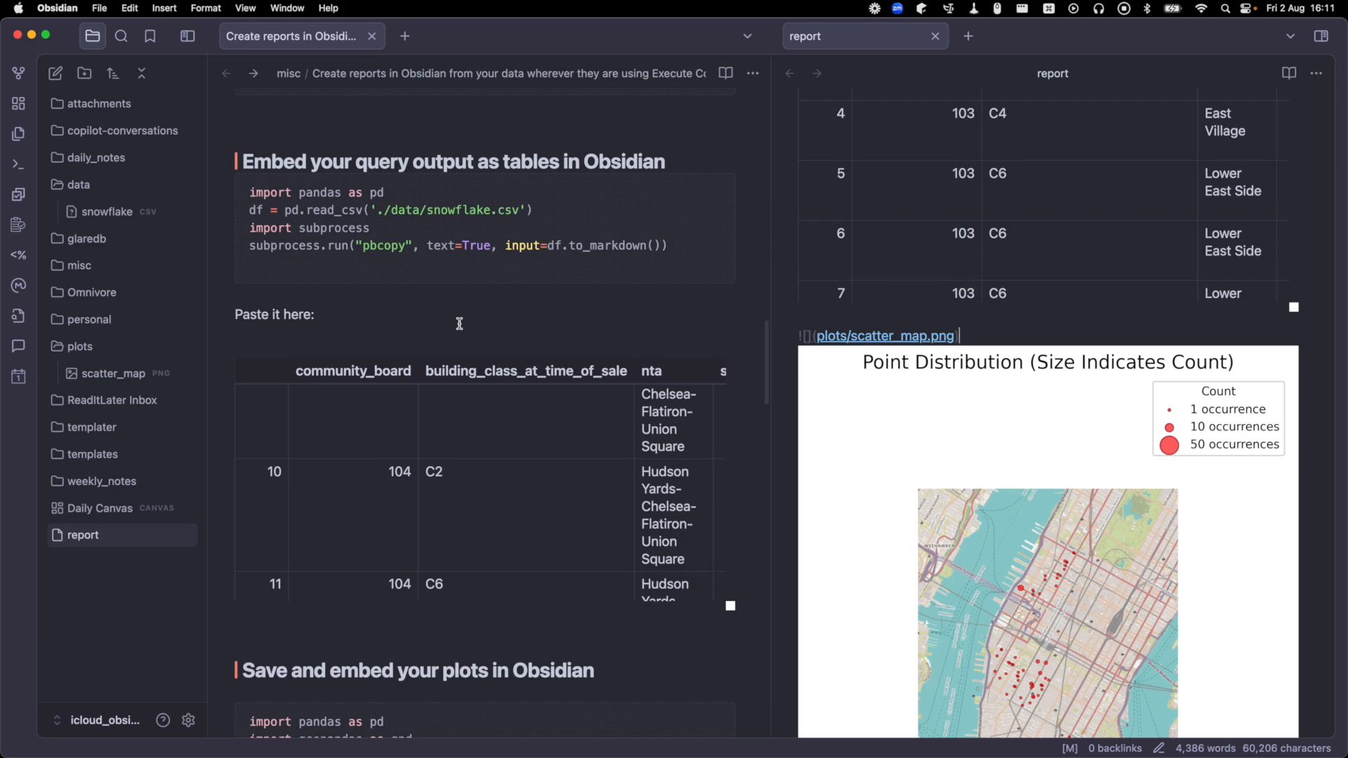
{"action": "mouse_move", "coordinate": [517, 323]}
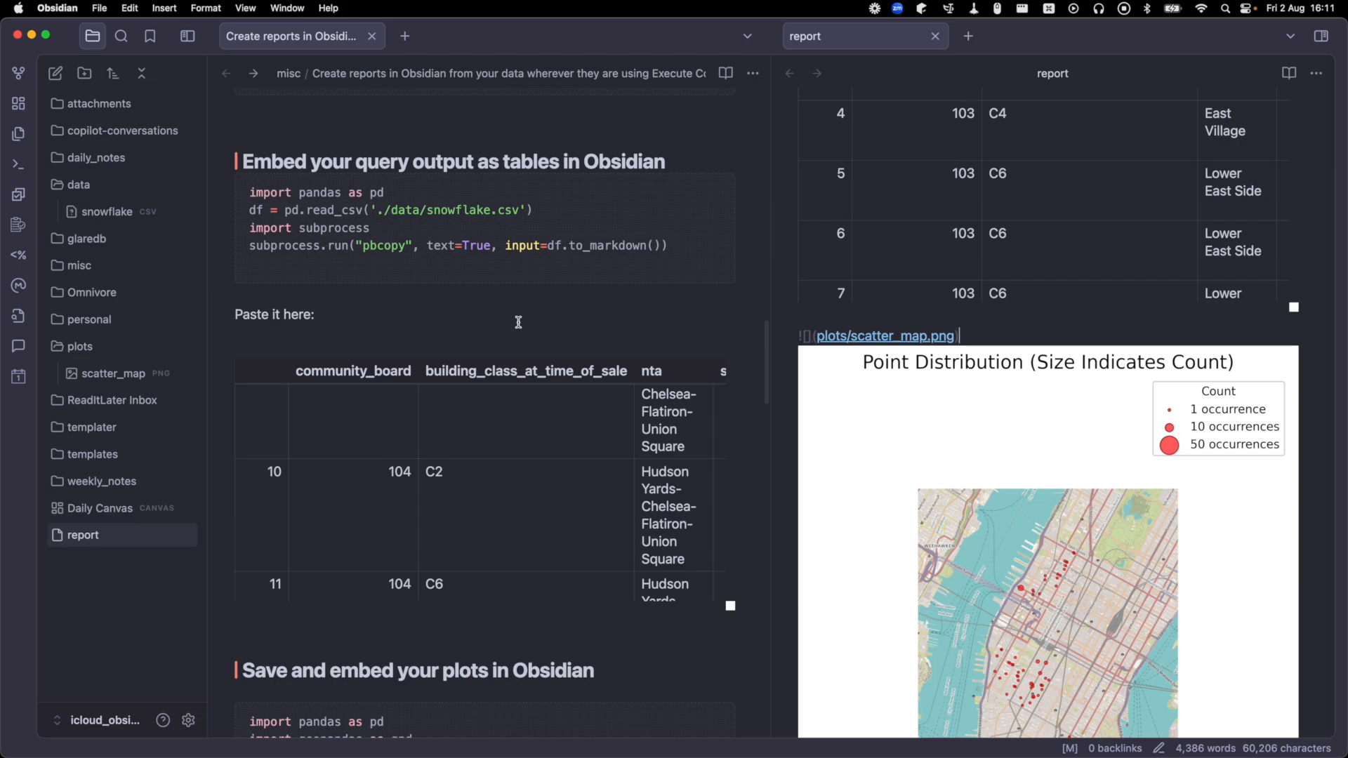
{"action": "mouse_move", "coordinate": [534, 323]}
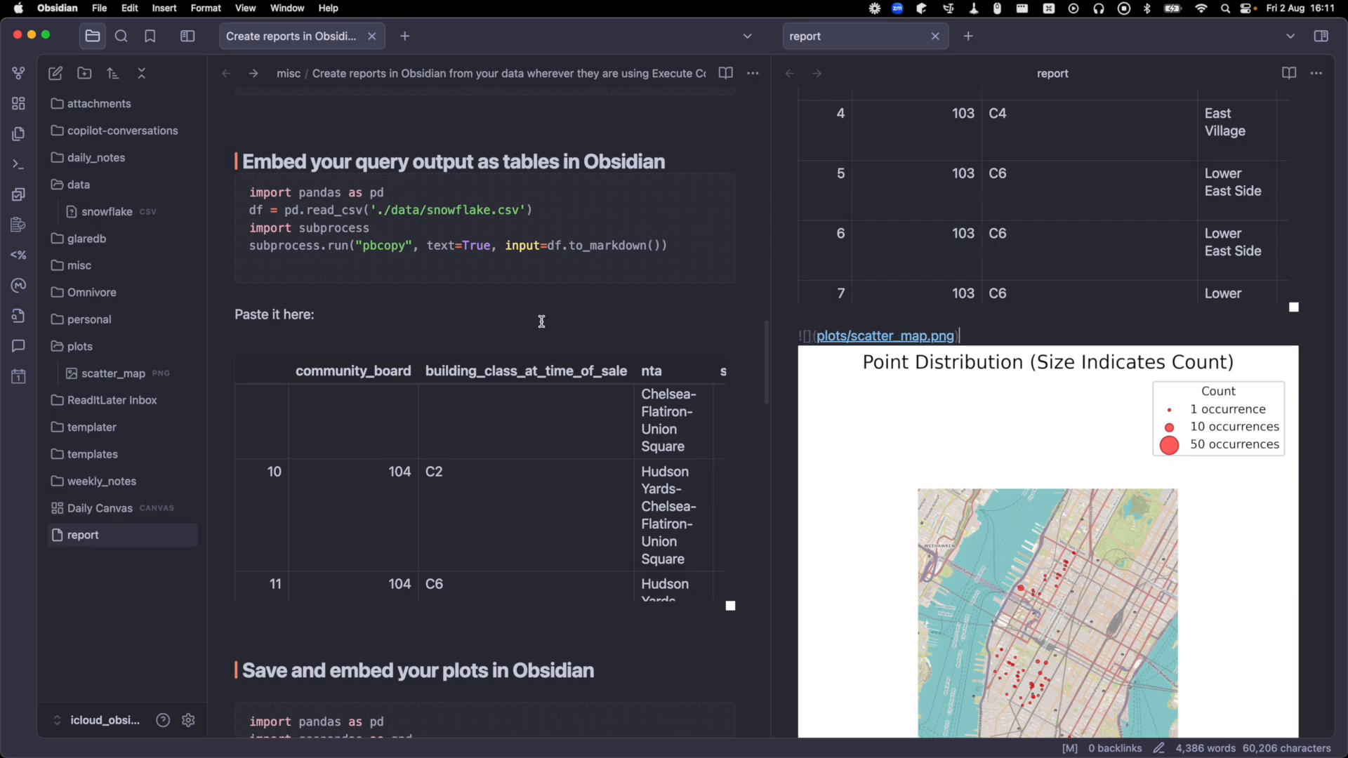
{"action": "mouse_move", "coordinate": [656, 326]}
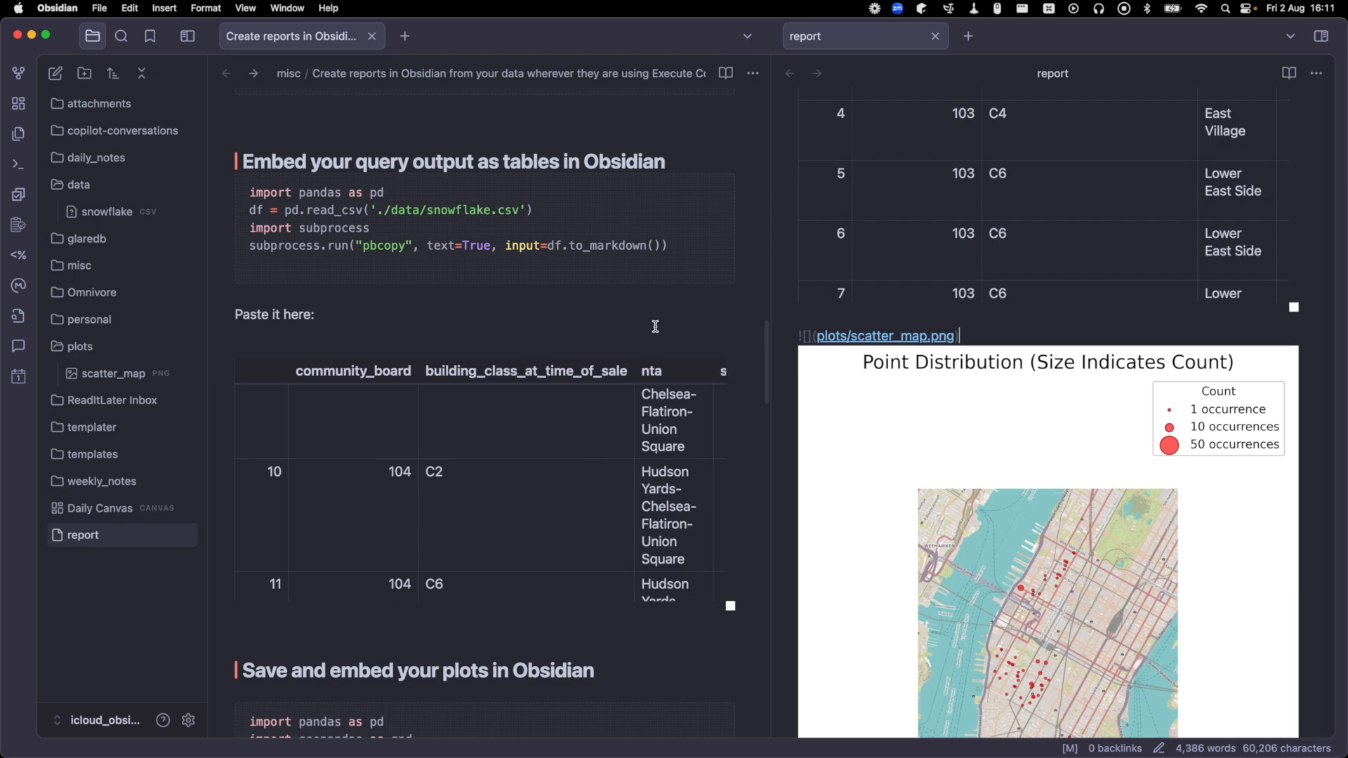